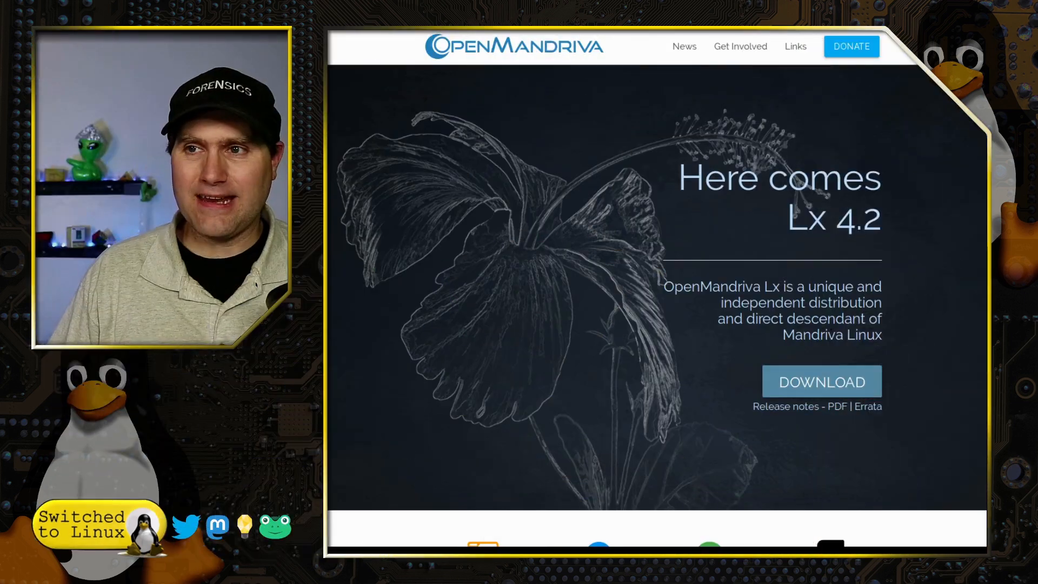
{"action": "mouse_move", "coordinate": [549, 63]}
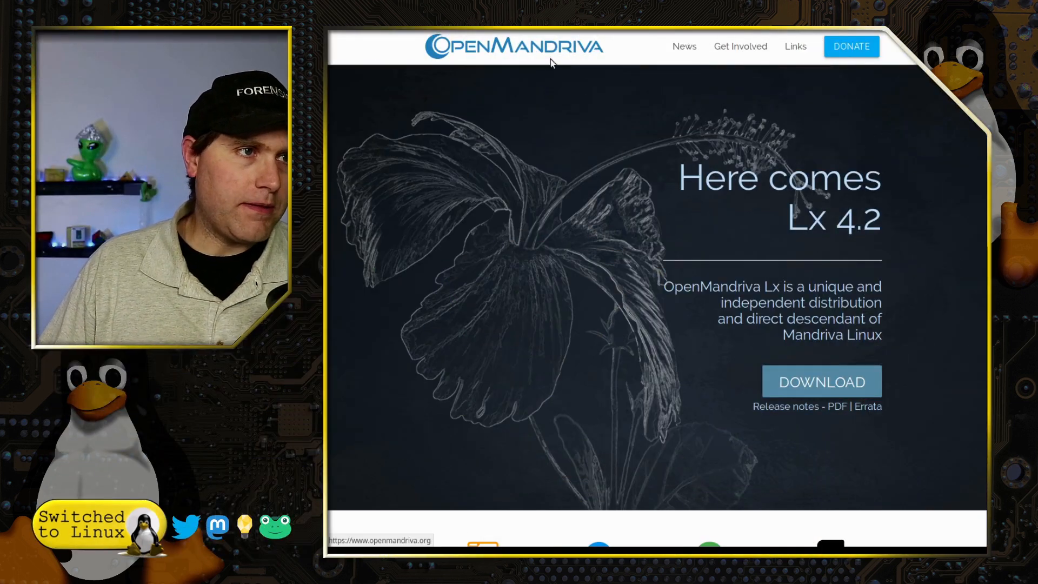
Browse the home page and open the Download and install instructions for Lx 4.2 'Argon'
{"action": "scroll", "scroll_direction": "down", "scroll_amount": 3}
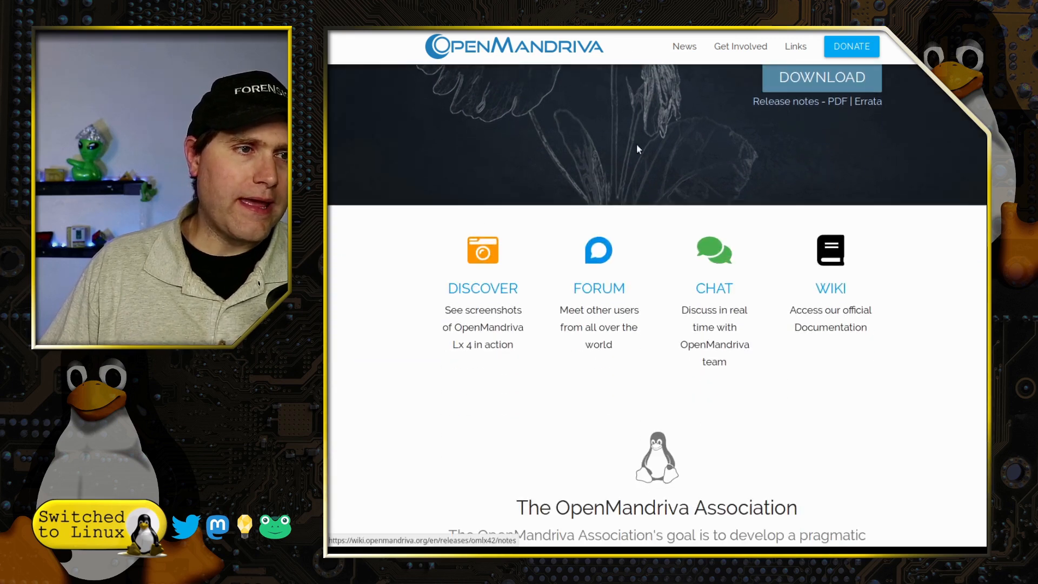
{"action": "scroll", "scroll_direction": "down", "scroll_amount": 3}
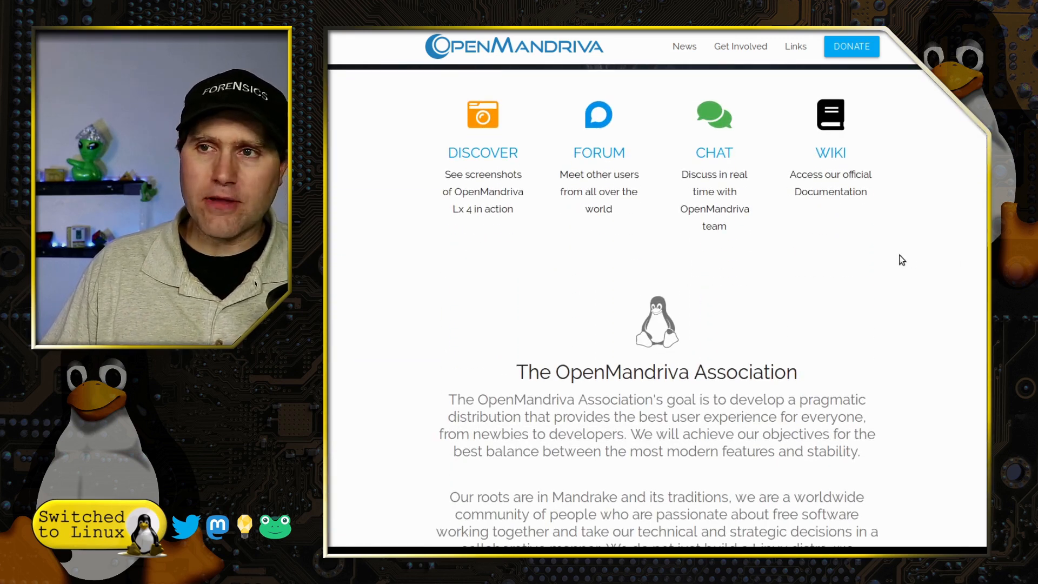
{"action": "mouse_move", "coordinate": [967, 323]}
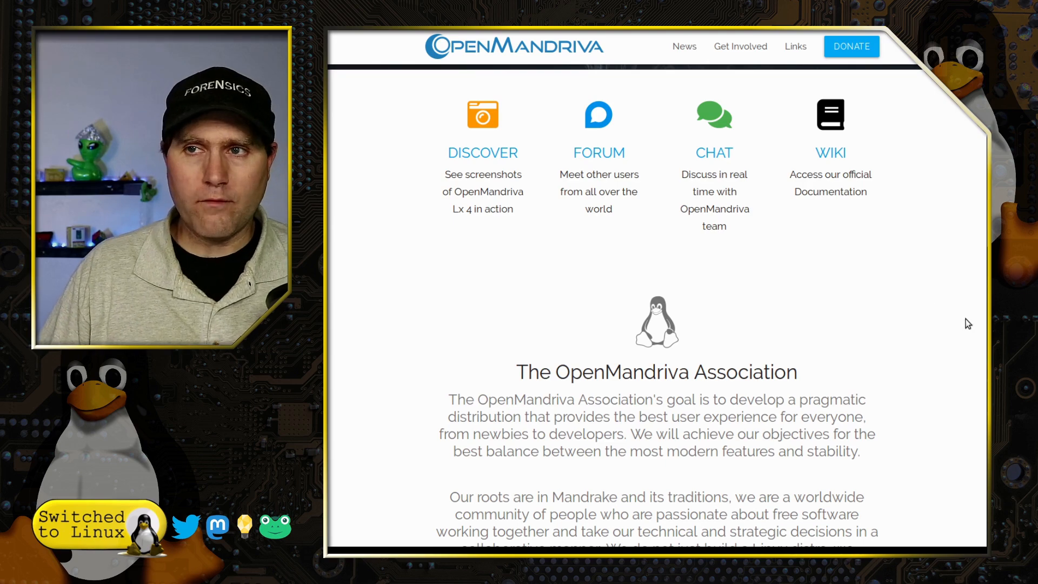
{"action": "scroll", "scroll_direction": "down", "scroll_amount": 3}
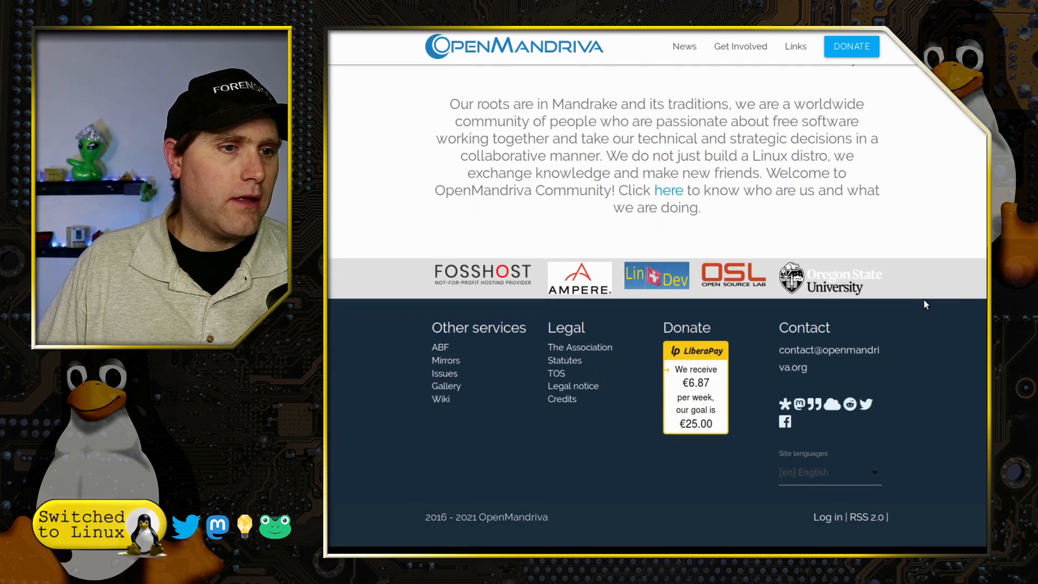
{"action": "scroll", "scroll_direction": "up", "scroll_amount": 3}
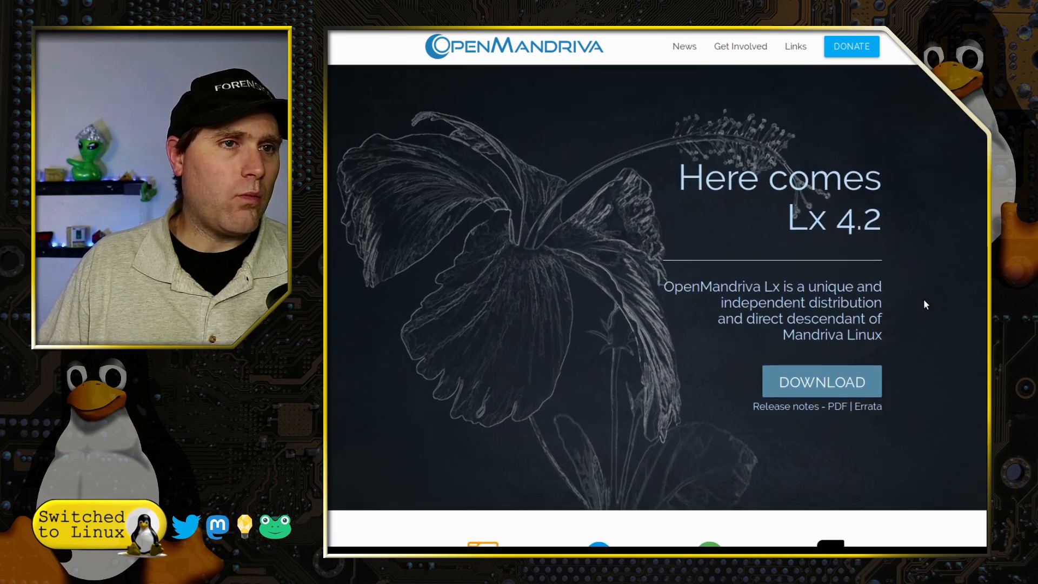
{"action": "mouse_move", "coordinate": [821, 381]}
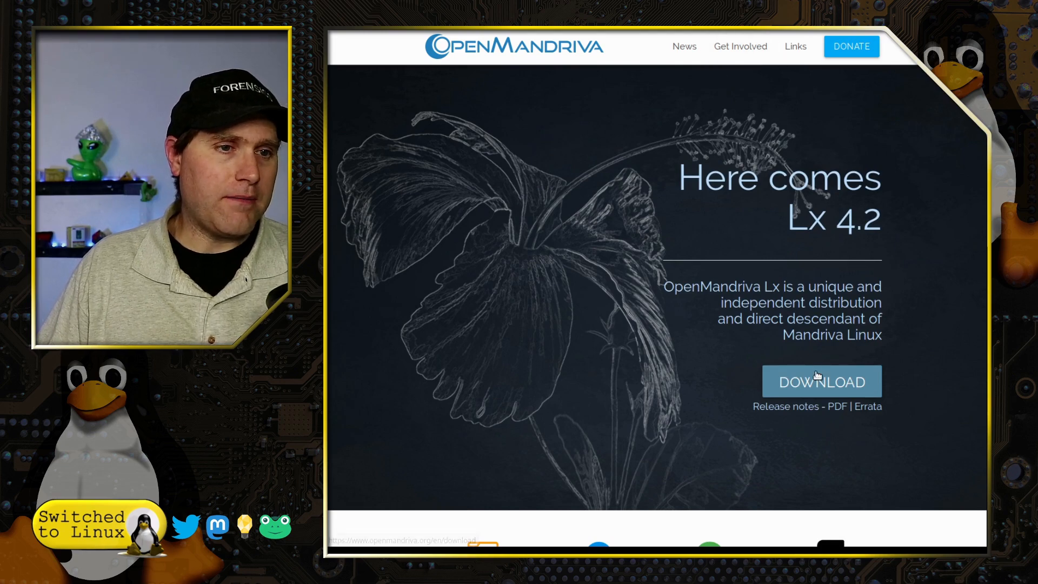
{"action": "left_click", "coordinate": [821, 382]}
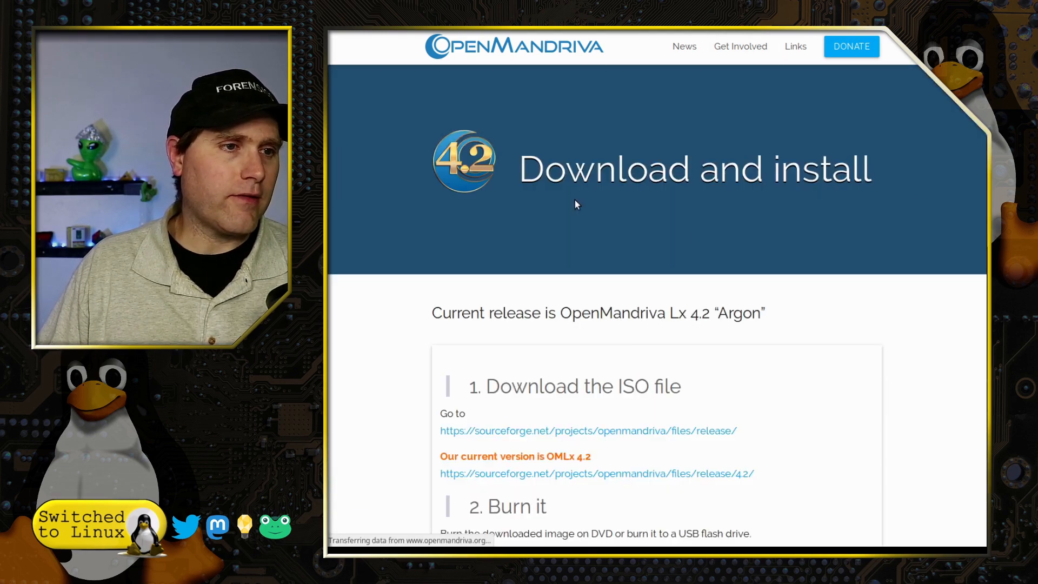
{"action": "scroll", "scroll_direction": "down", "scroll_amount": 3}
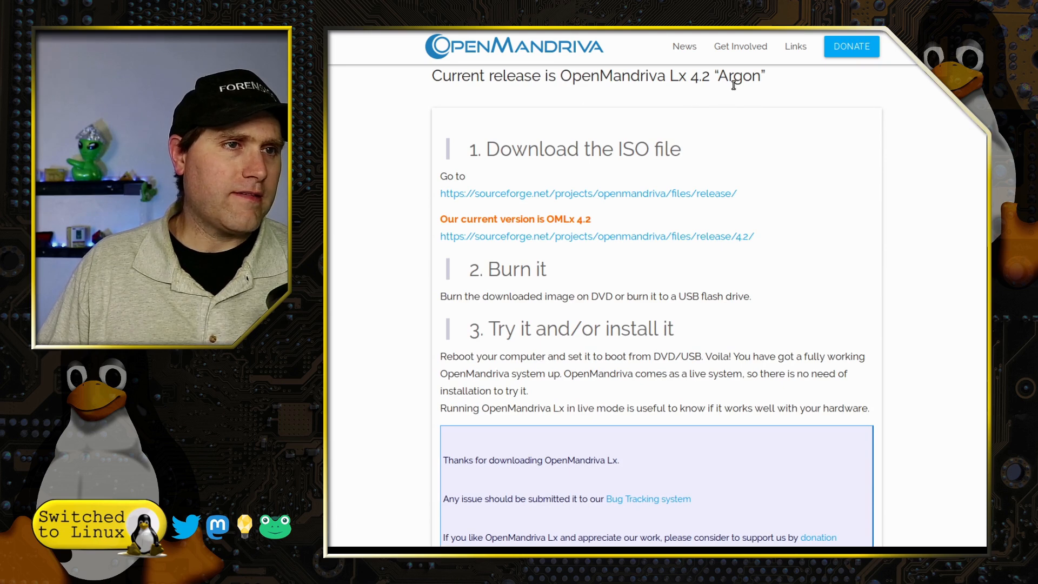
{"action": "mouse_move", "coordinate": [812, 131]}
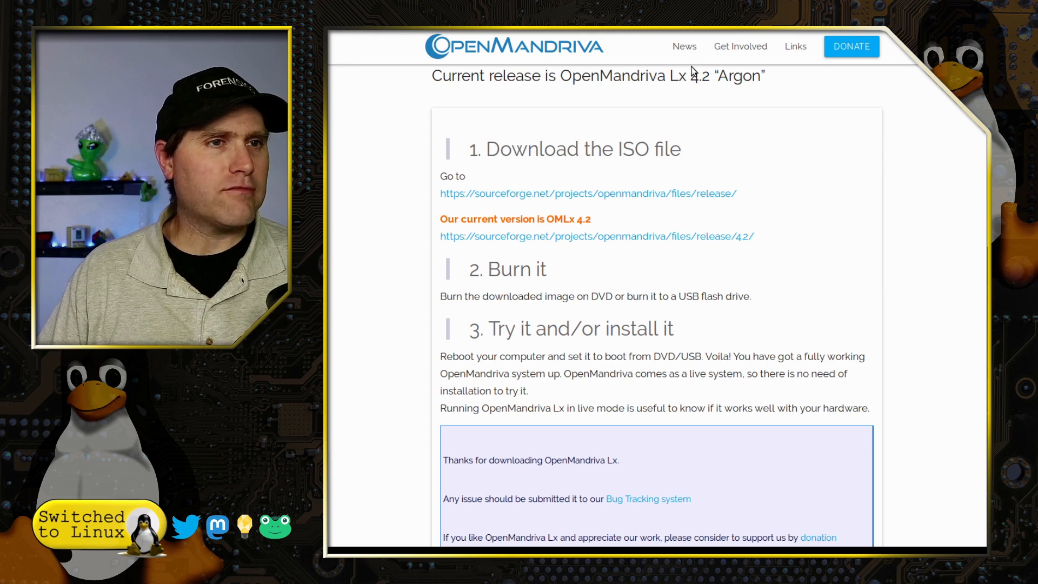
Open the News page showing the Lx 4.3 RC testing announcement
{"action": "left_click", "coordinate": [683, 46]}
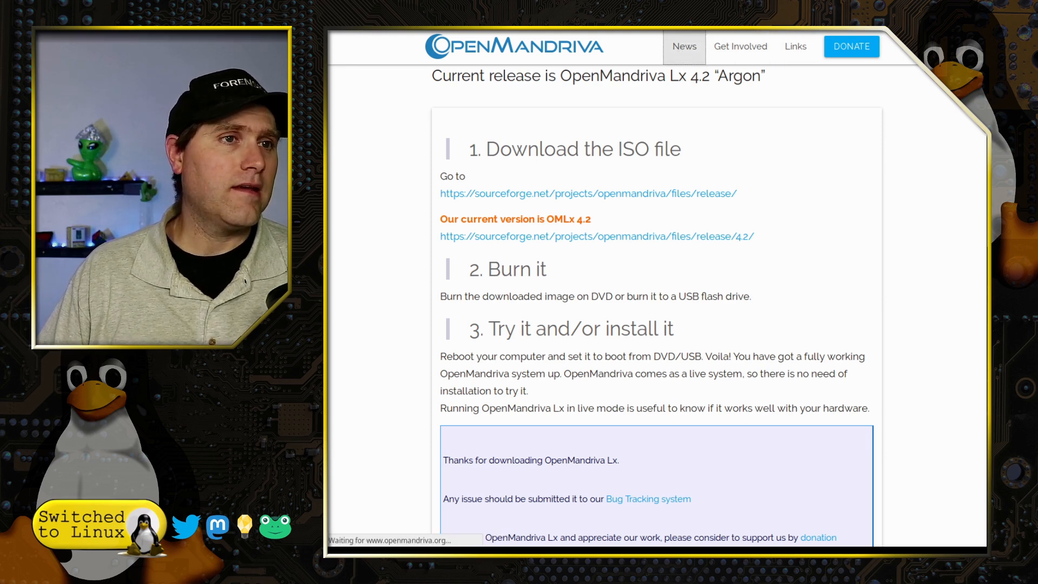
{"action": "left_click", "coordinate": [684, 47]}
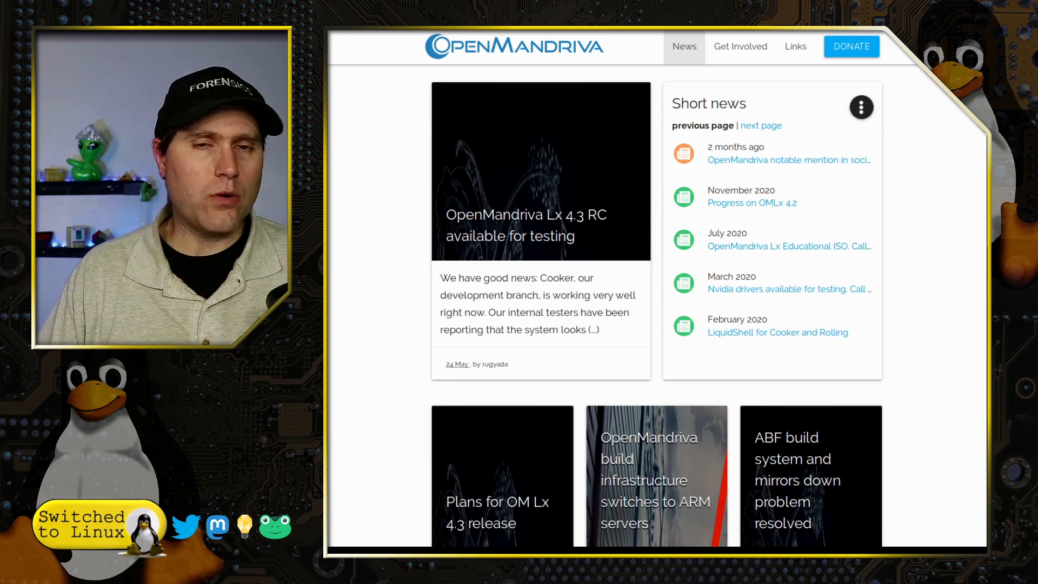
{"action": "mouse_move", "coordinate": [785, 290]}
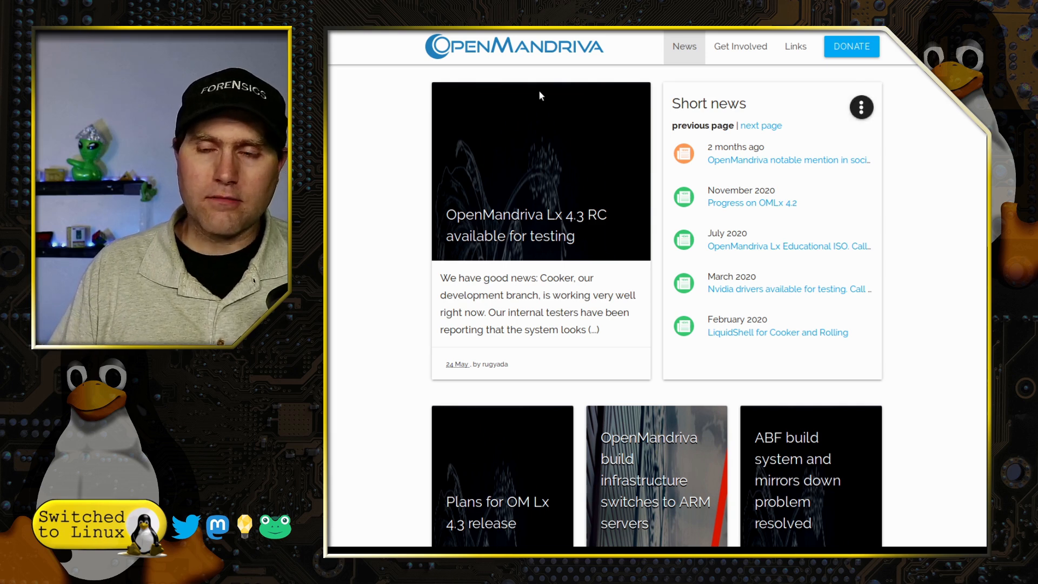
{"action": "mouse_move", "coordinate": [517, 202]}
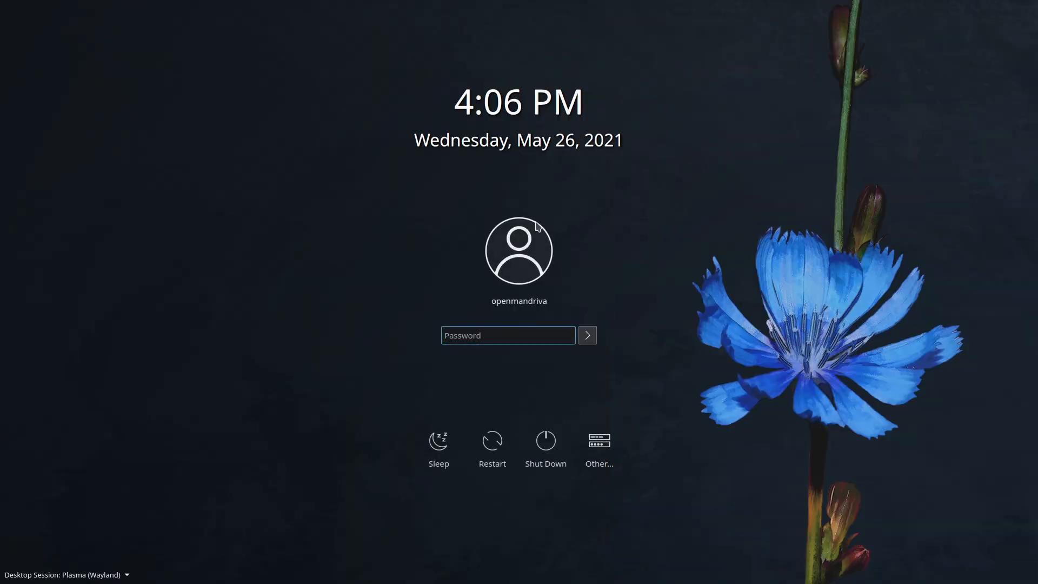
{"action": "mouse_move", "coordinate": [111, 511]}
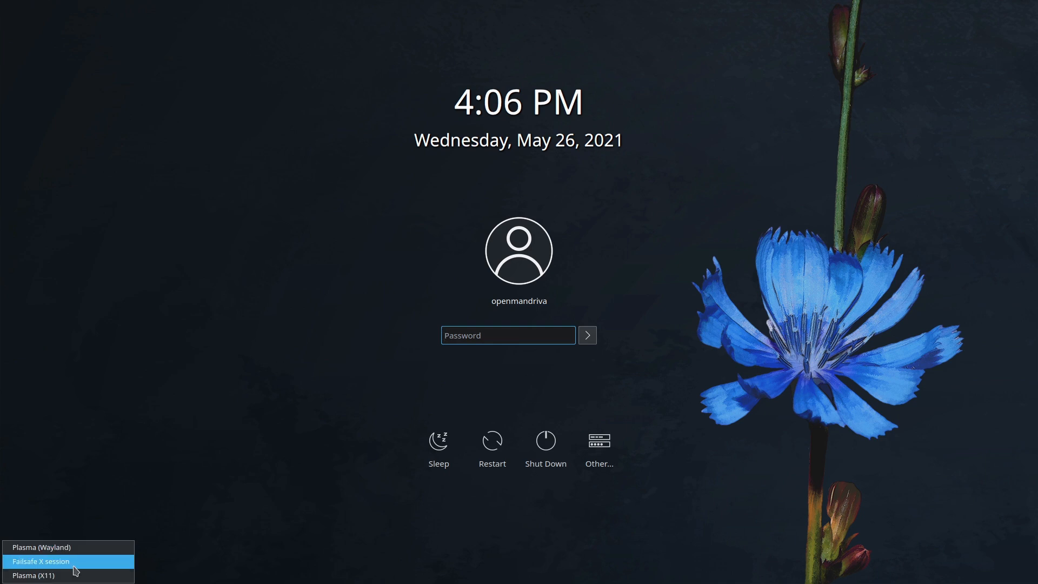
Choose the Plasma (Wayland) session and log in with the password
{"action": "left_click", "coordinate": [41, 547]}
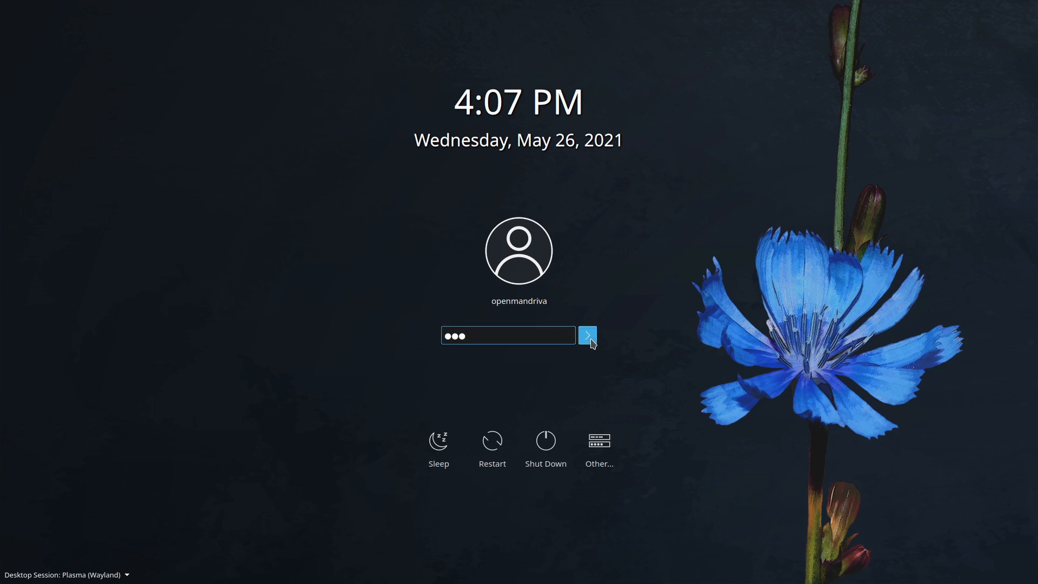
{"action": "left_click", "coordinate": [587, 335]}
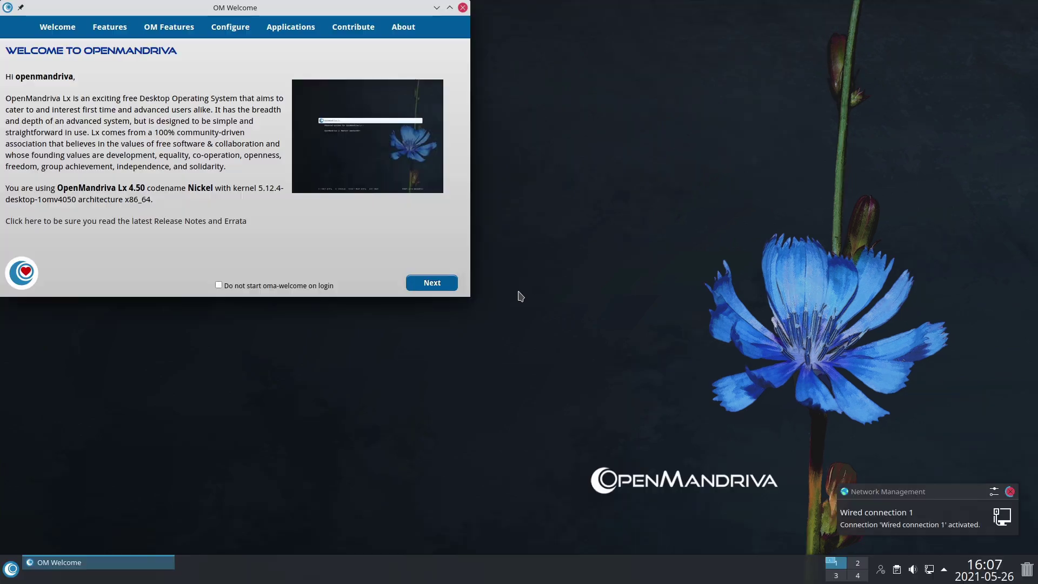
{"action": "mouse_move", "coordinate": [300, 17]}
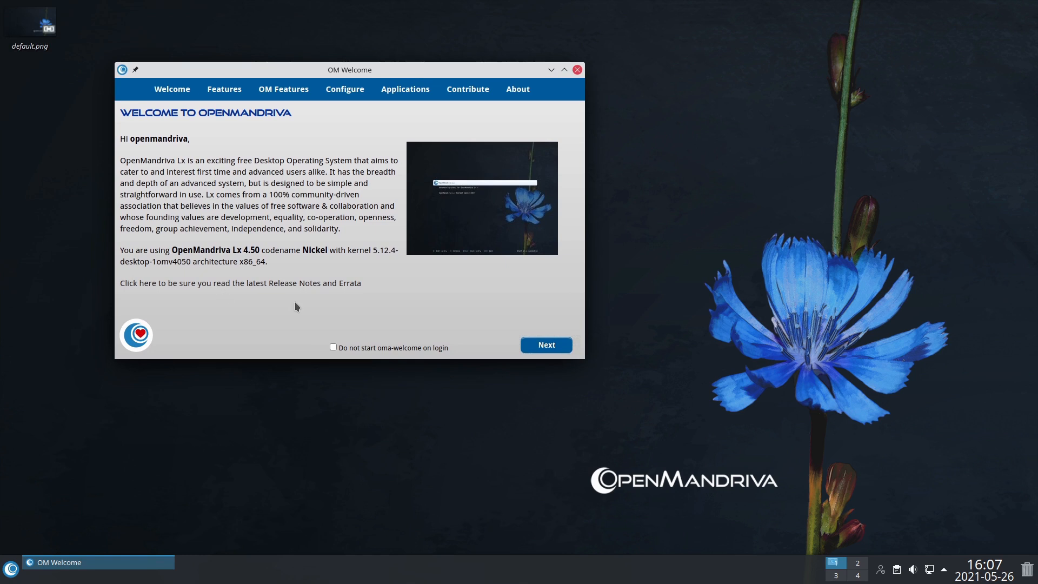
{"action": "mouse_move", "coordinate": [300, 328]}
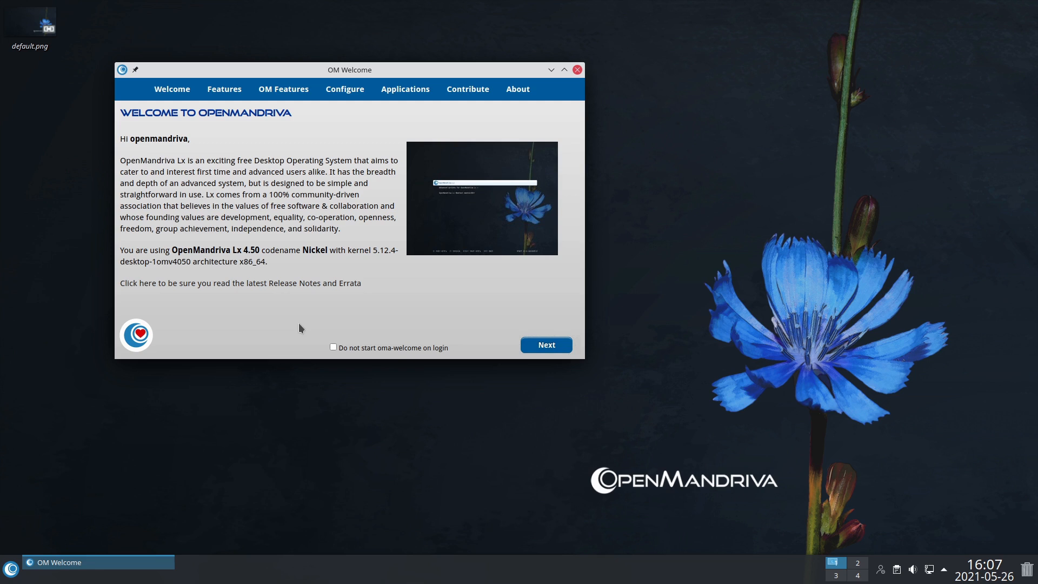
{"action": "mouse_move", "coordinate": [334, 298]}
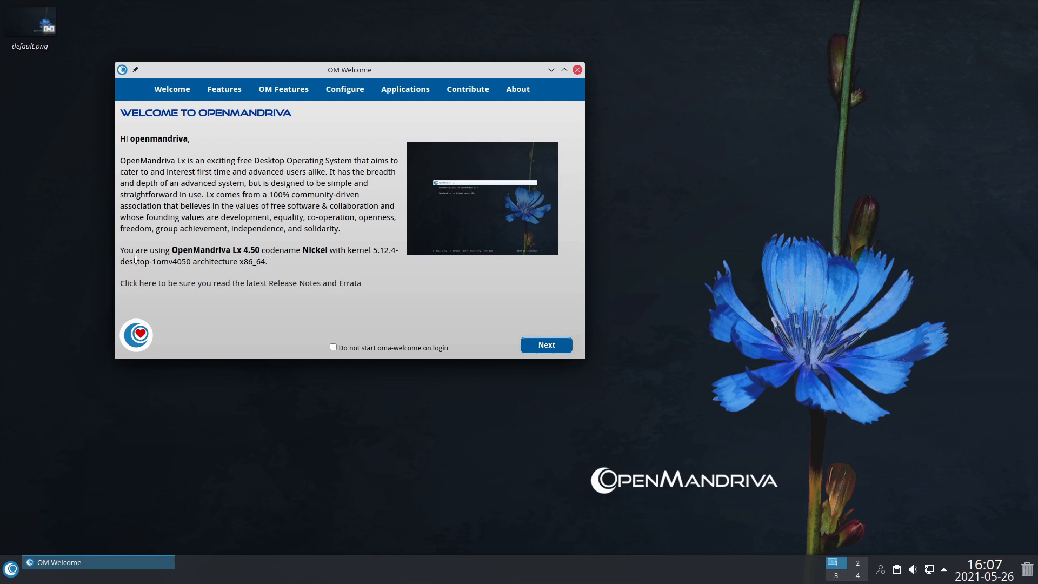
{"action": "mouse_move", "coordinate": [299, 262]}
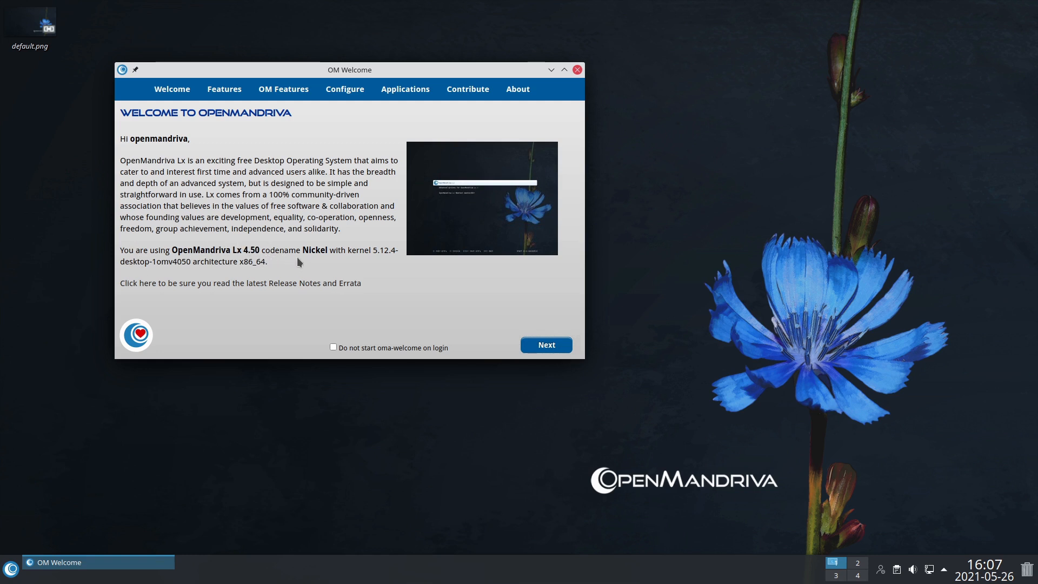
{"action": "mouse_move", "coordinate": [379, 263]}
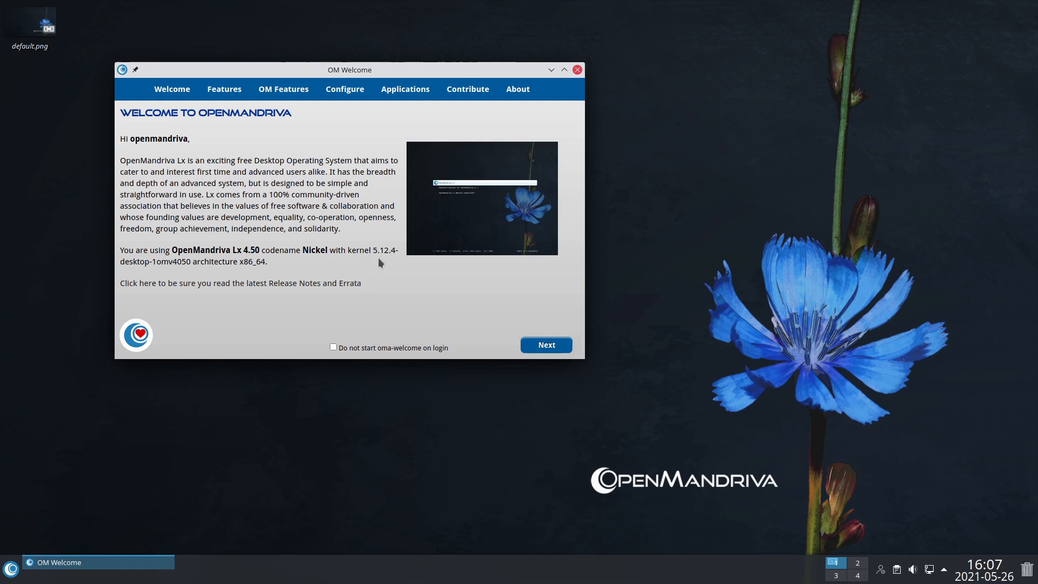
{"action": "mouse_move", "coordinate": [216, 273]}
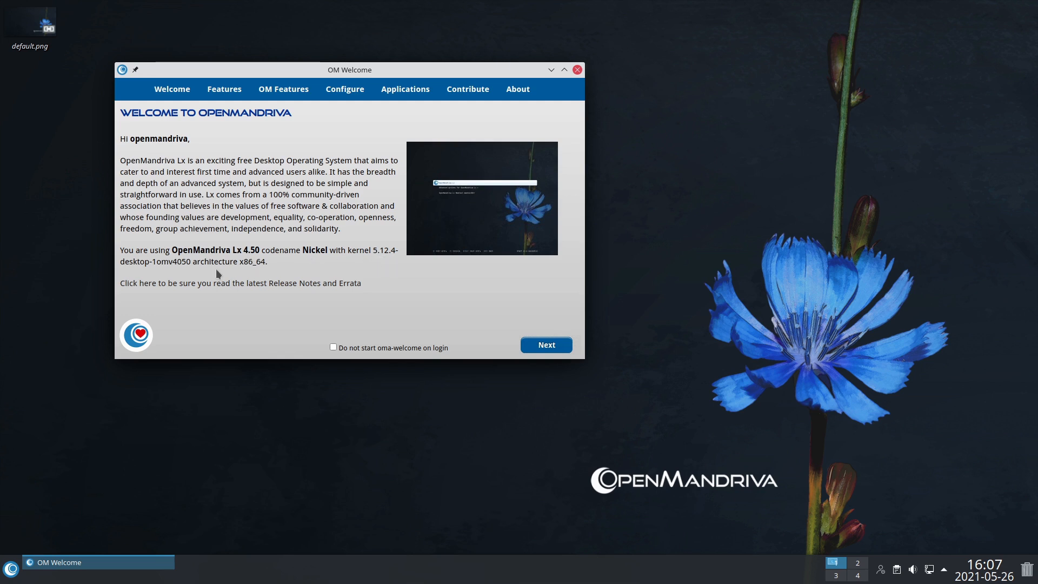
{"action": "mouse_move", "coordinate": [4, 69]}
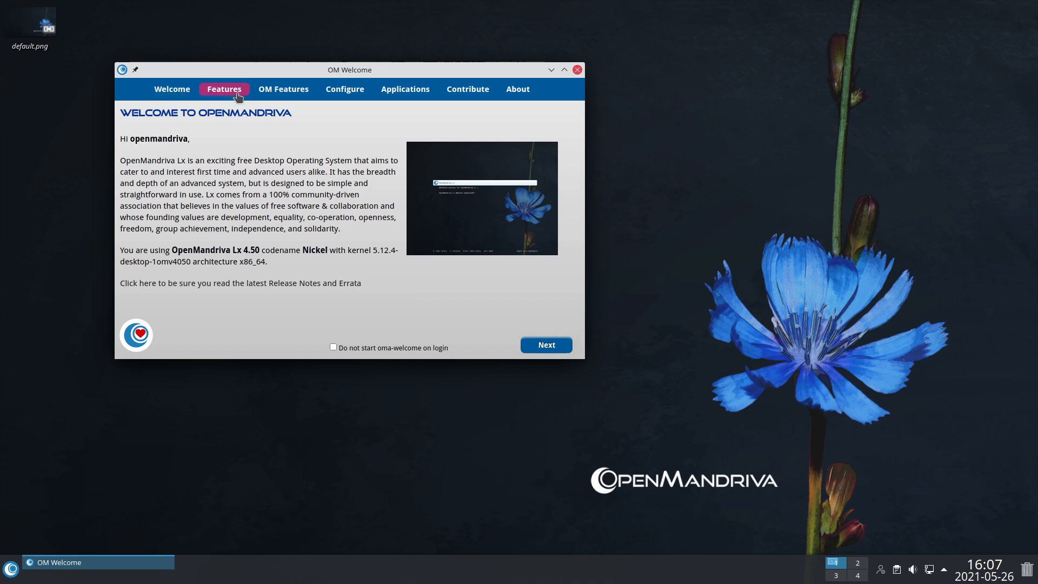
Step through the Features tour: KDE Plasma, LibreOffice and OM Control Center notes
{"action": "left_click", "coordinate": [224, 89]}
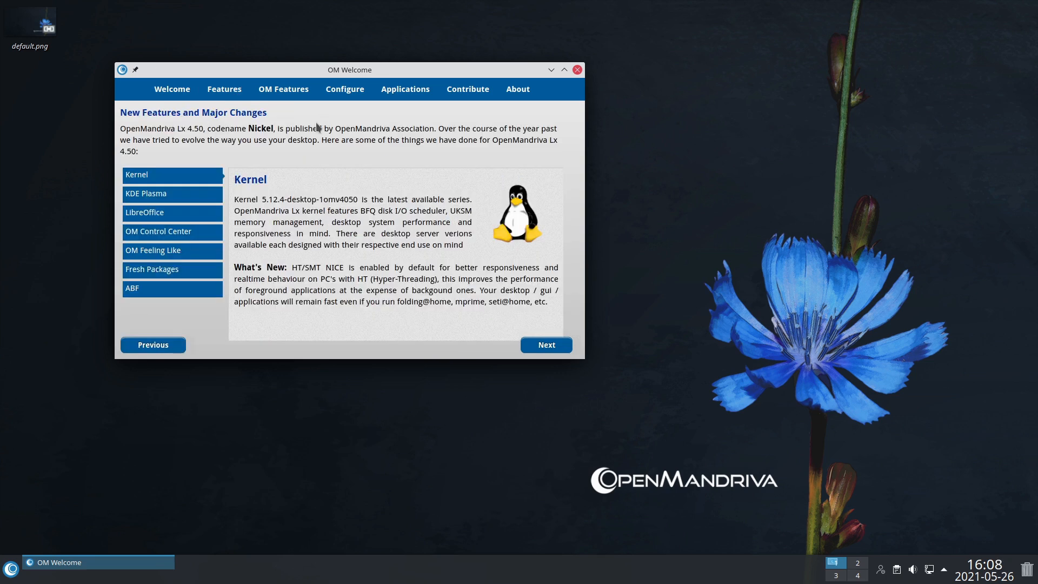
{"action": "mouse_move", "coordinate": [314, 237]}
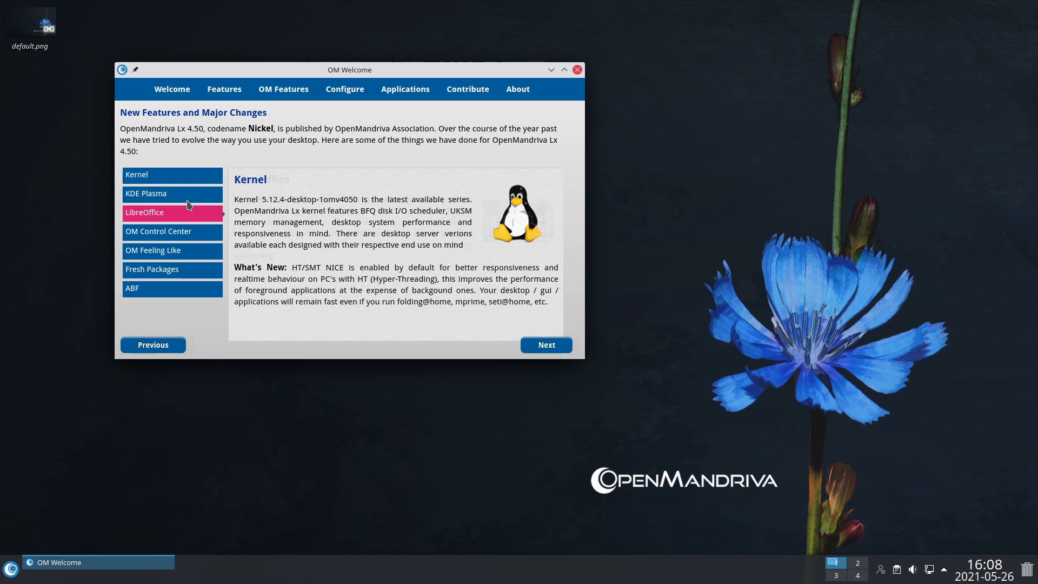
{"action": "left_click", "coordinate": [146, 193]}
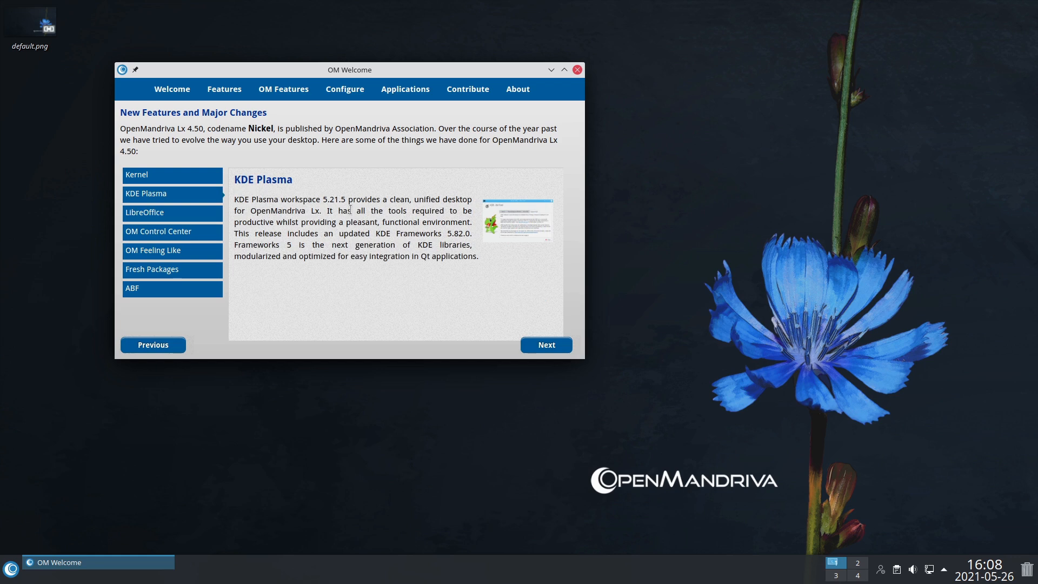
{"action": "mouse_move", "coordinate": [464, 295]}
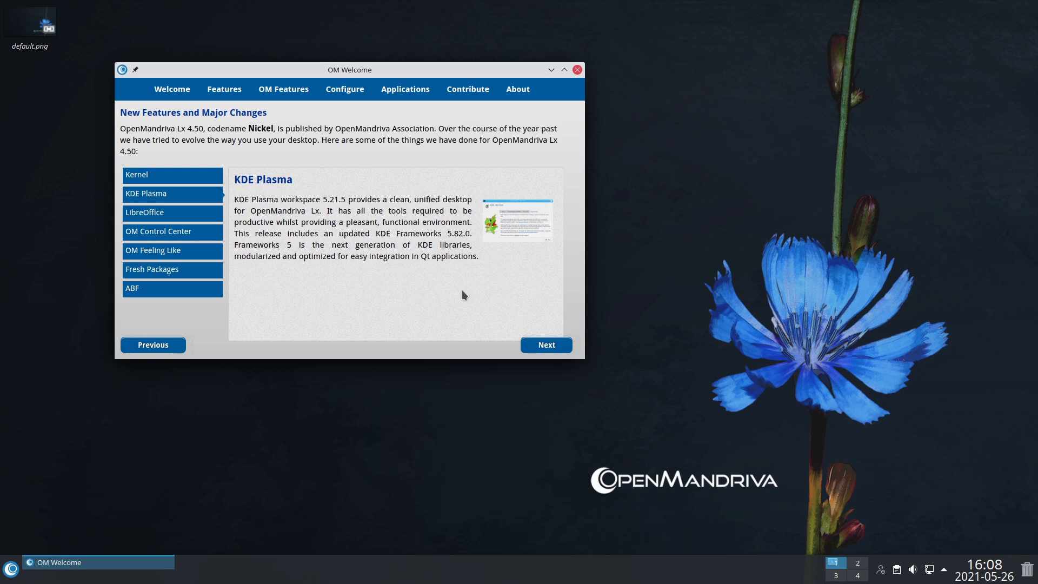
{"action": "left_click", "coordinate": [144, 212]}
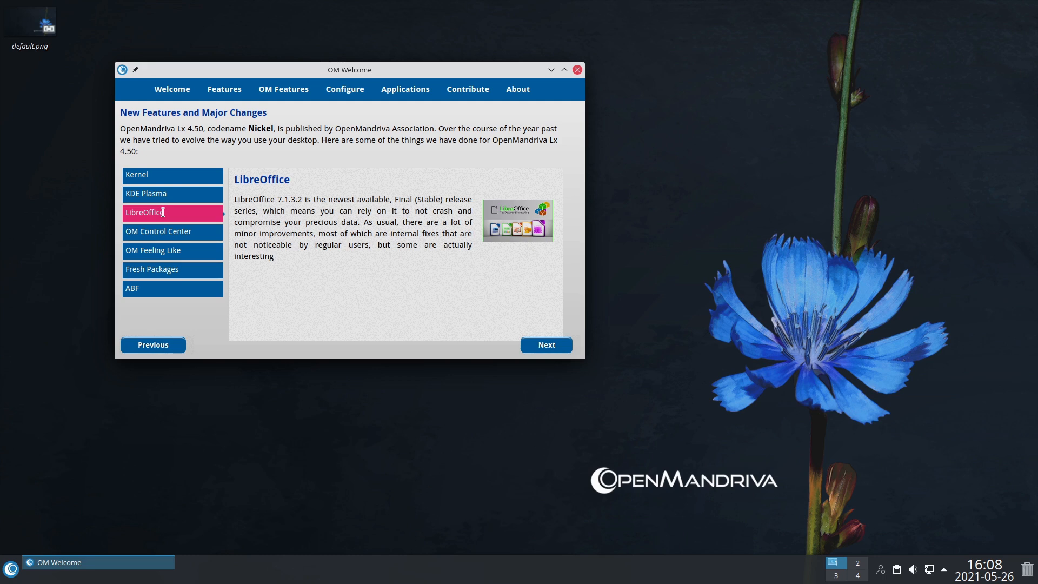
{"action": "left_click", "coordinate": [158, 231]}
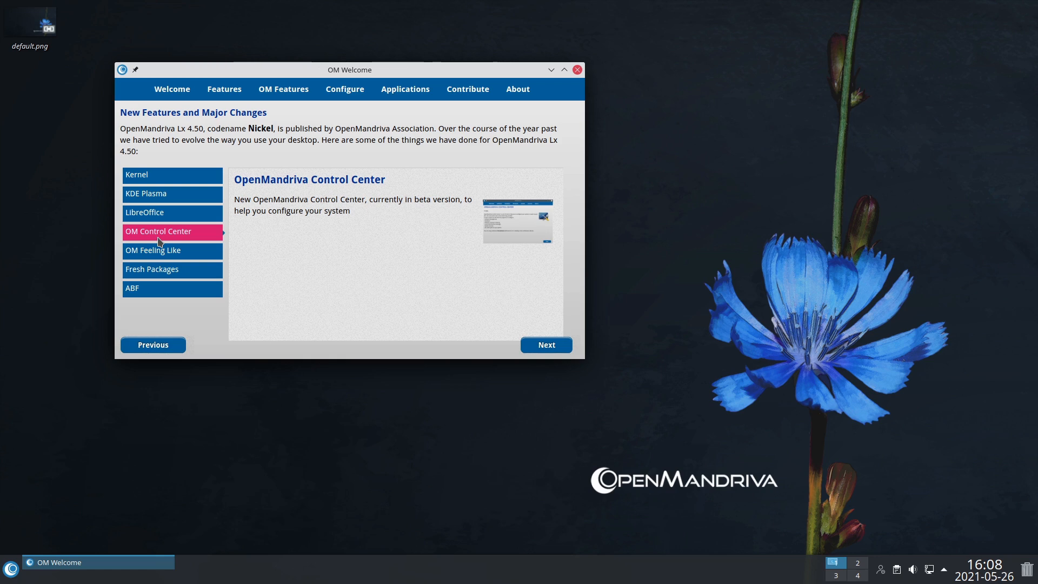
View the OM Feeling Like presets notes, then the Fresh Packages section
{"action": "left_click", "coordinate": [172, 250]}
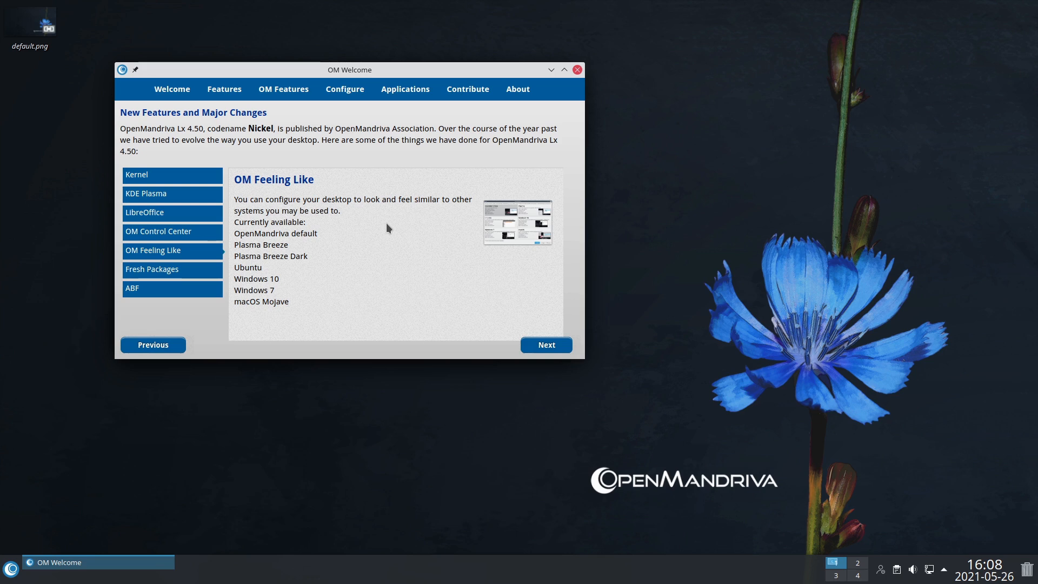
{"action": "mouse_move", "coordinate": [281, 245]}
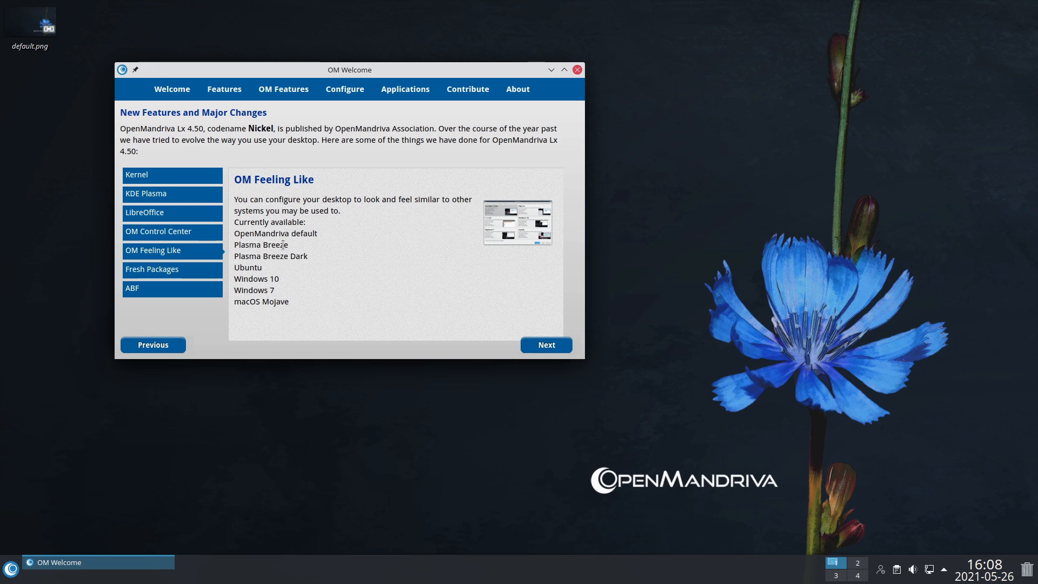
{"action": "mouse_move", "coordinate": [271, 268]}
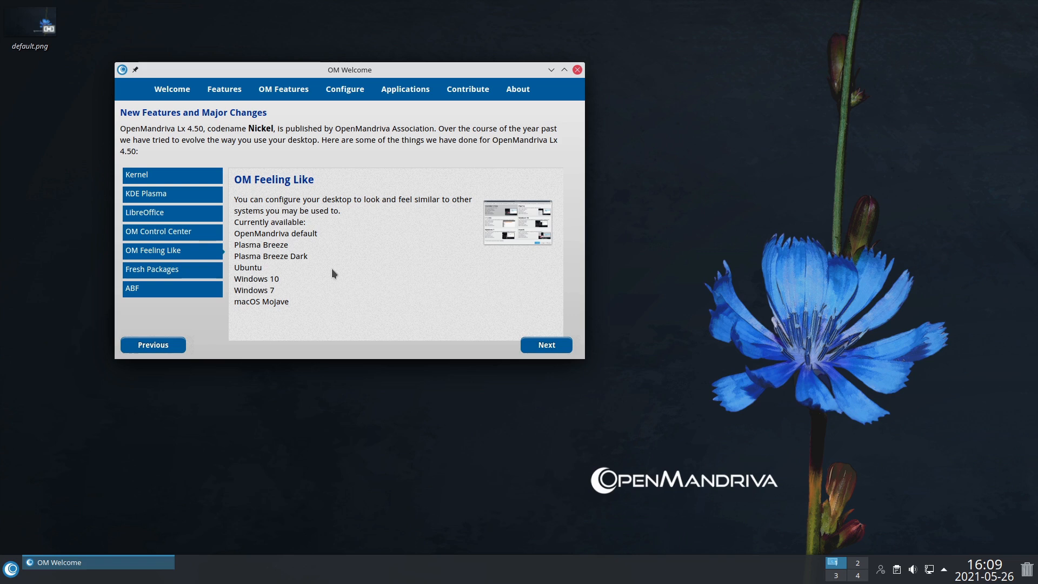
{"action": "left_click", "coordinate": [152, 269]}
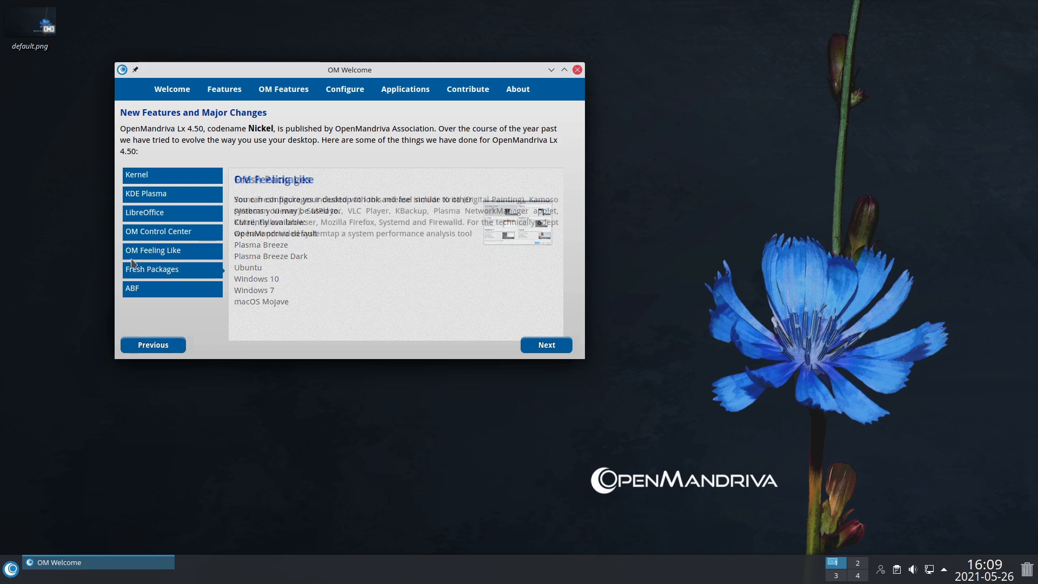
Revisit OM Feeling Like and ABF notes, then show the OM Features brand-name tools page
{"action": "left_click", "coordinate": [151, 269]}
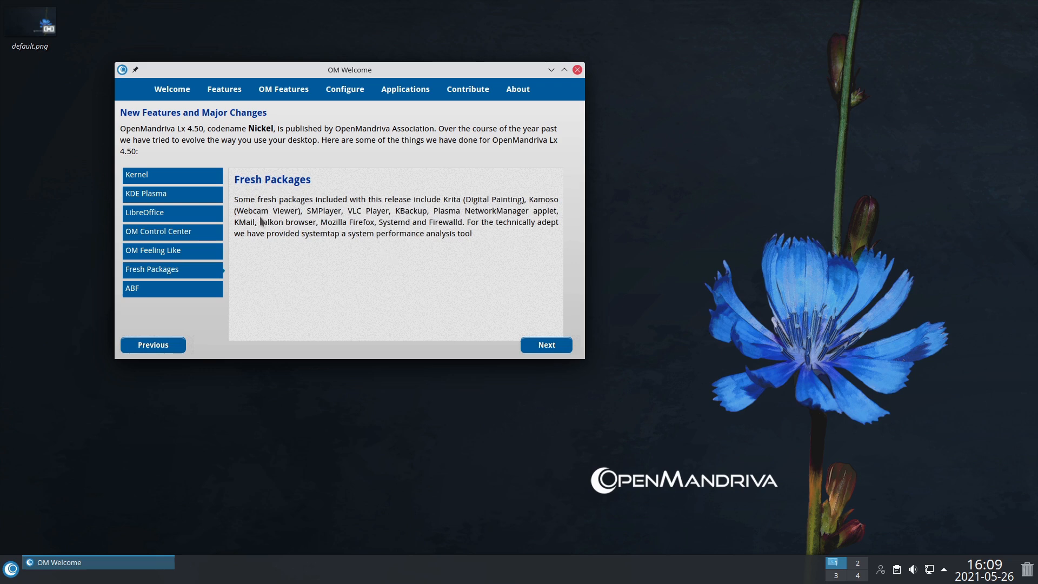
{"action": "mouse_move", "coordinate": [496, 223]}
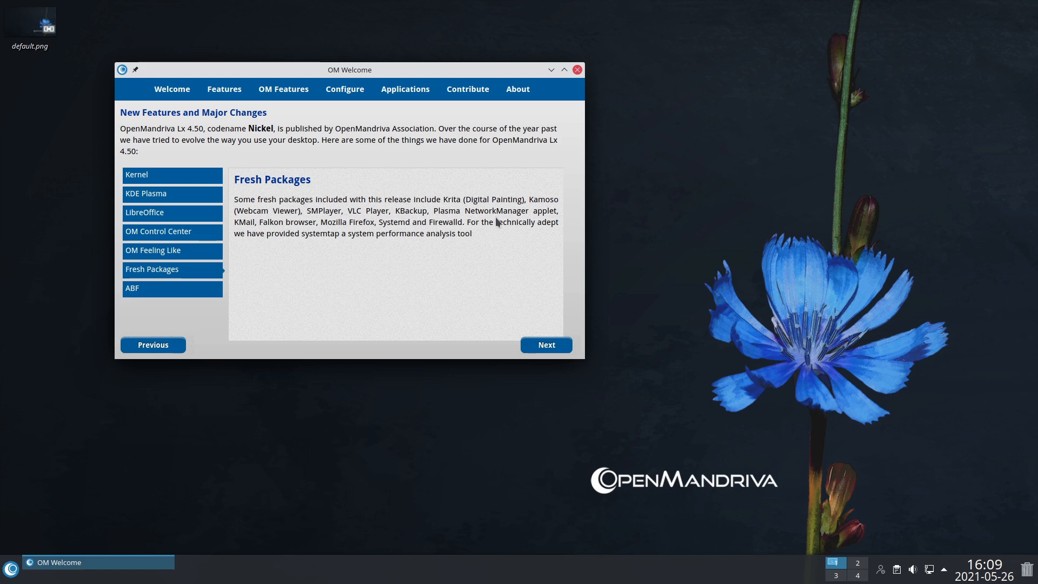
{"action": "mouse_move", "coordinate": [406, 266]}
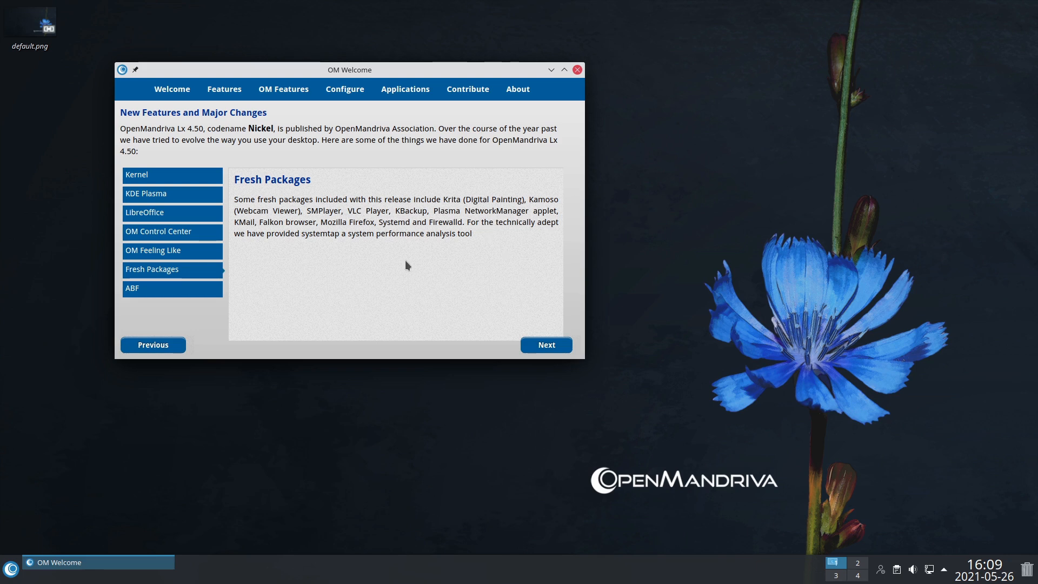
{"action": "mouse_move", "coordinate": [373, 250]}
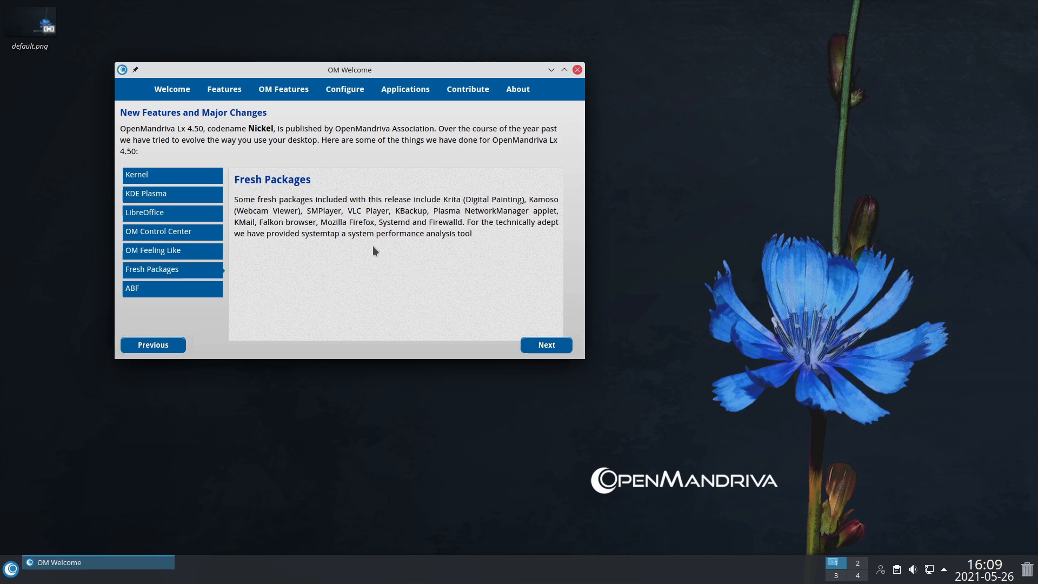
{"action": "mouse_move", "coordinate": [282, 255]}
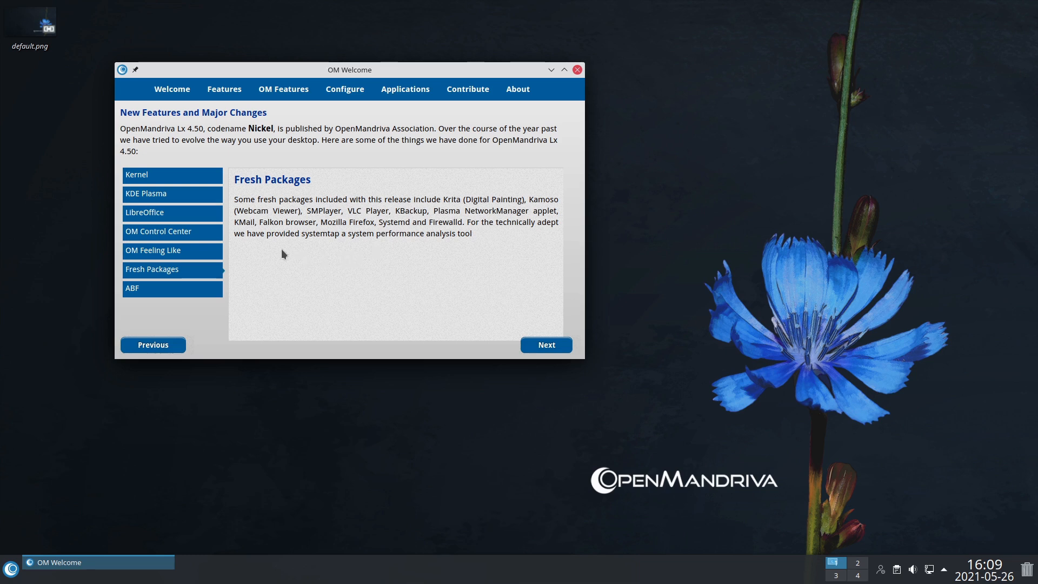
{"action": "mouse_move", "coordinate": [243, 220]}
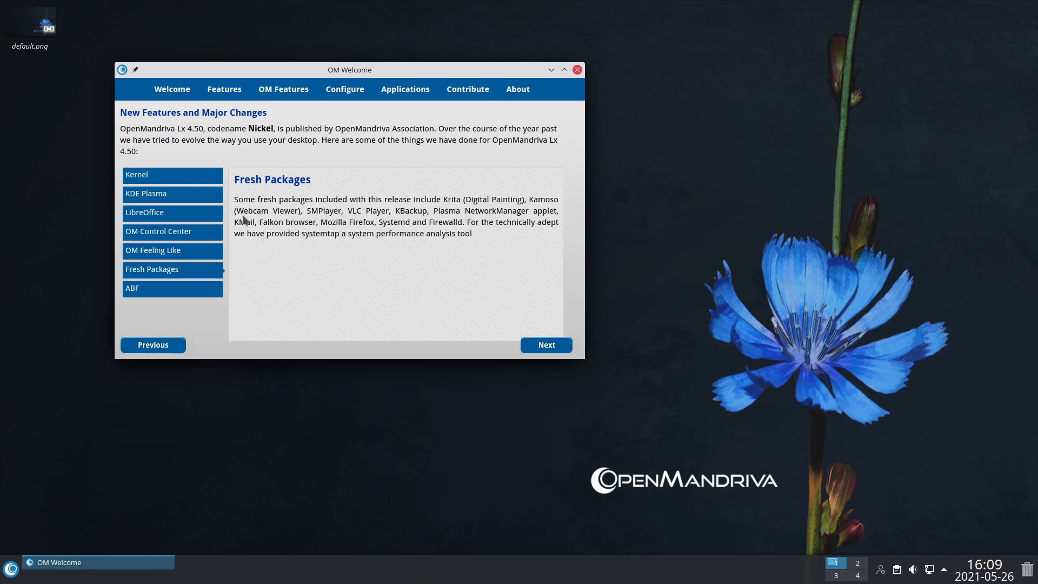
{"action": "mouse_move", "coordinate": [347, 229]}
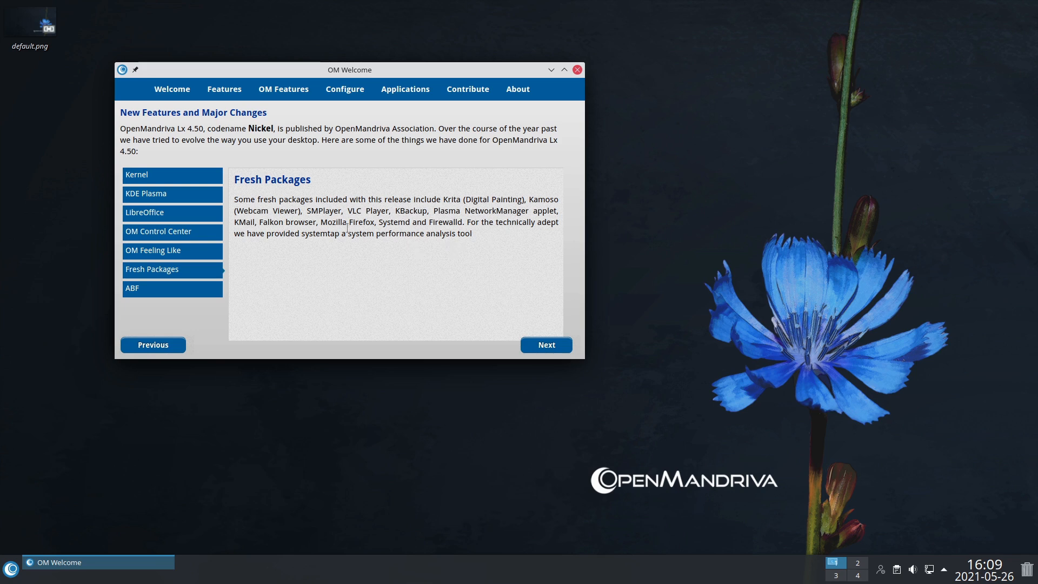
{"action": "left_click", "coordinate": [153, 250]}
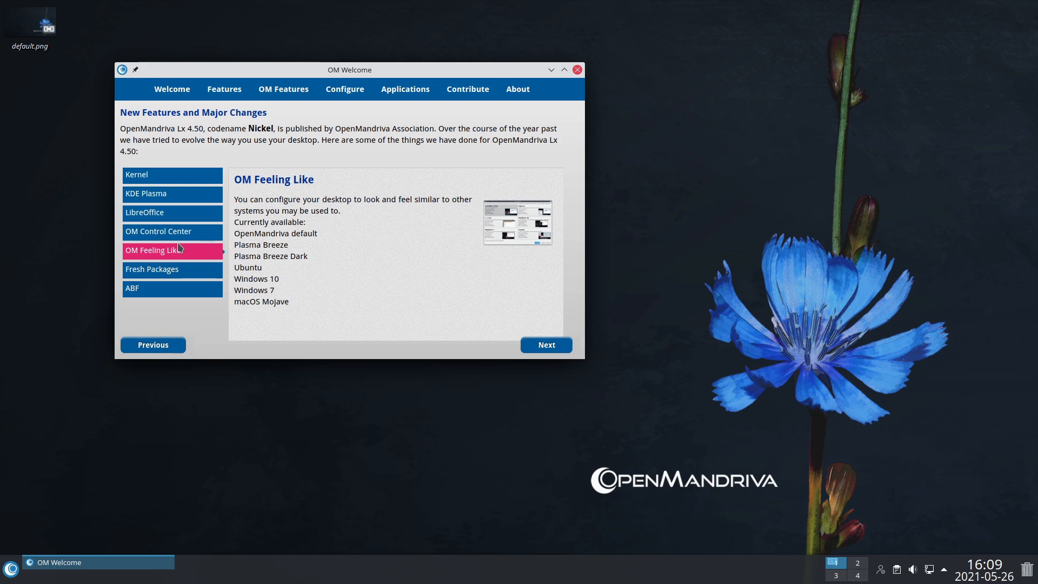
{"action": "mouse_move", "coordinate": [182, 256]}
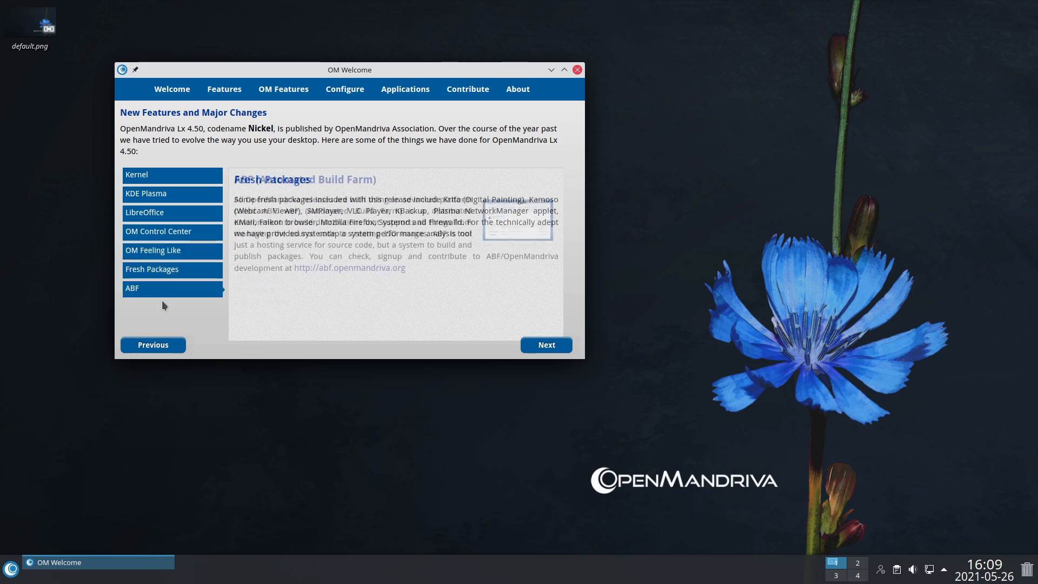
{"action": "left_click", "coordinate": [172, 288]}
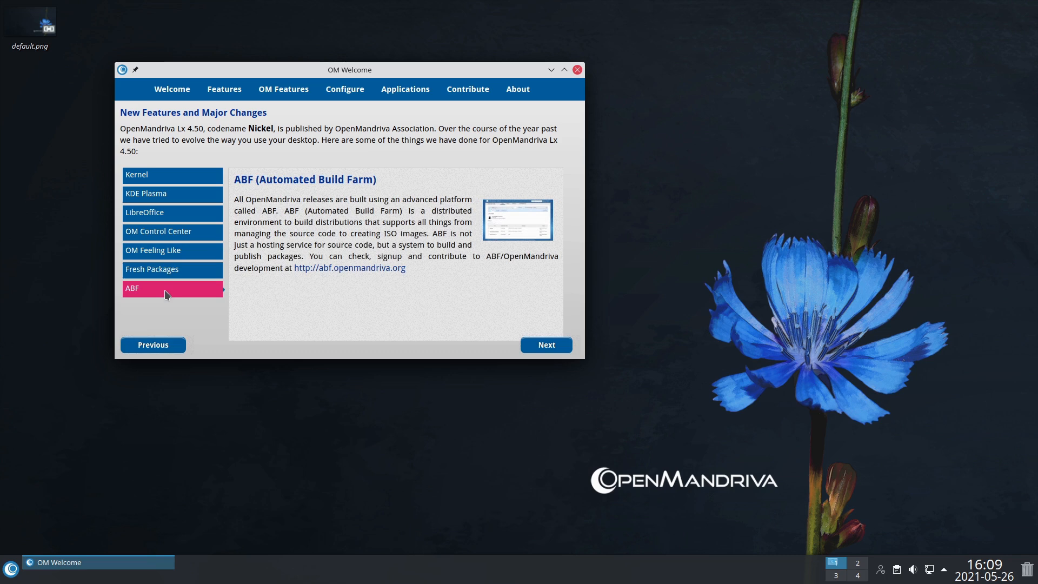
{"action": "mouse_move", "coordinate": [283, 88]}
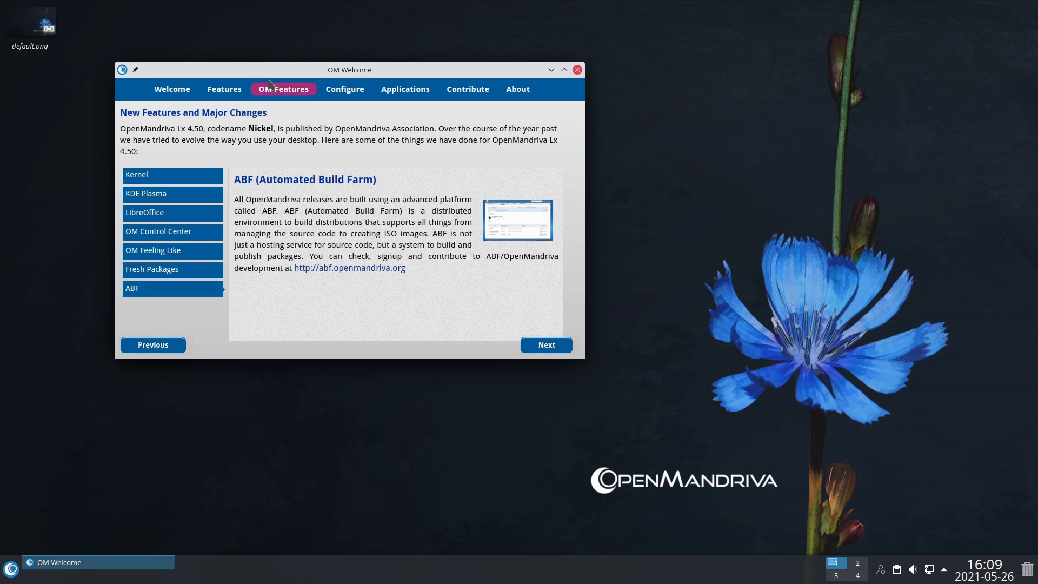
{"action": "left_click", "coordinate": [545, 343]}
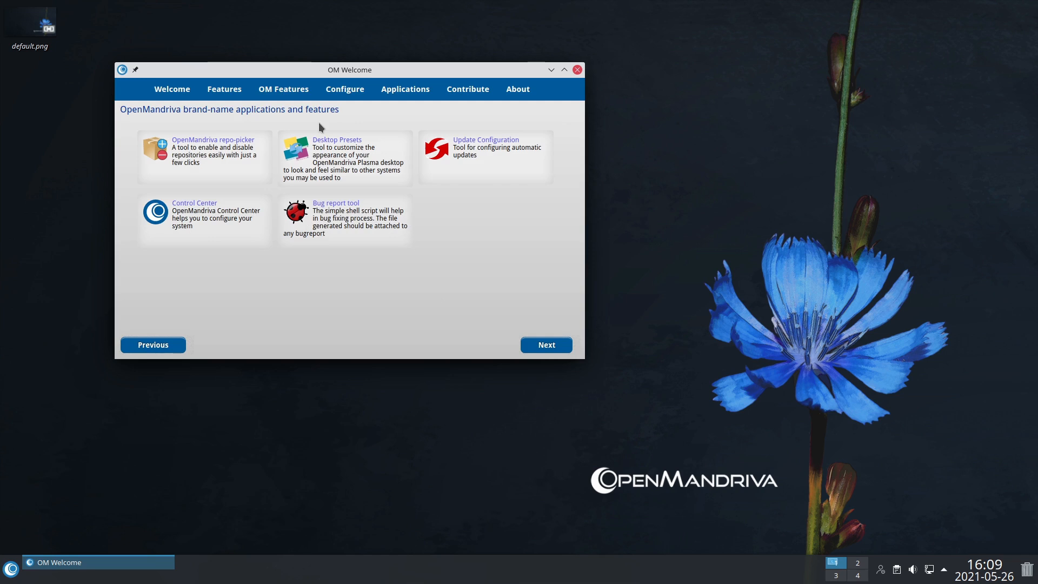
{"action": "mouse_move", "coordinate": [372, 331]}
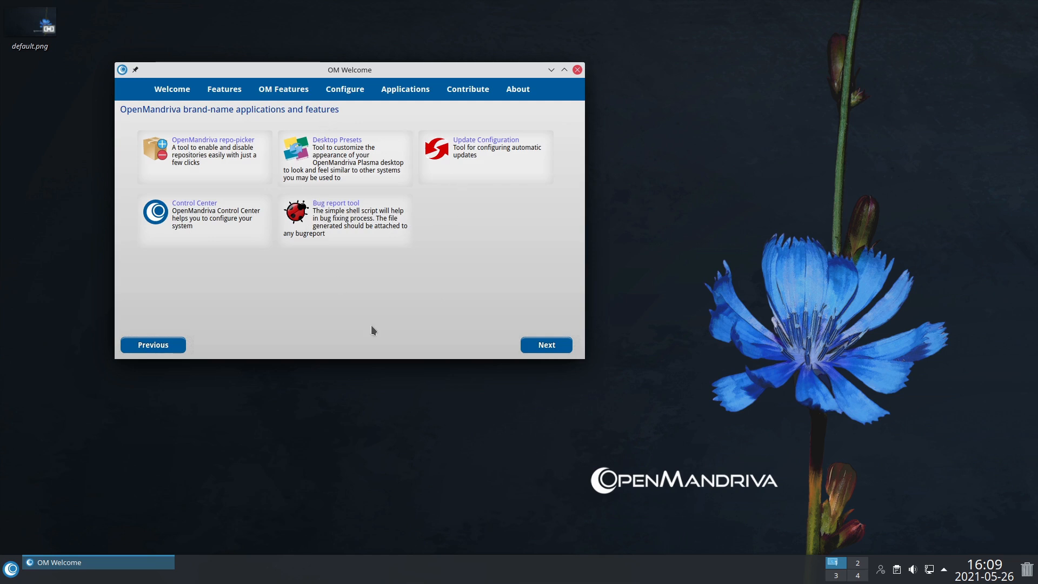
{"action": "mouse_move", "coordinate": [221, 146]}
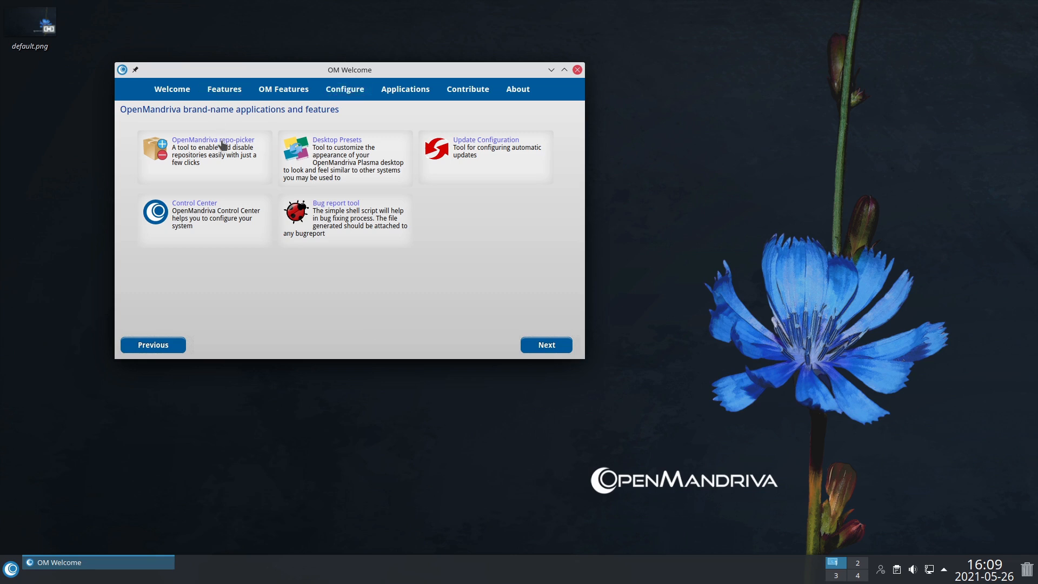
{"action": "mouse_move", "coordinate": [535, 186]}
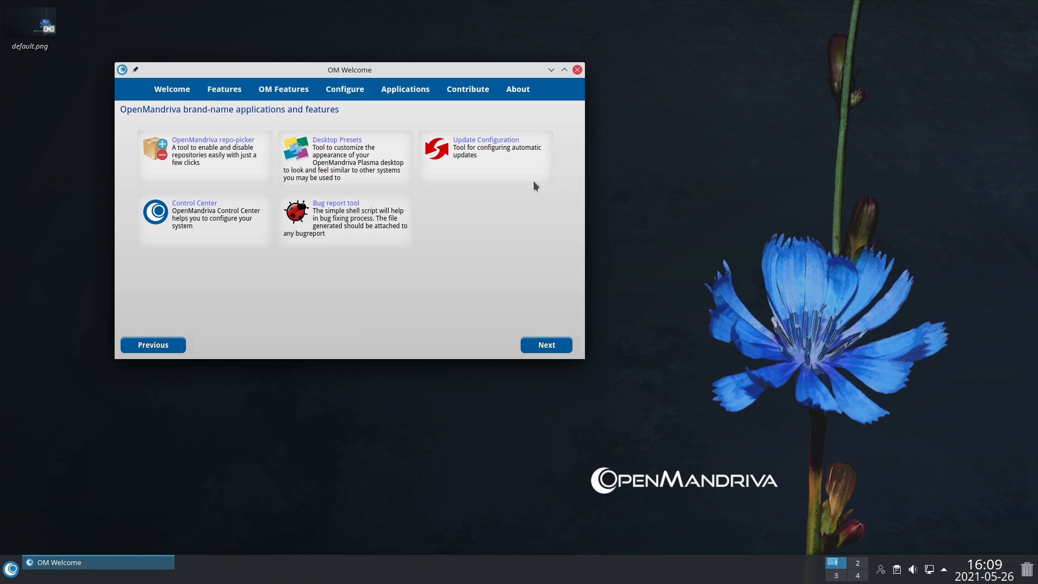
{"action": "mouse_move", "coordinate": [574, 197]}
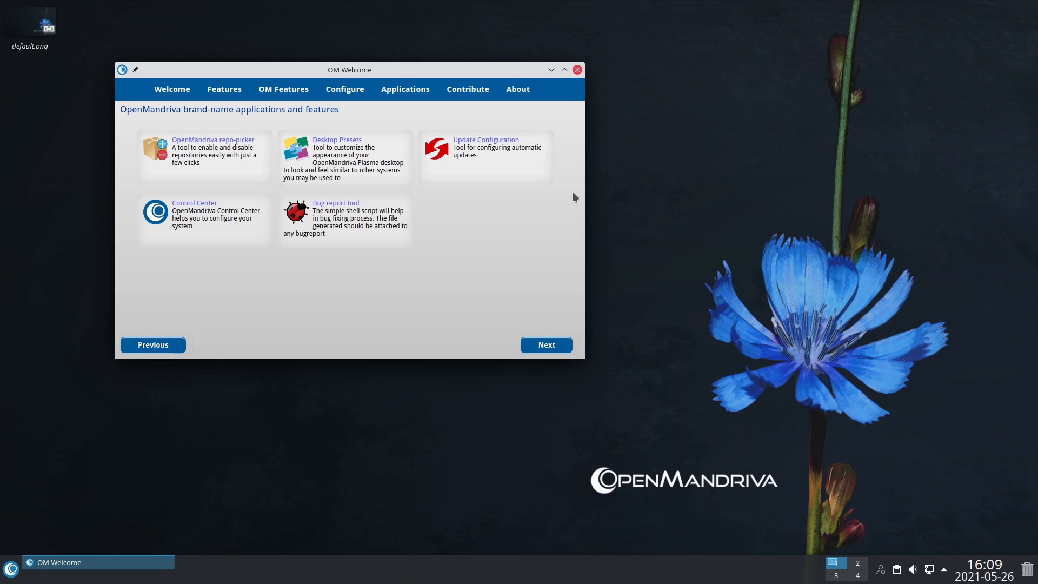
Launch the repository picker and decline the channel downgrade, keeping Rolling
{"action": "left_click", "coordinate": [213, 139]}
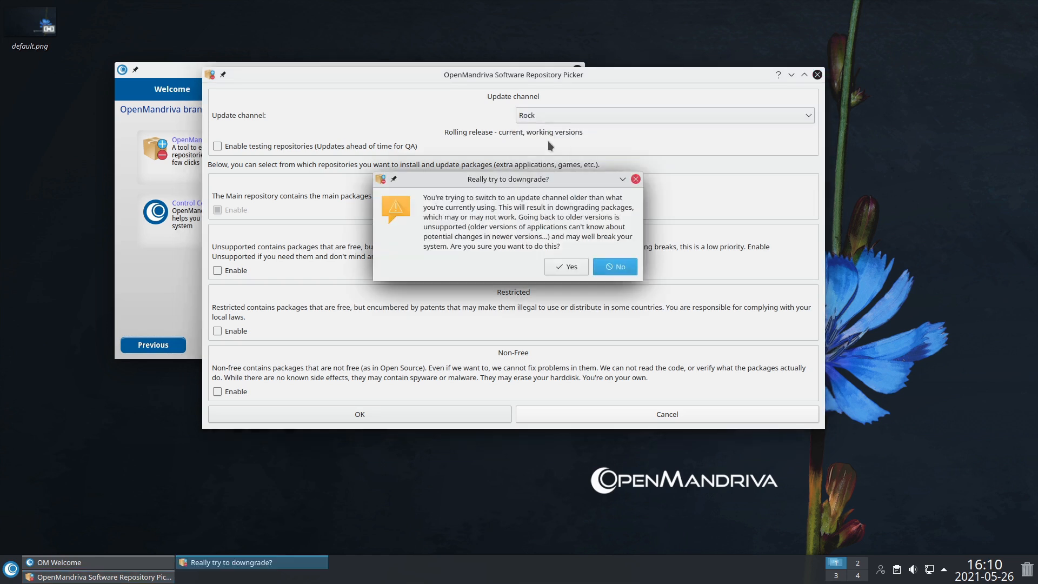
{"action": "mouse_move", "coordinate": [620, 224]}
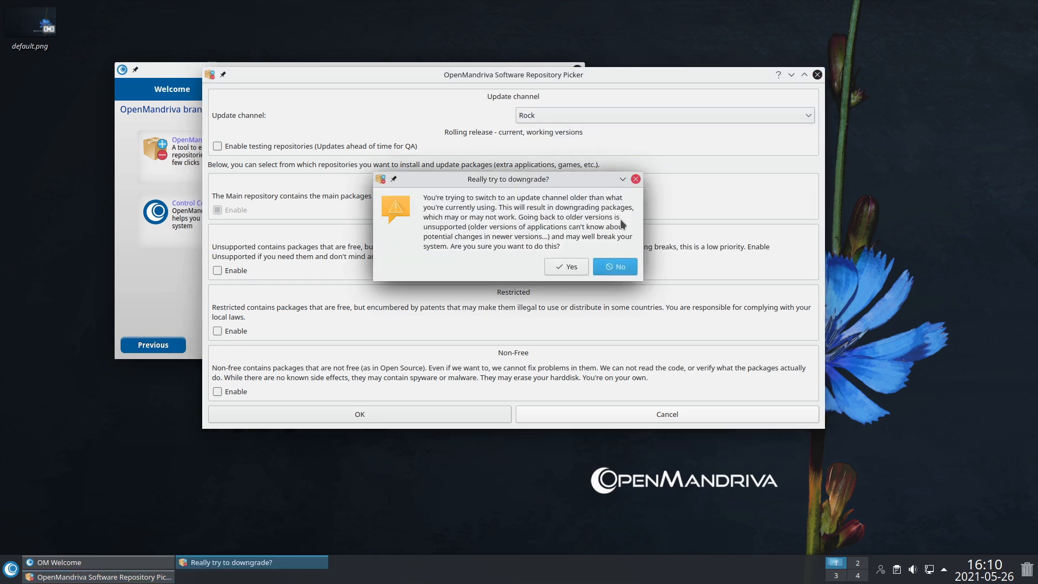
{"action": "left_click", "coordinate": [614, 266]}
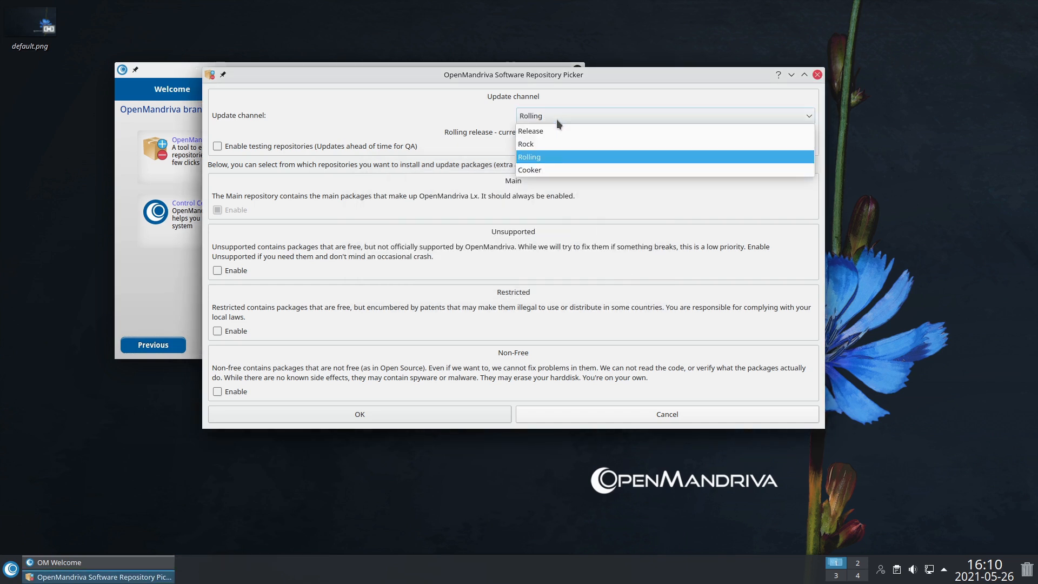
{"action": "mouse_move", "coordinate": [562, 131]}
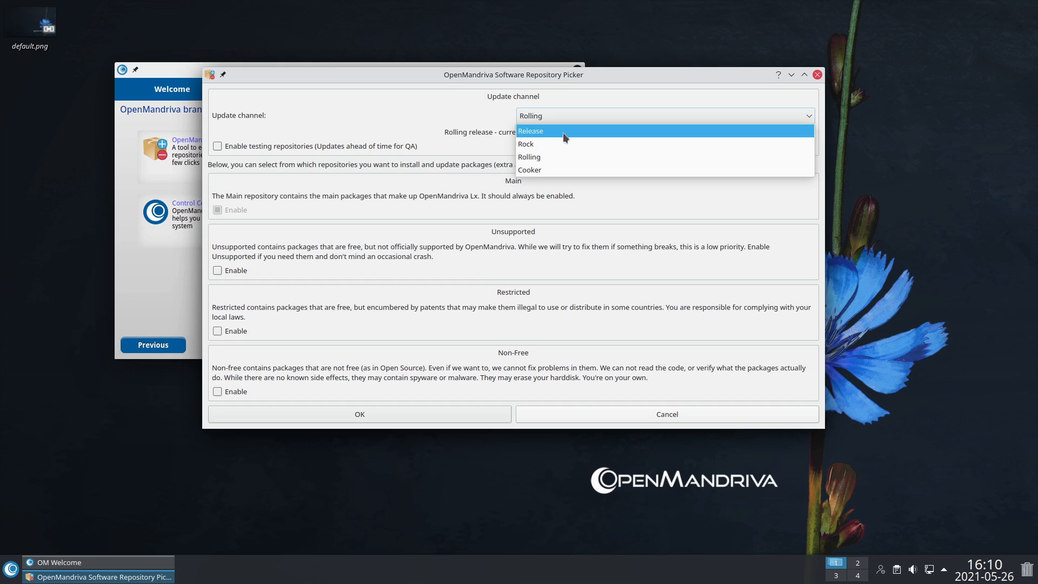
{"action": "mouse_move", "coordinate": [558, 170]}
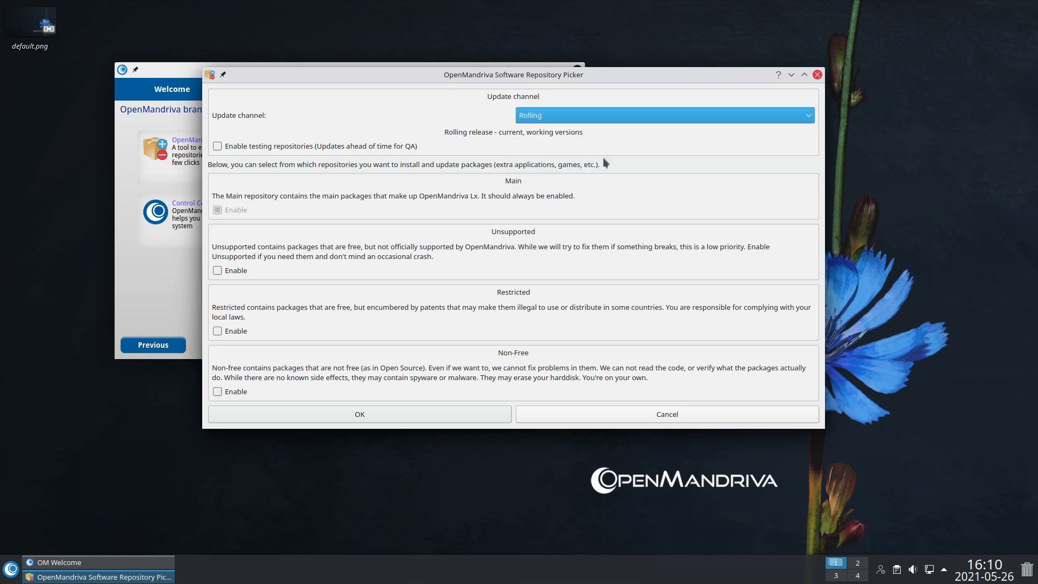
{"action": "mouse_move", "coordinate": [250, 270]}
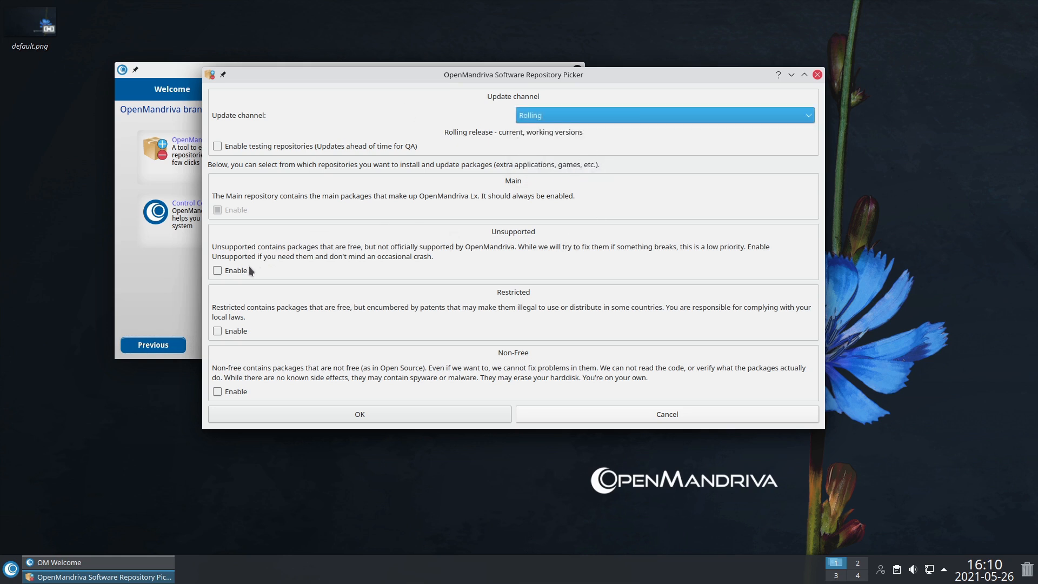
{"action": "mouse_move", "coordinate": [472, 265]}
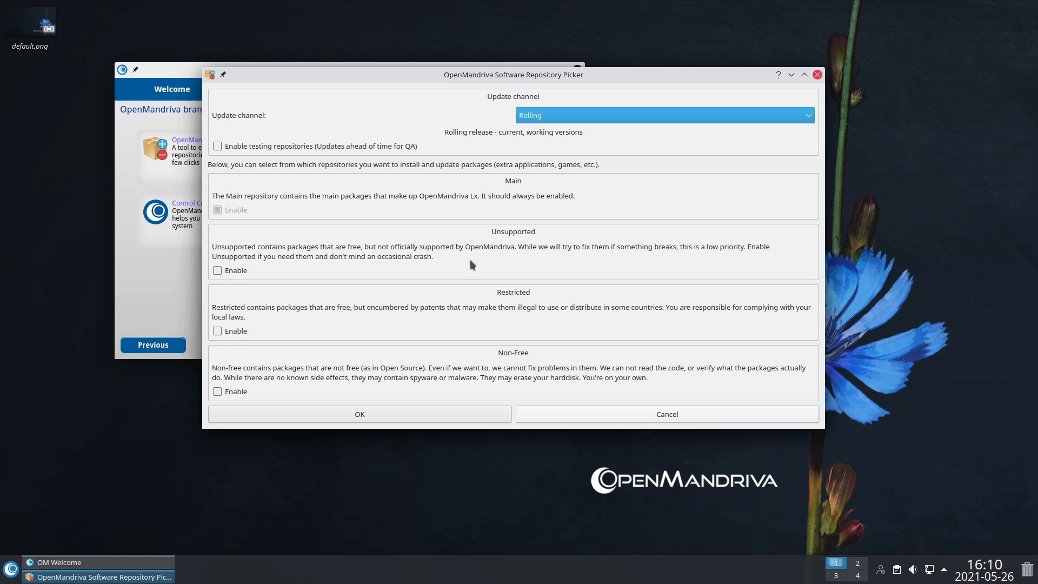
{"action": "mouse_move", "coordinate": [602, 260]}
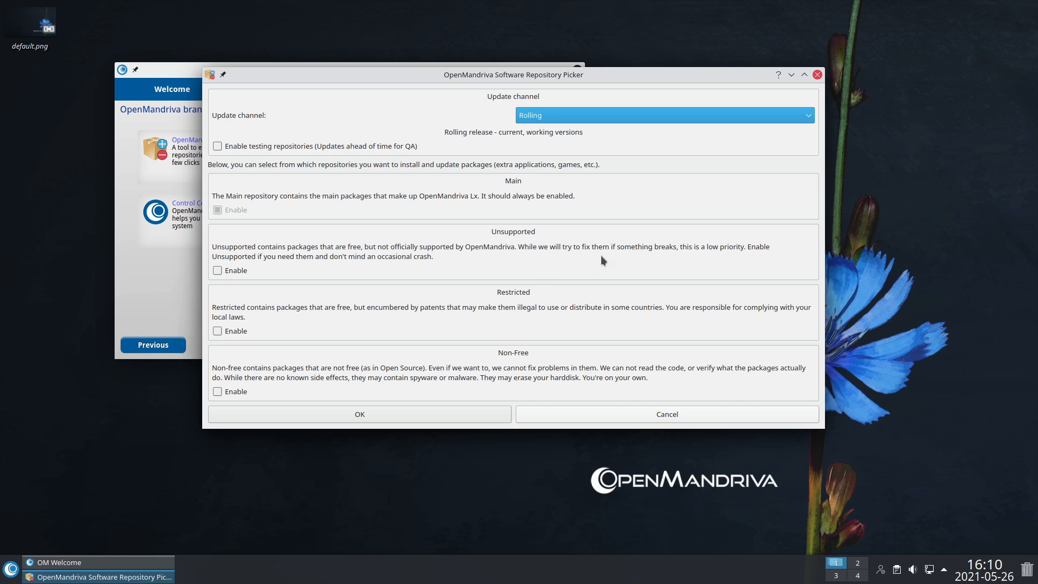
{"action": "mouse_move", "coordinate": [283, 279]}
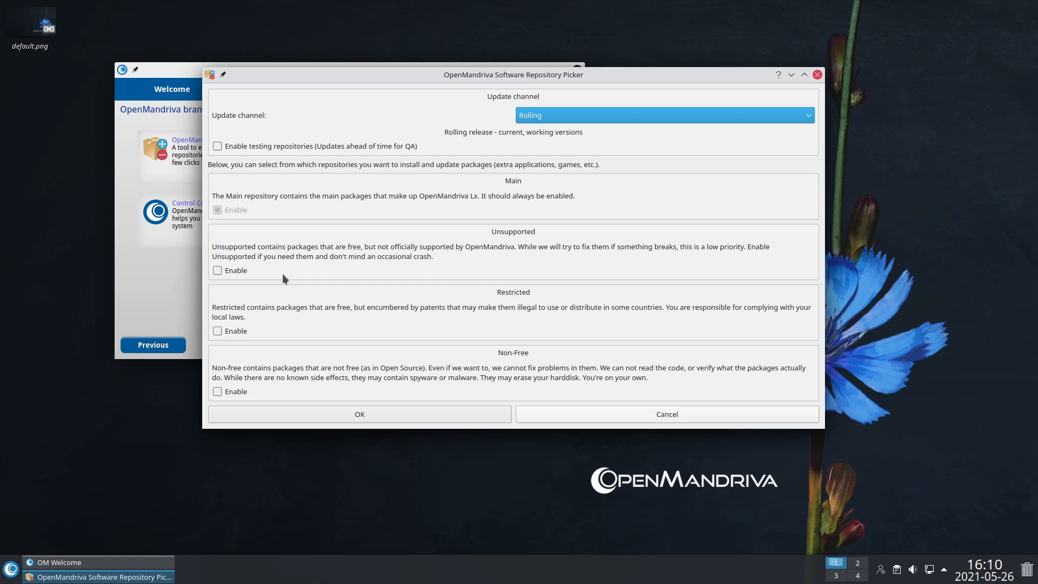
{"action": "mouse_move", "coordinate": [310, 331]}
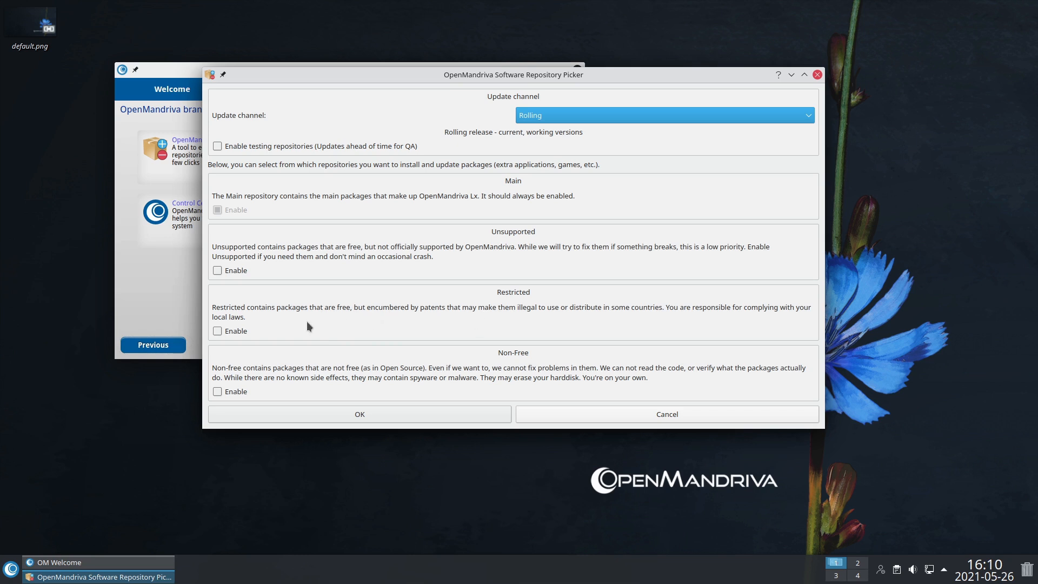
{"action": "mouse_move", "coordinate": [415, 322]}
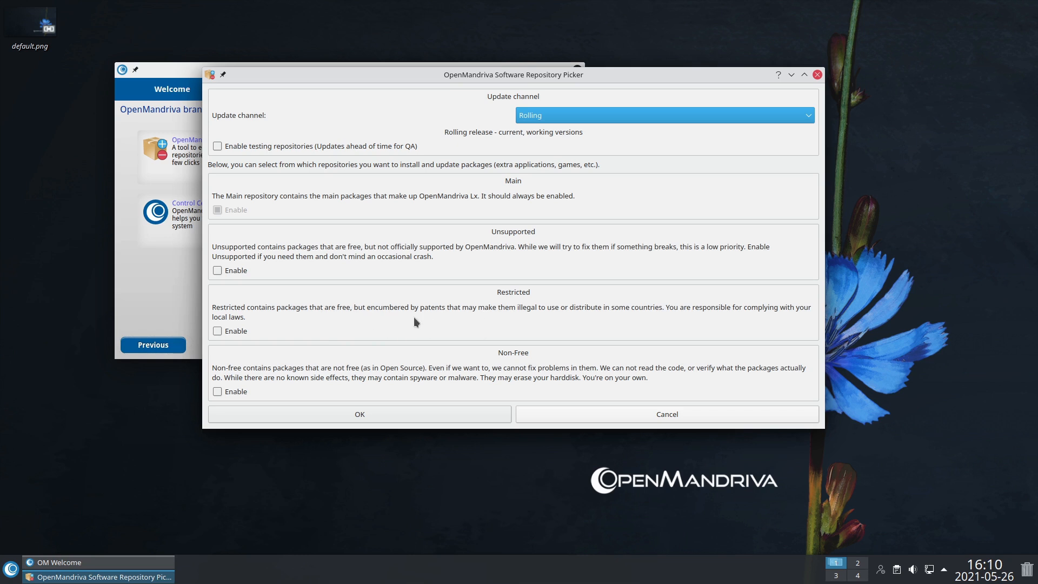
{"action": "mouse_move", "coordinate": [553, 331]}
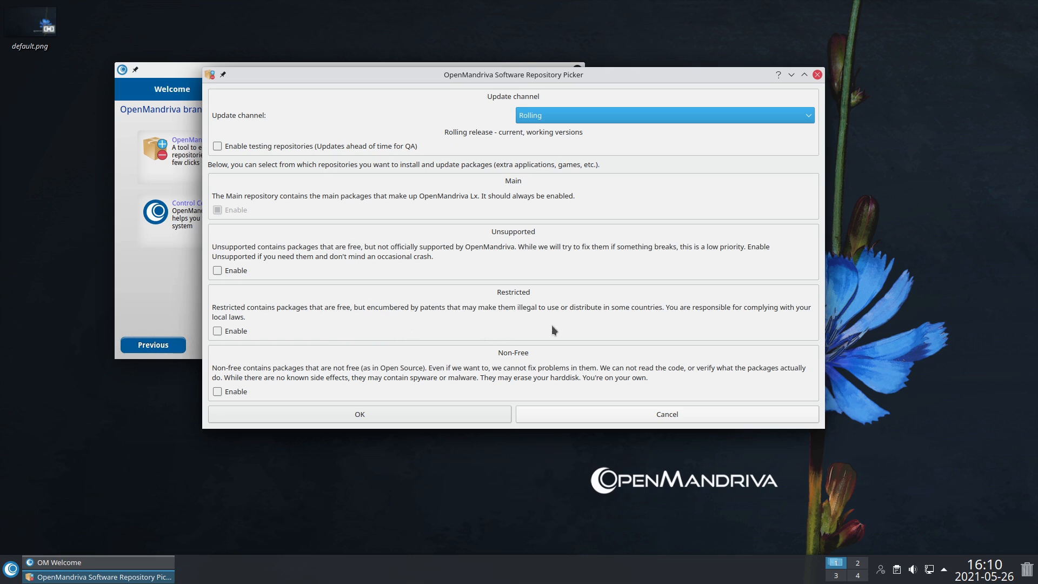
{"action": "mouse_move", "coordinate": [721, 334]}
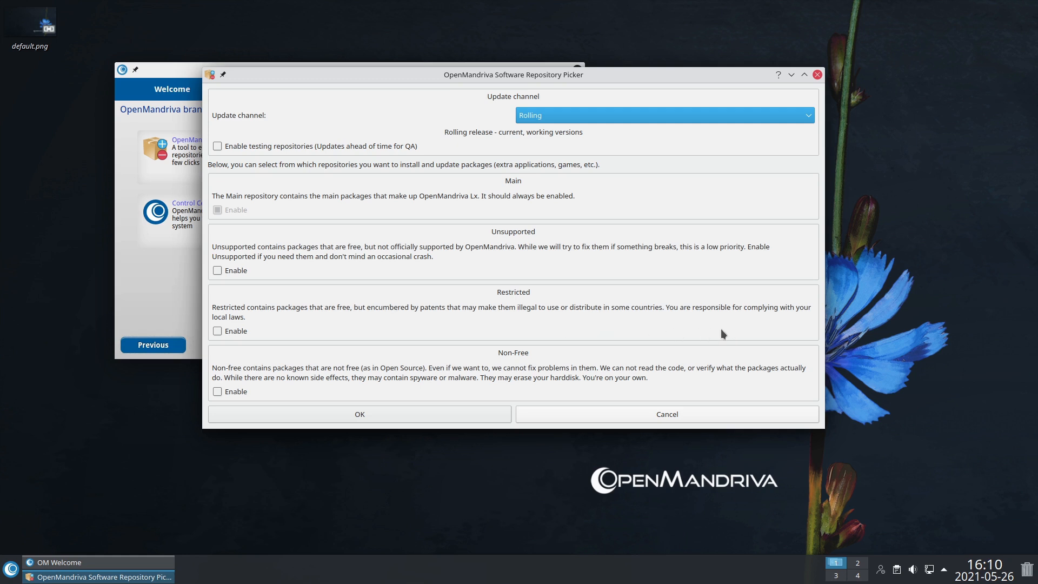
{"action": "mouse_move", "coordinate": [272, 386]}
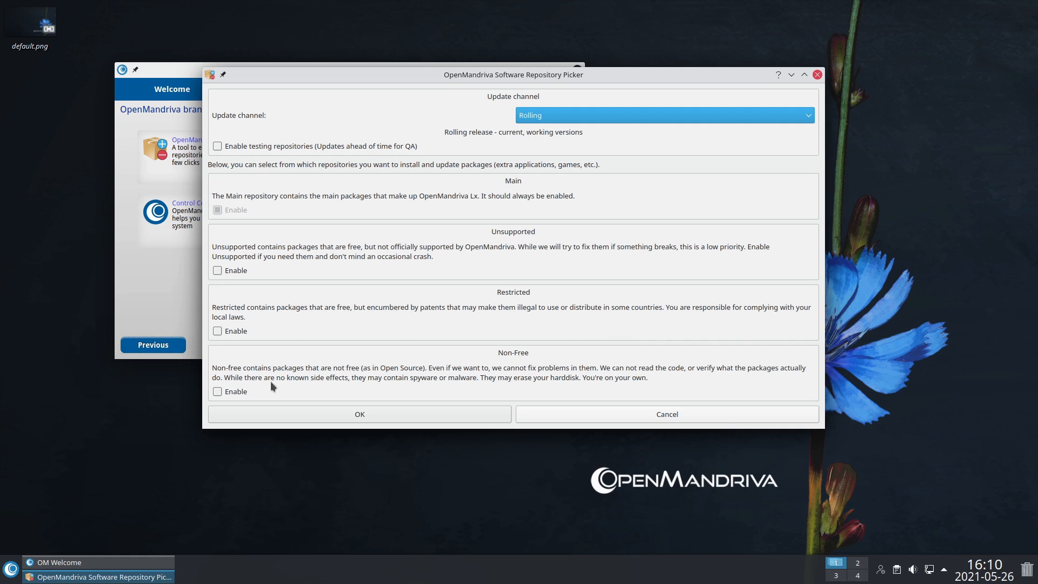
{"action": "mouse_move", "coordinate": [390, 357]}
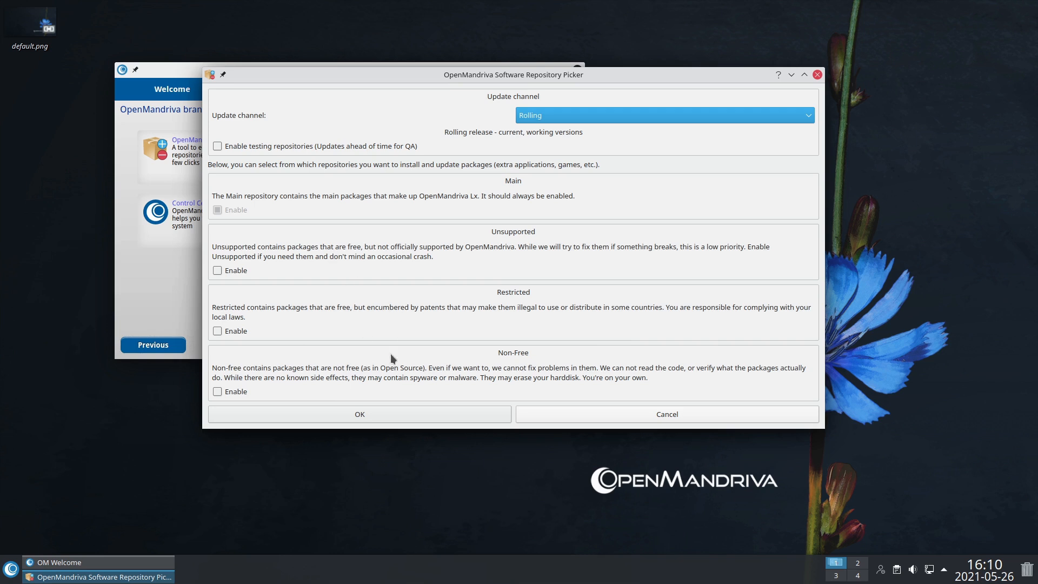
{"action": "mouse_move", "coordinate": [496, 349]}
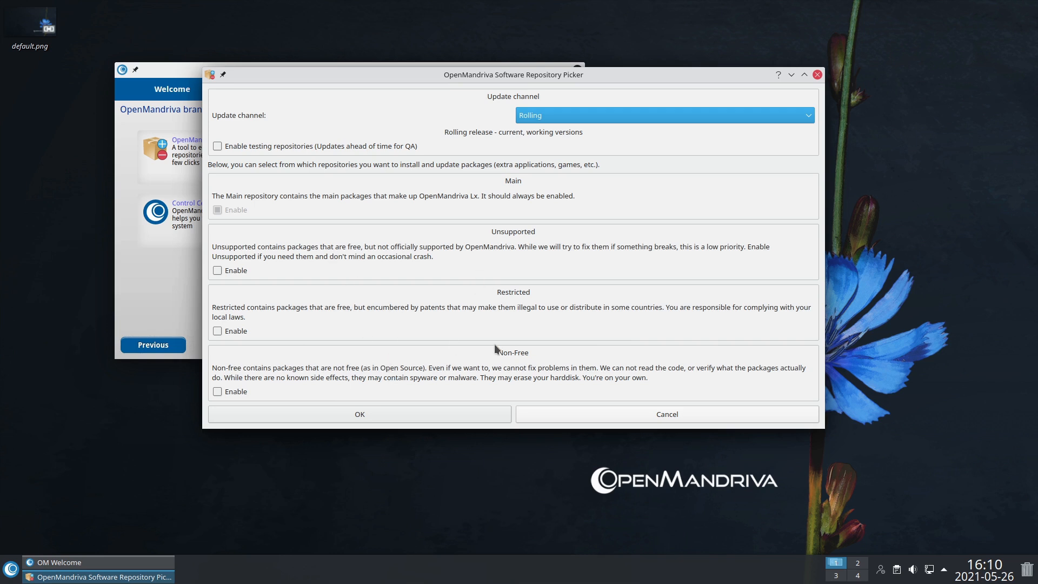
{"action": "mouse_move", "coordinate": [506, 329]}
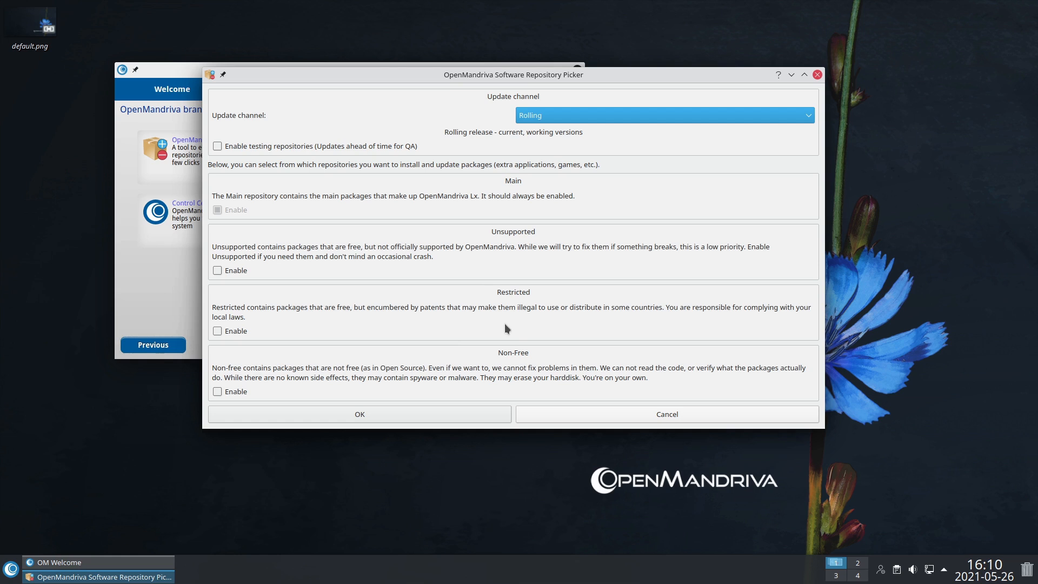
{"action": "mouse_move", "coordinate": [479, 298]}
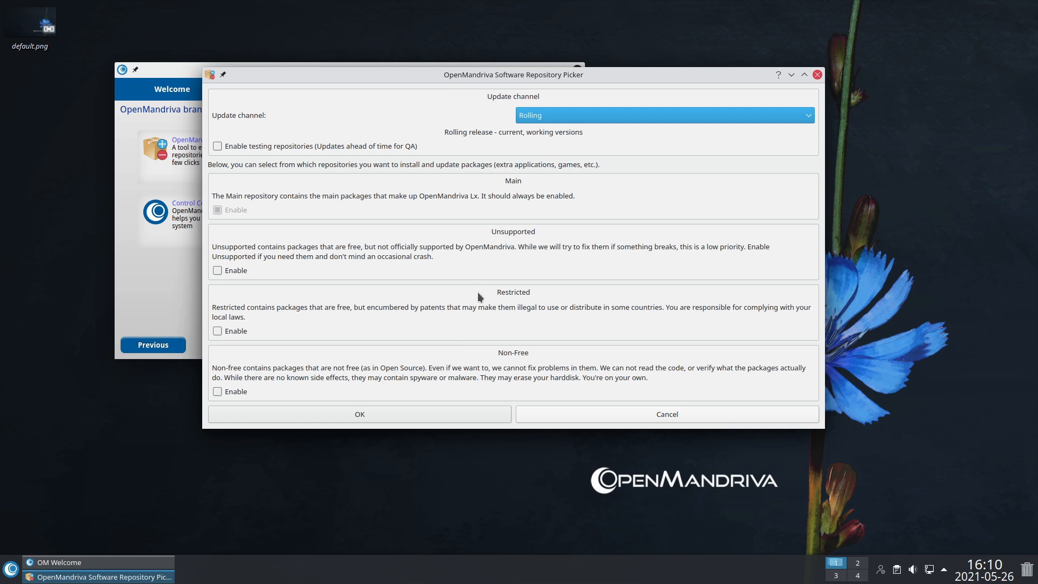
{"action": "mouse_move", "coordinate": [471, 339]}
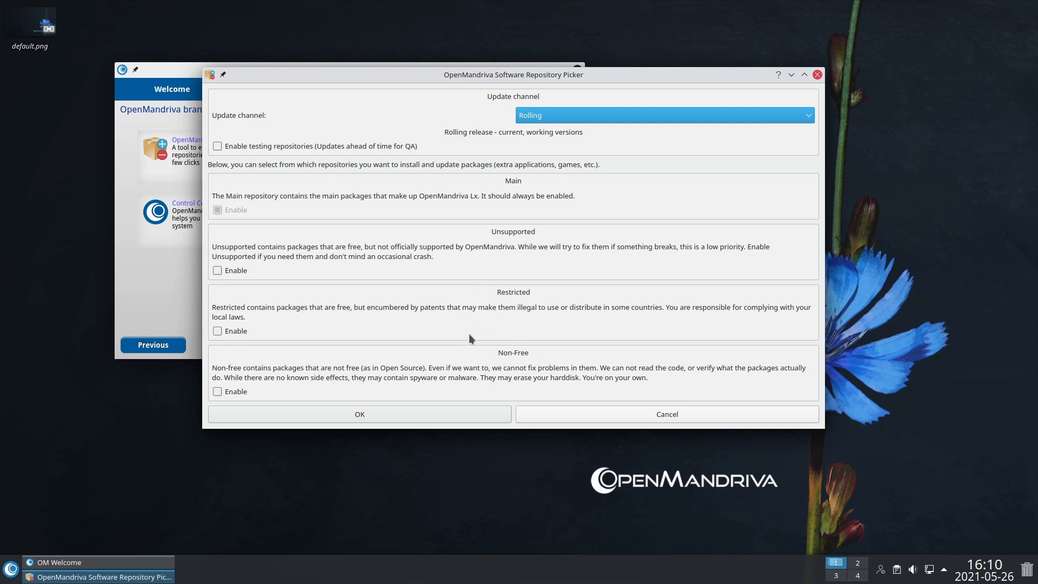
{"action": "mouse_move", "coordinate": [816, 74]}
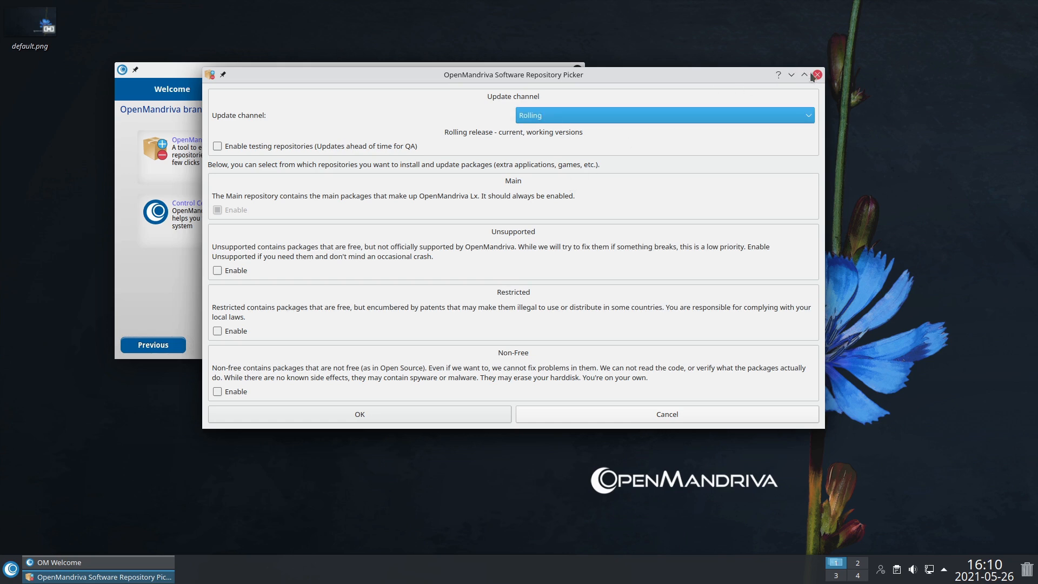
Close the repo picker and apply the Windows 10 desktop preset without logging out
{"action": "left_click", "coordinate": [816, 75]}
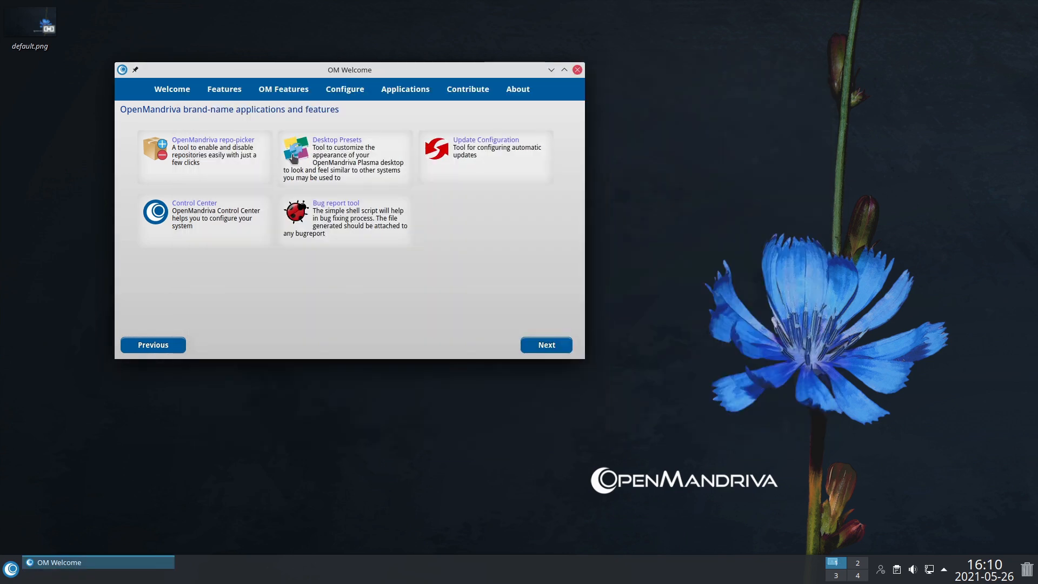
{"action": "left_click", "coordinate": [337, 140]}
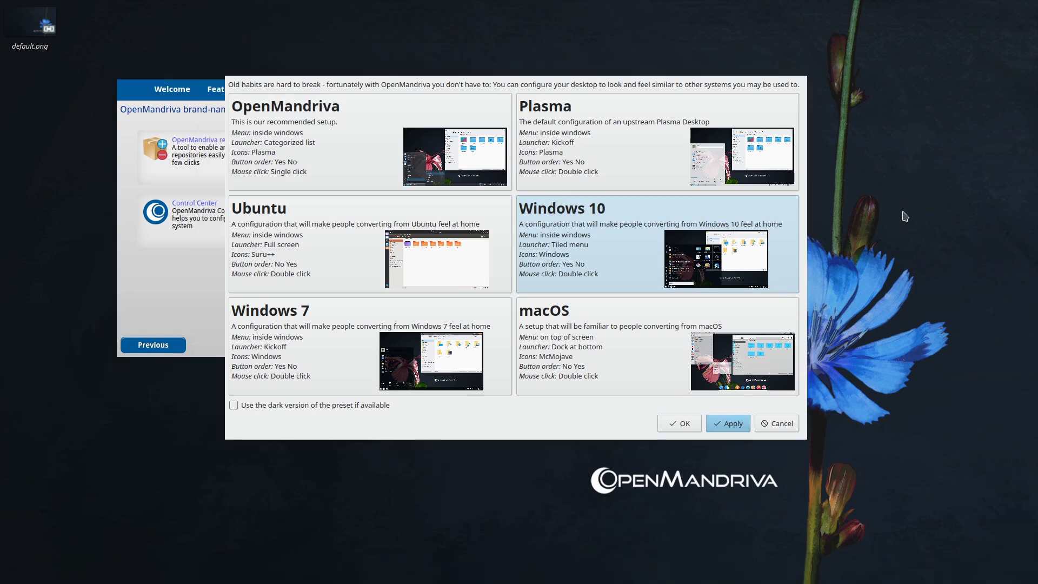
{"action": "left_click", "coordinate": [727, 423]}
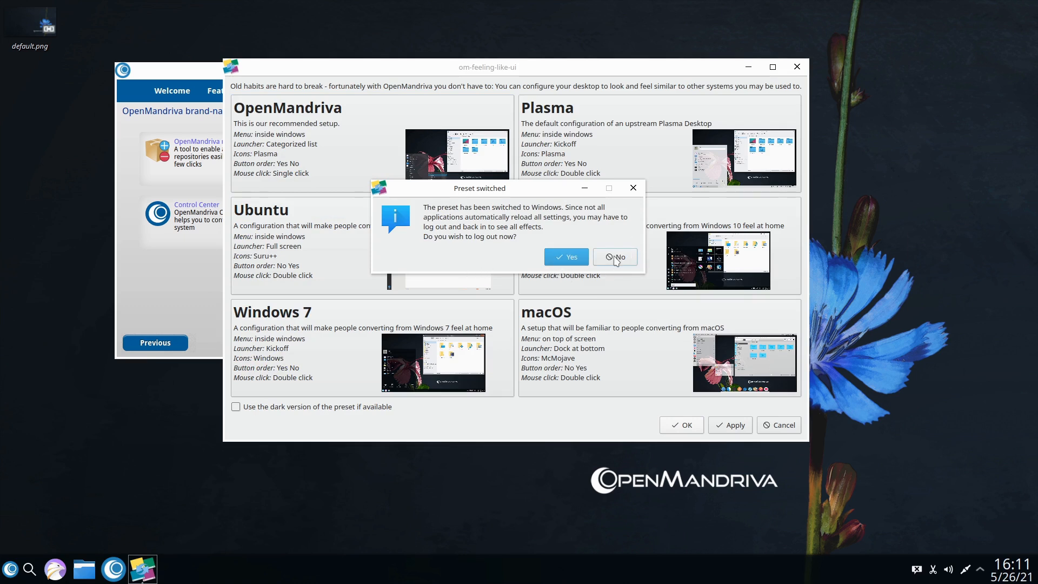
{"action": "left_click", "coordinate": [614, 257]}
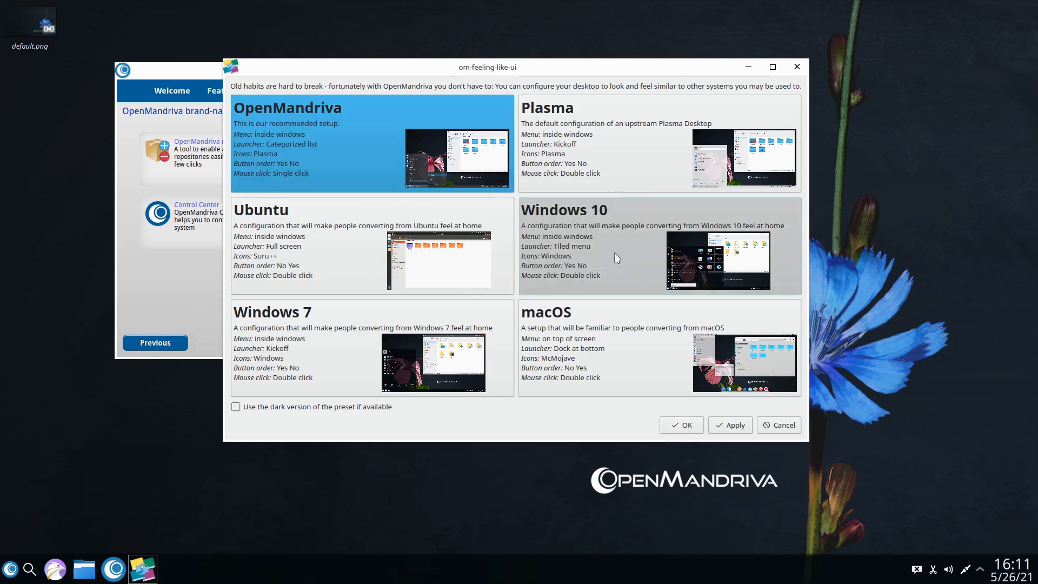
{"action": "mouse_move", "coordinate": [761, 117]}
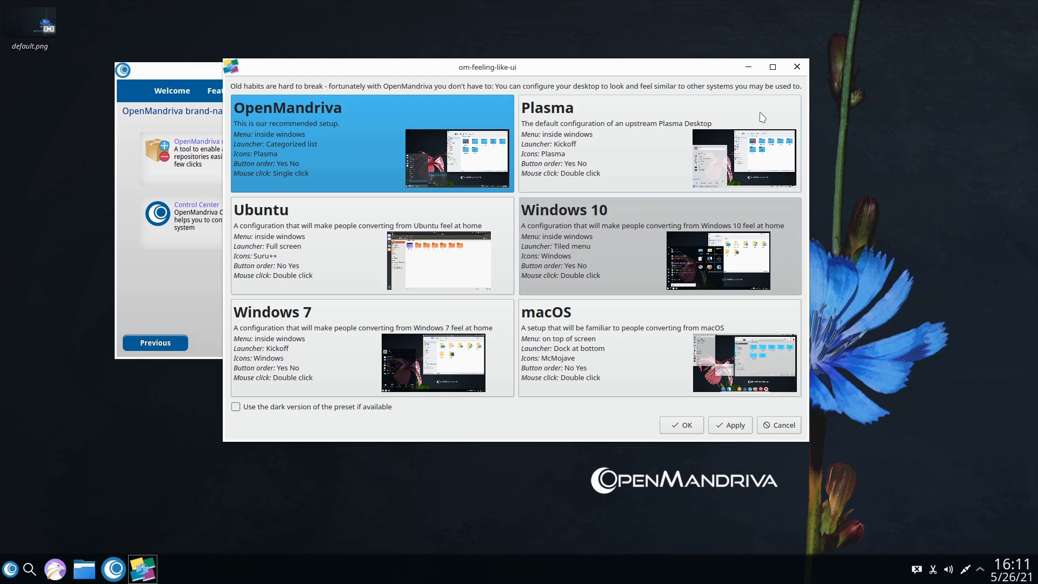
{"action": "mouse_move", "coordinate": [790, 72]}
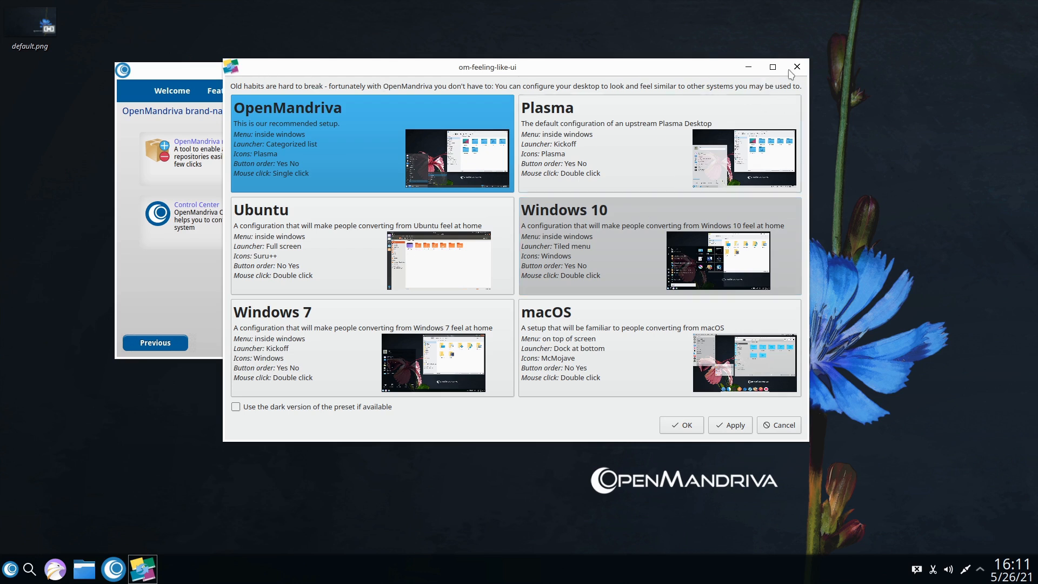
{"action": "mouse_move", "coordinate": [898, 423]}
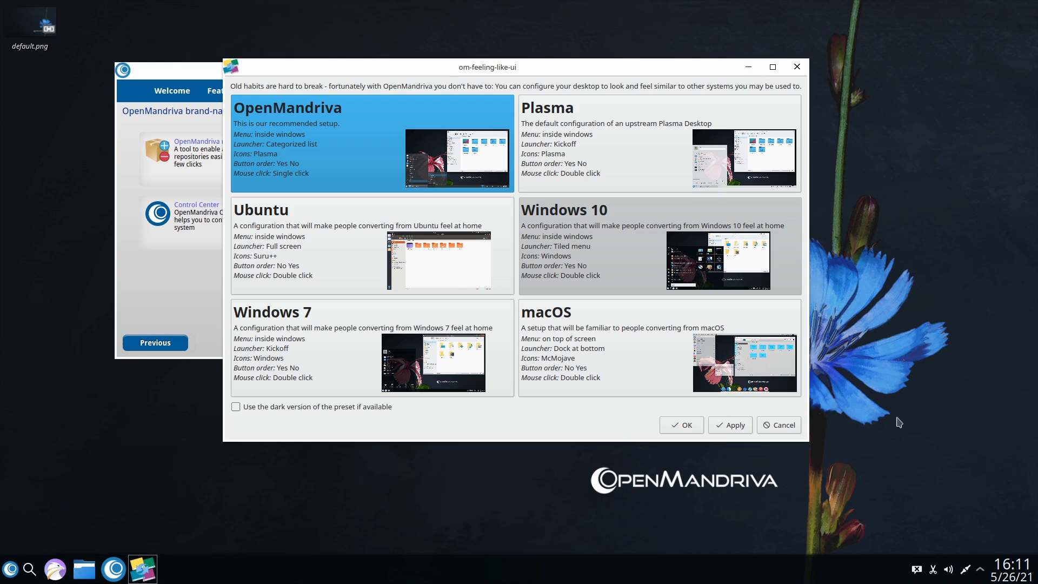
{"action": "mouse_move", "coordinate": [13, 136]}
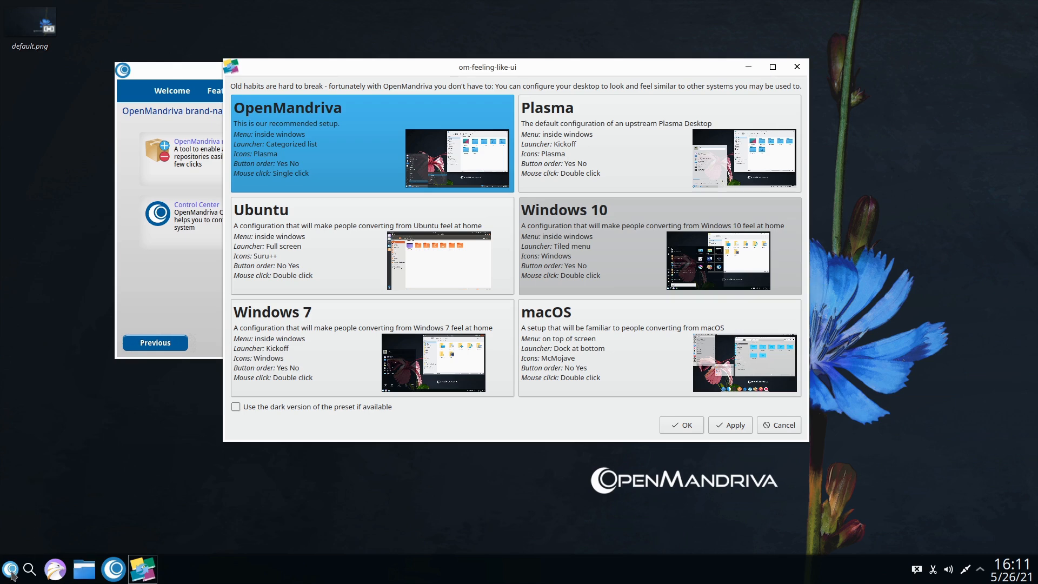
Browse the application menu down to the Desktop presets entry
{"action": "left_click", "coordinate": [11, 569]}
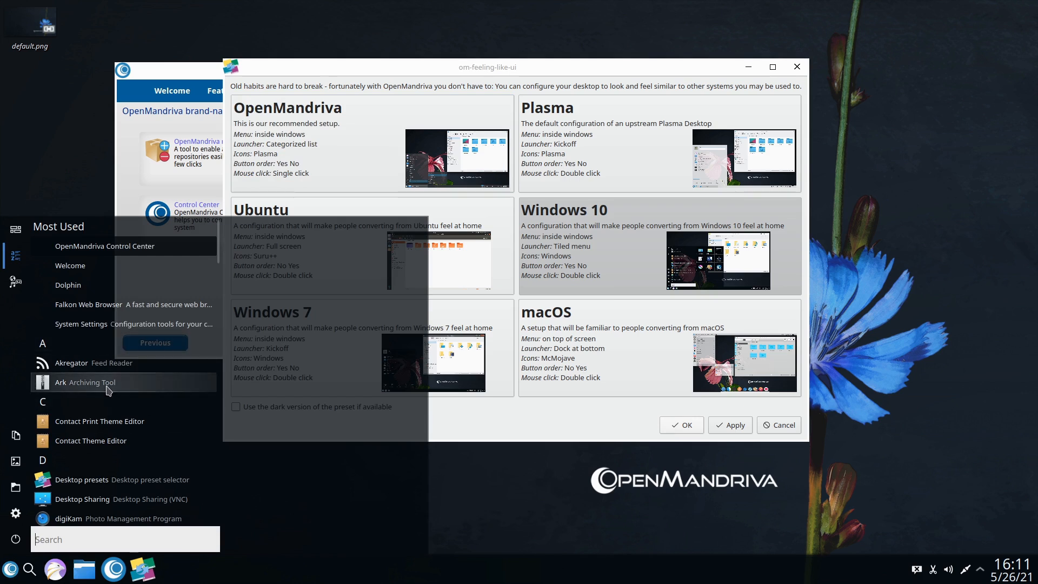
{"action": "right_click", "coordinate": [84, 382]}
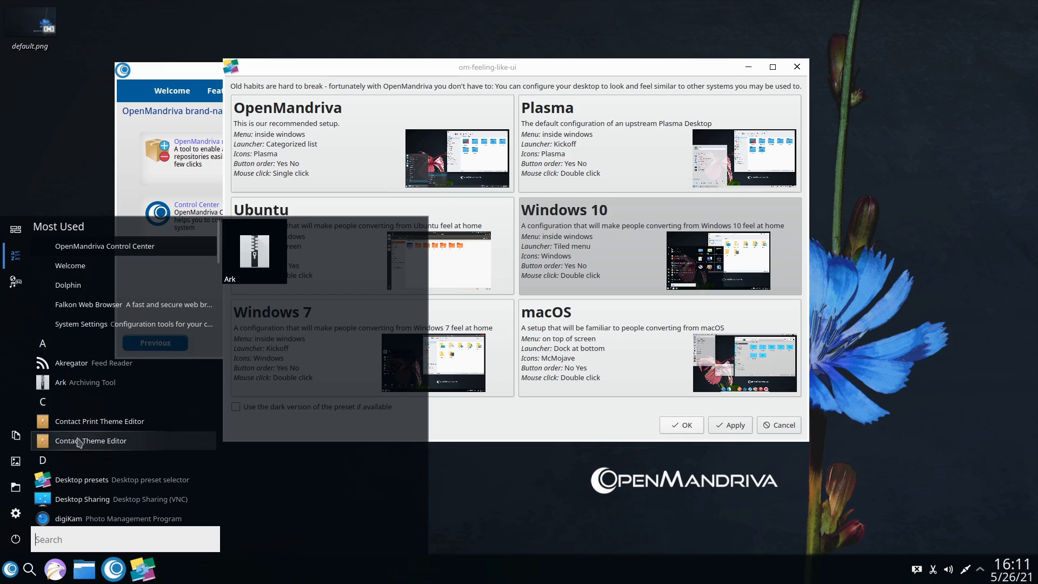
{"action": "mouse_move", "coordinate": [118, 483]}
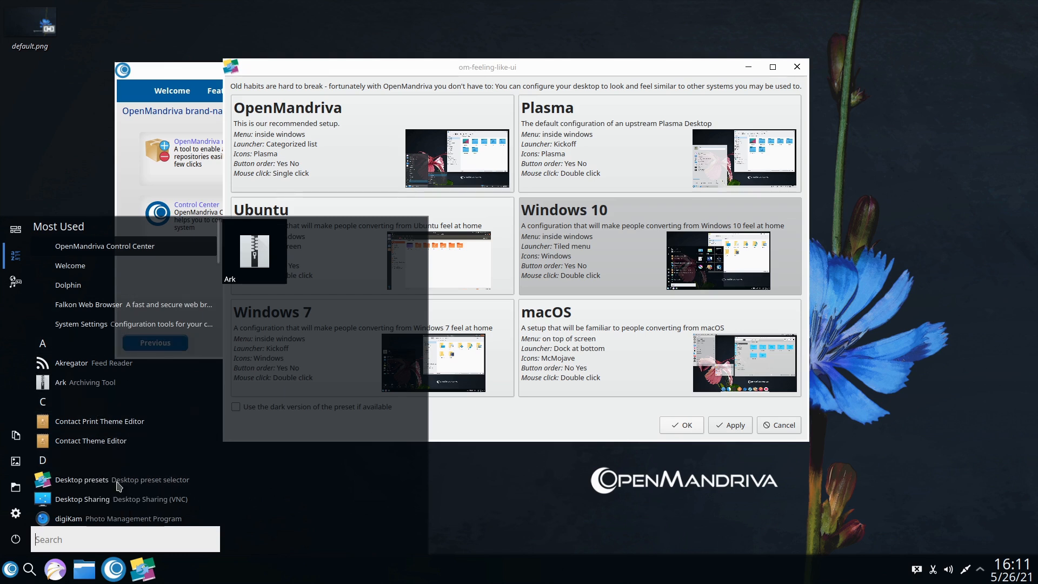
{"action": "mouse_move", "coordinate": [81, 479]}
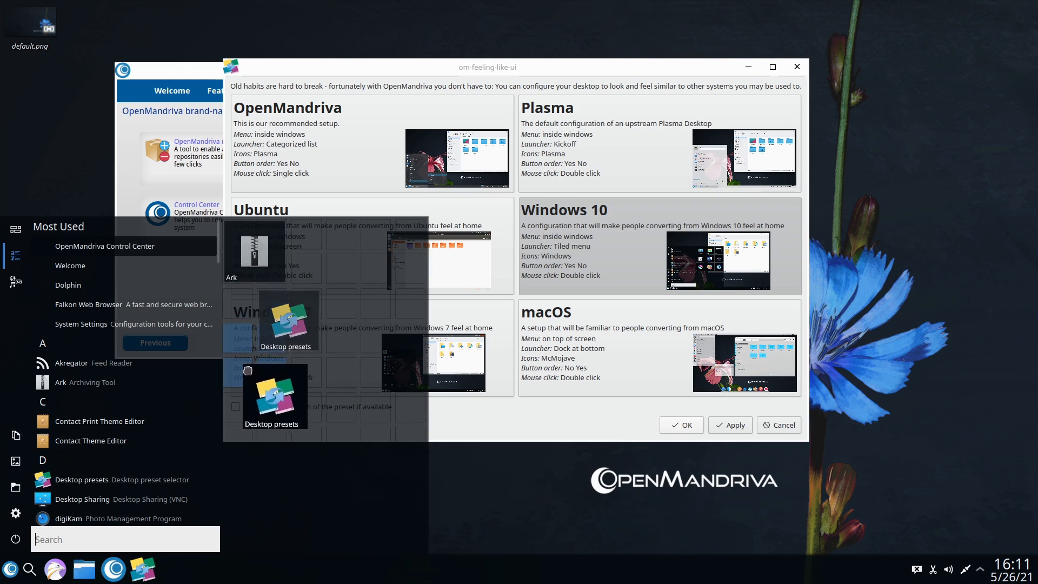
{"action": "mouse_move", "coordinate": [309, 283]}
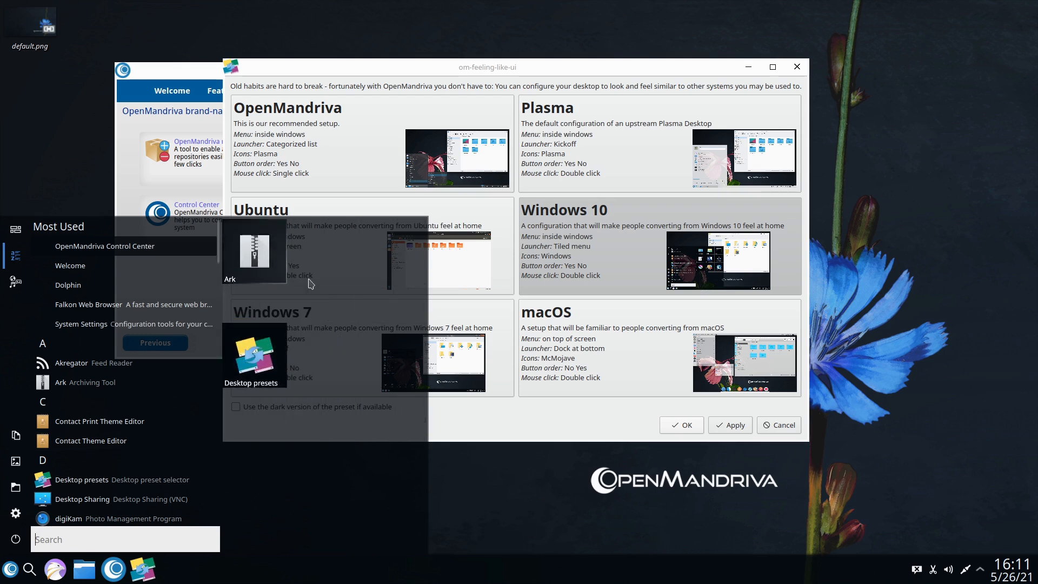
{"action": "scroll", "scroll_direction": "down", "scroll_amount": 3}
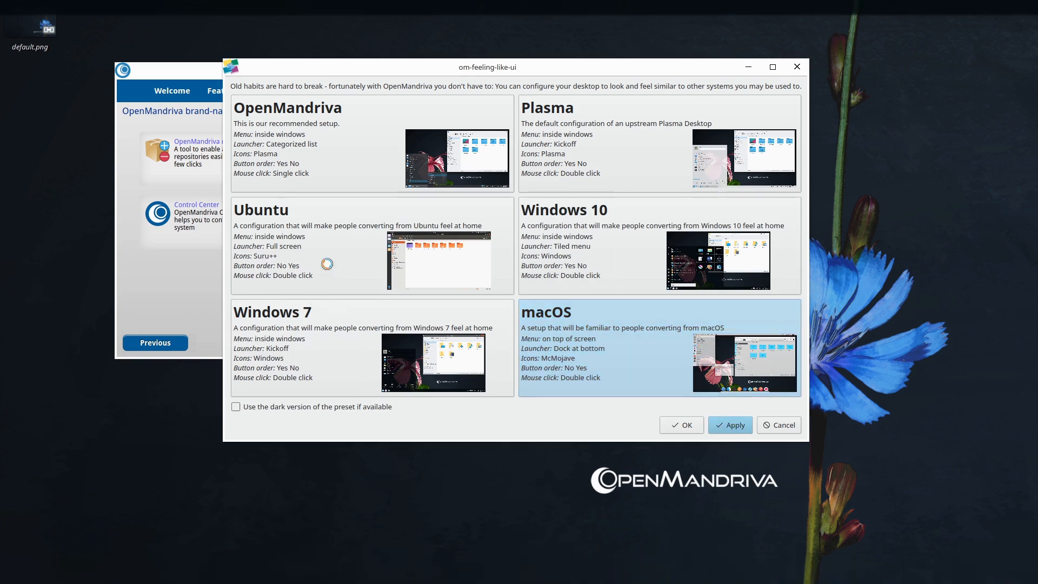
Apply the macOS desktop preset without logging out
{"action": "left_click", "coordinate": [729, 424]}
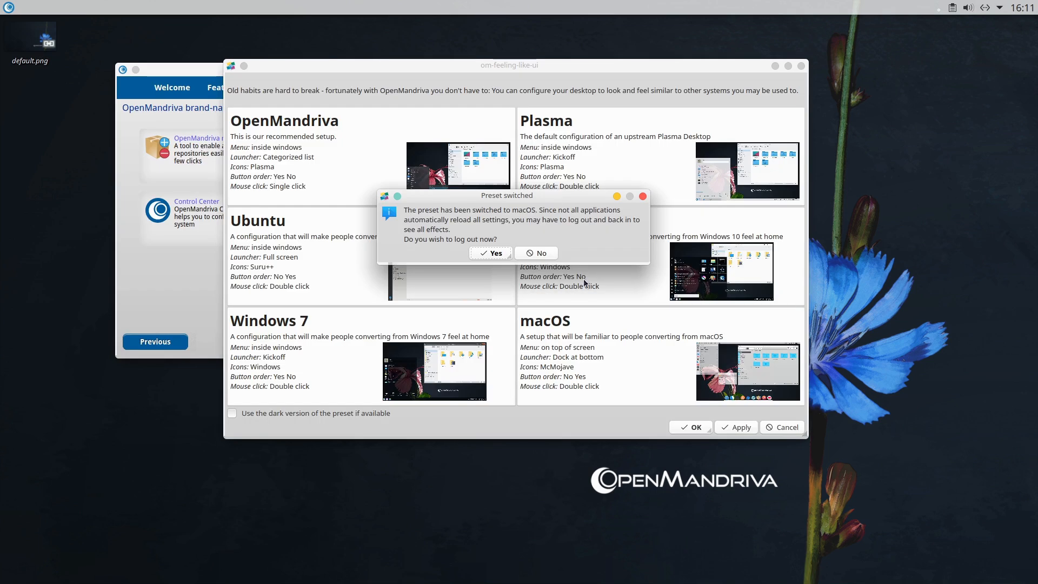
{"action": "left_click", "coordinate": [536, 253]}
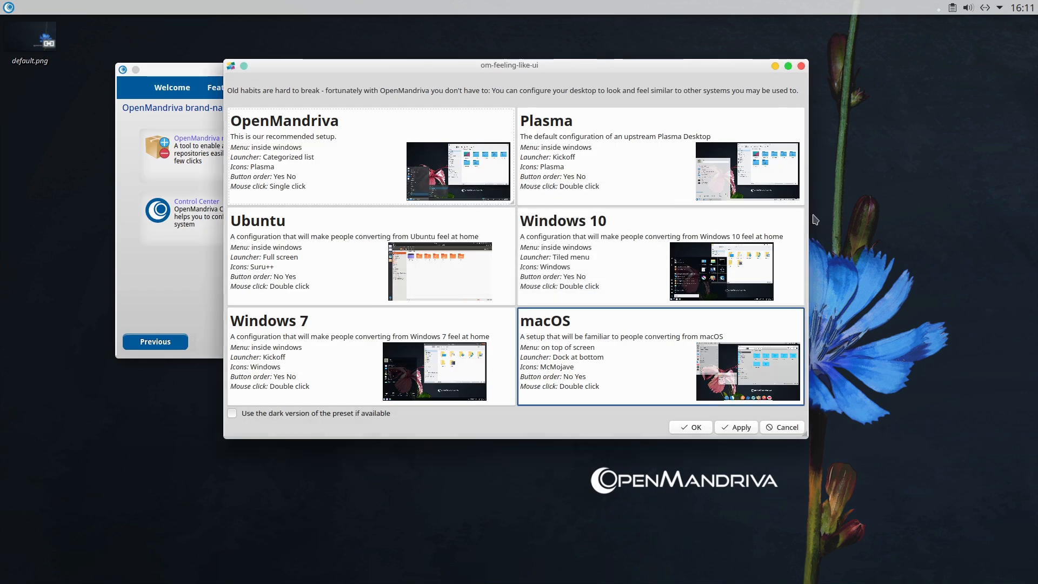
{"action": "mouse_move", "coordinate": [508, 73]}
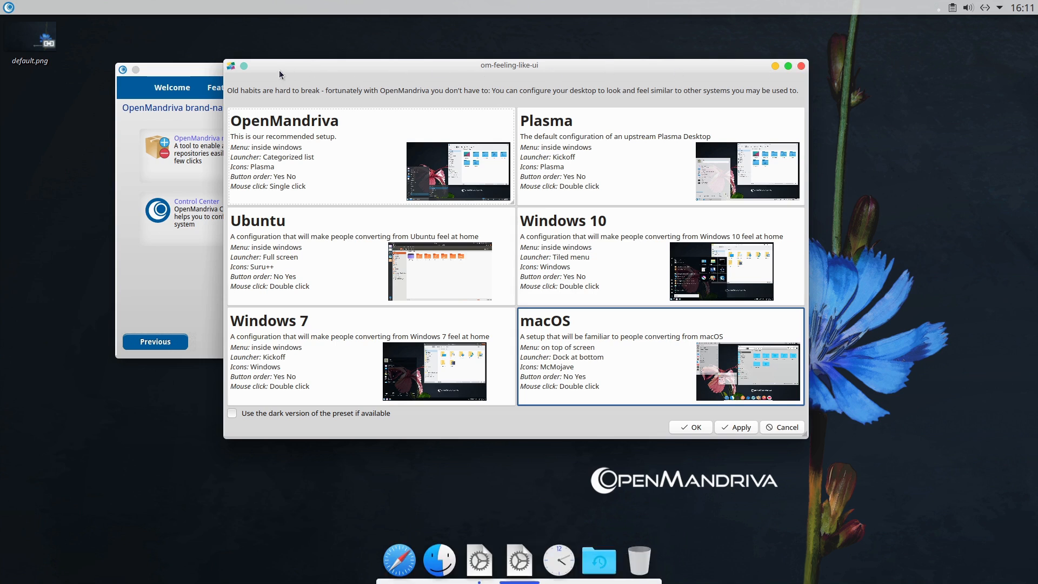
{"action": "mouse_move", "coordinate": [774, 66]}
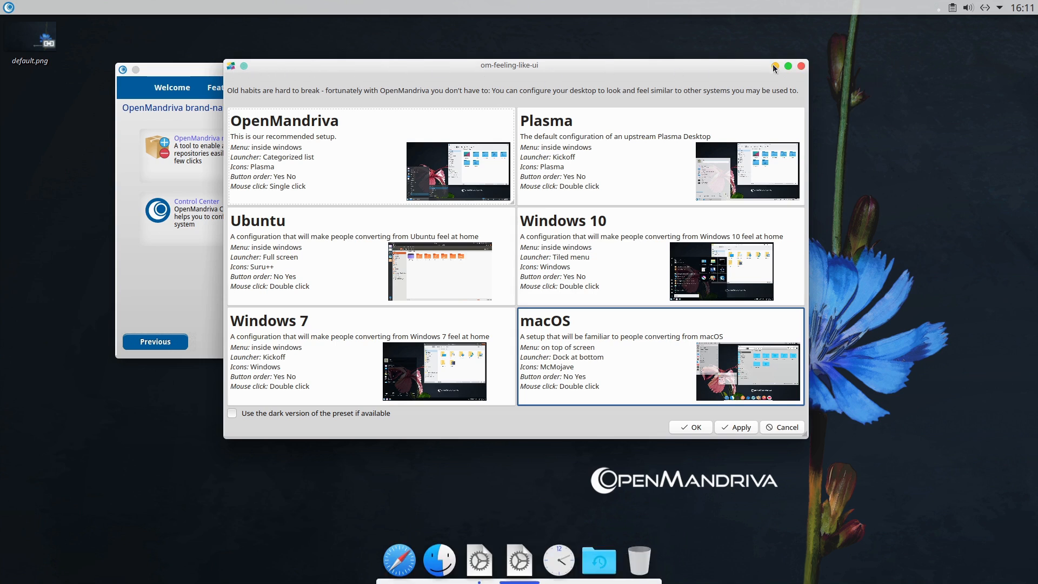
{"action": "mouse_move", "coordinate": [456, 155]}
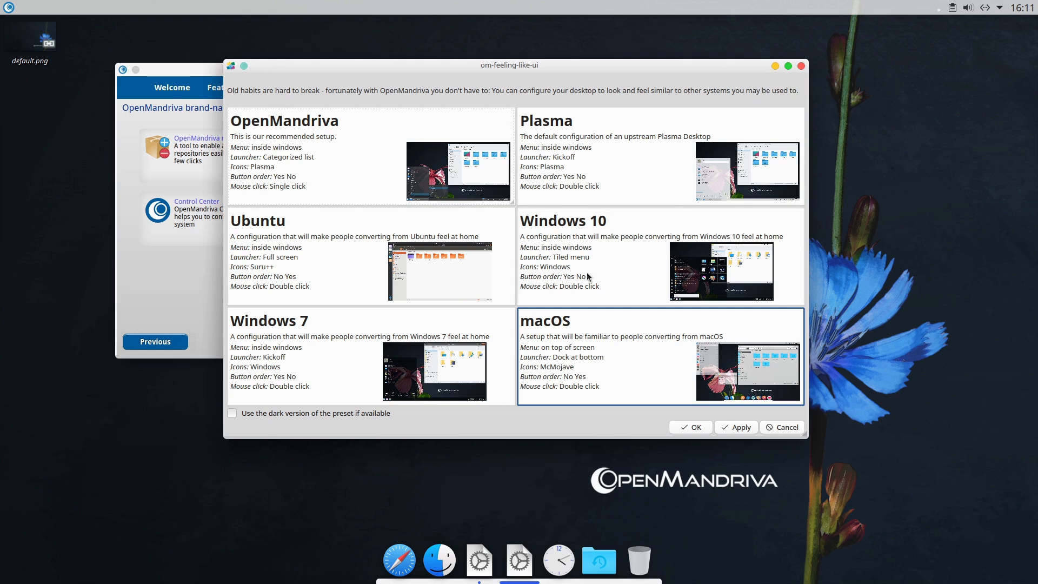
{"action": "mouse_move", "coordinate": [556, 539]}
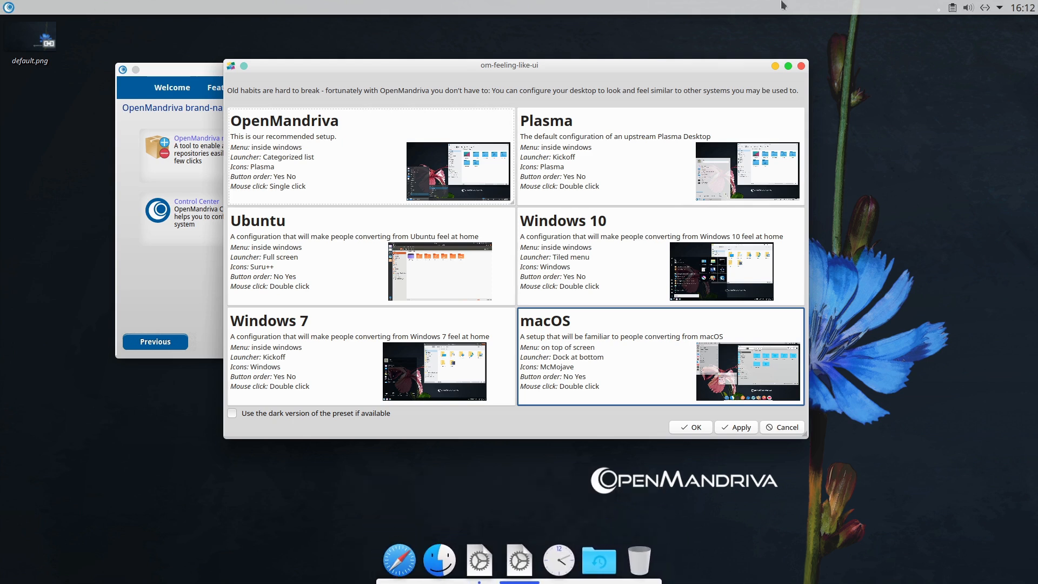
Restore the OpenMandriva preset without logging out and close the presets tool
{"action": "left_click", "coordinate": [369, 157]}
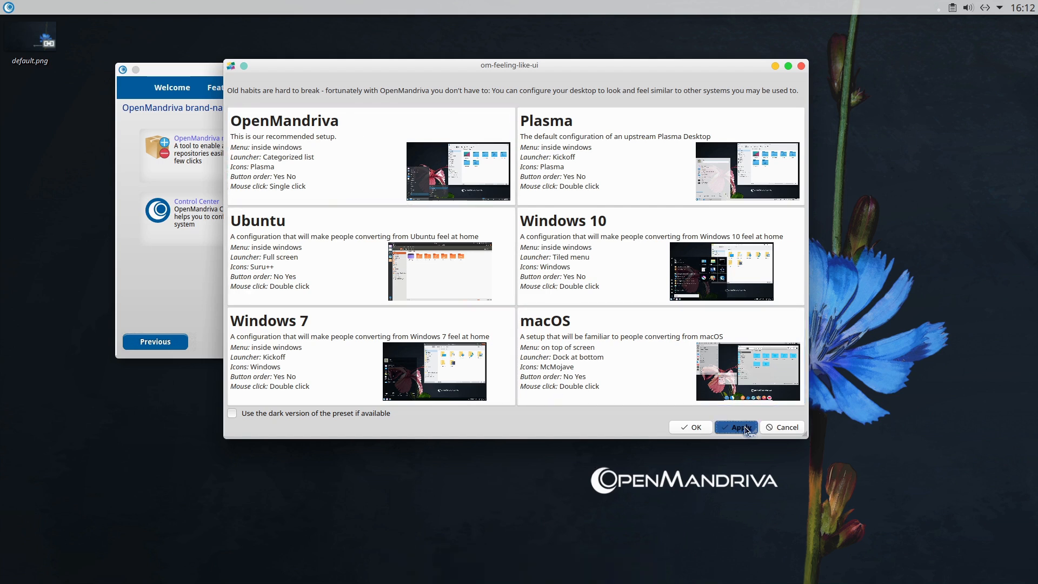
{"action": "left_click", "coordinate": [735, 427]}
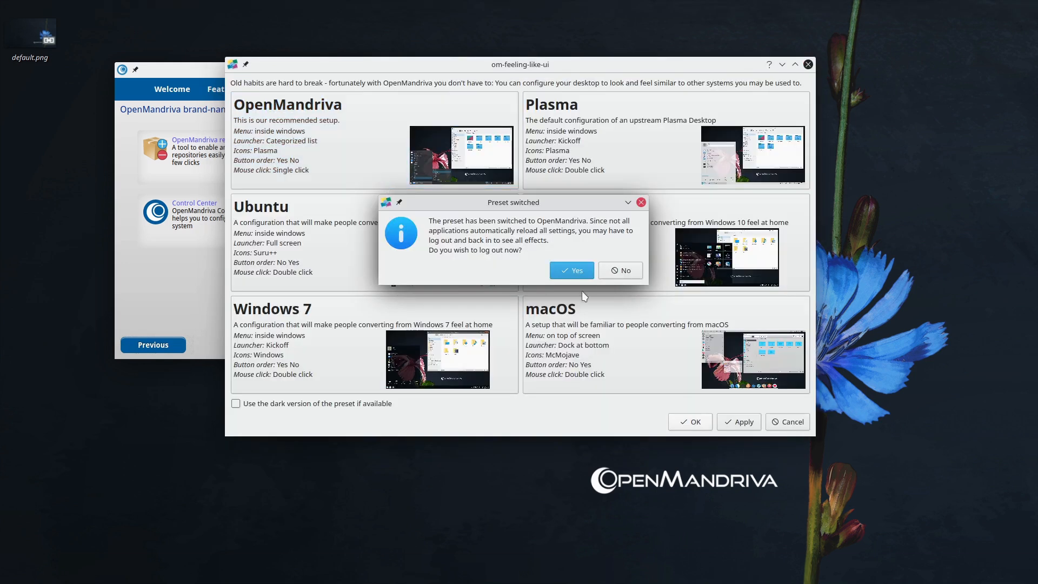
{"action": "left_click", "coordinate": [619, 270]}
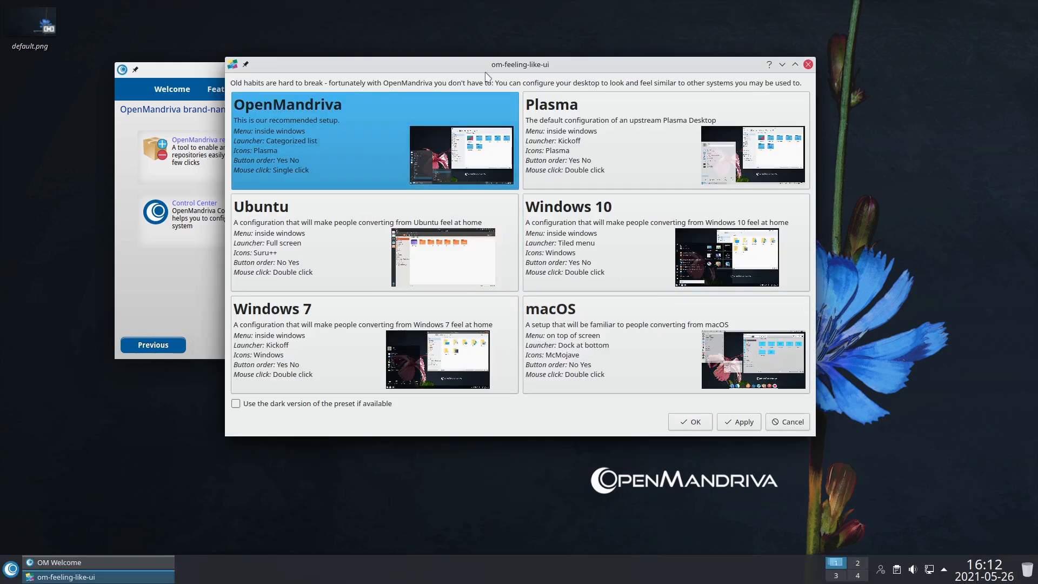
{"action": "left_click", "coordinate": [791, 422]}
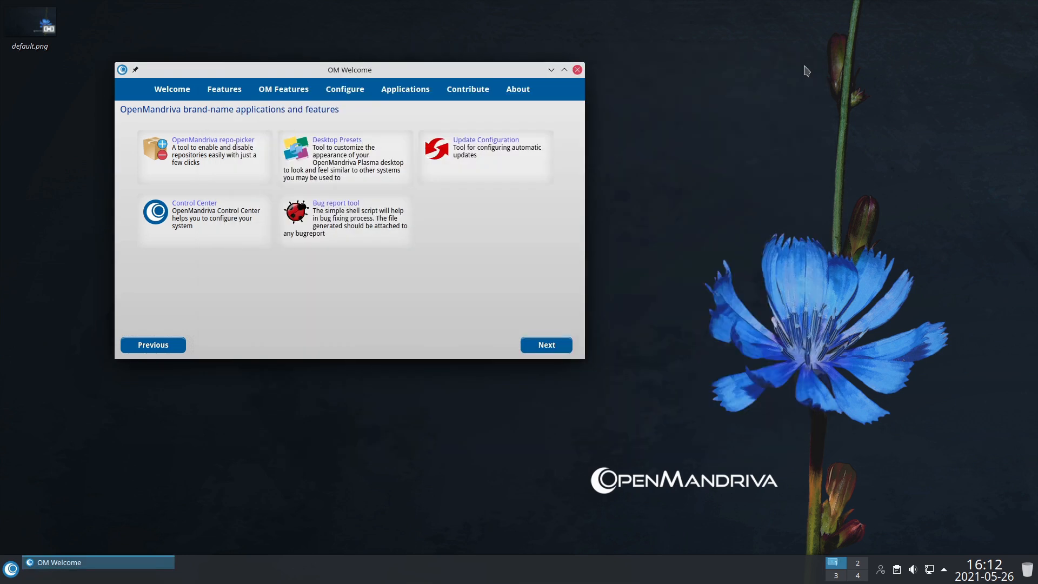
{"action": "mouse_move", "coordinate": [651, 176]}
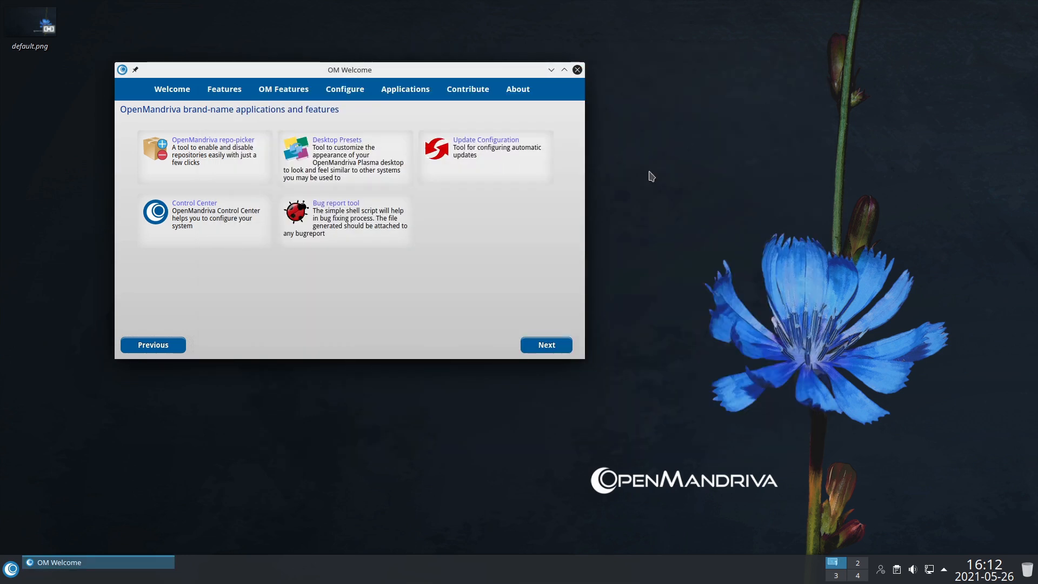
Review the Update Configuration dialog (download automatically, install manually) and close it
{"action": "left_click", "coordinate": [485, 139]}
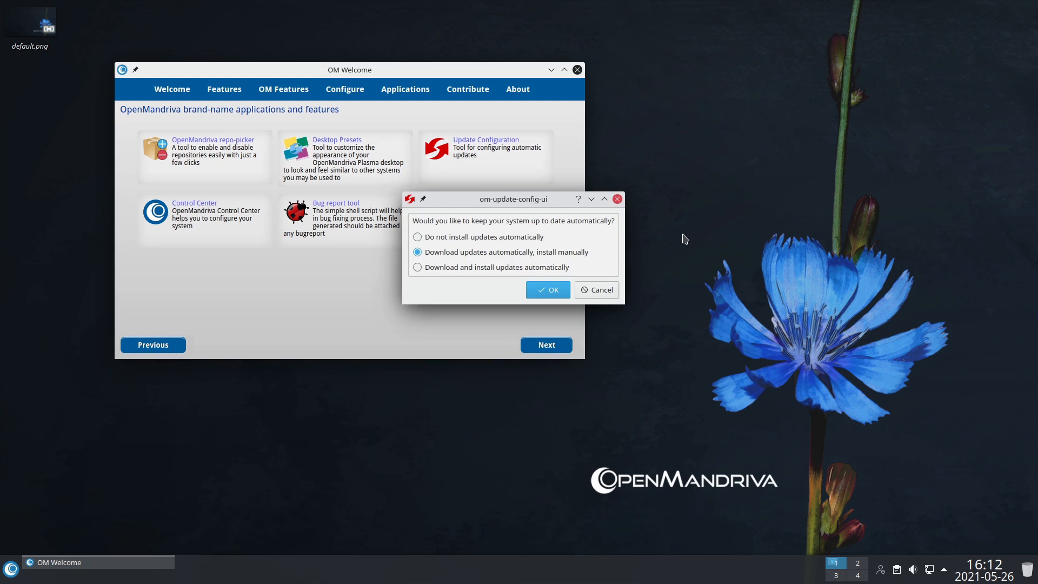
{"action": "mouse_move", "coordinate": [436, 273]}
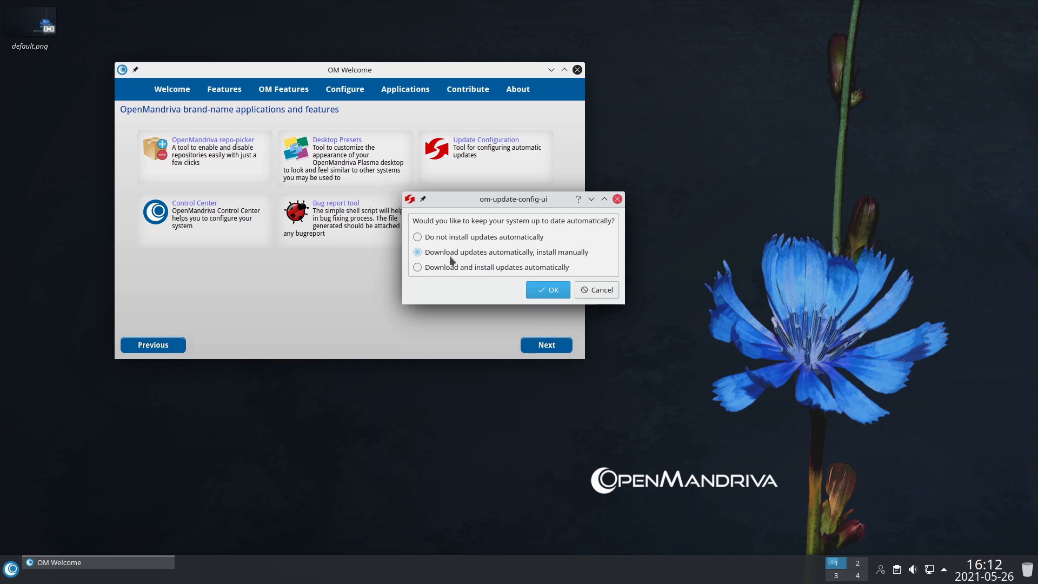
{"action": "mouse_move", "coordinate": [467, 243]}
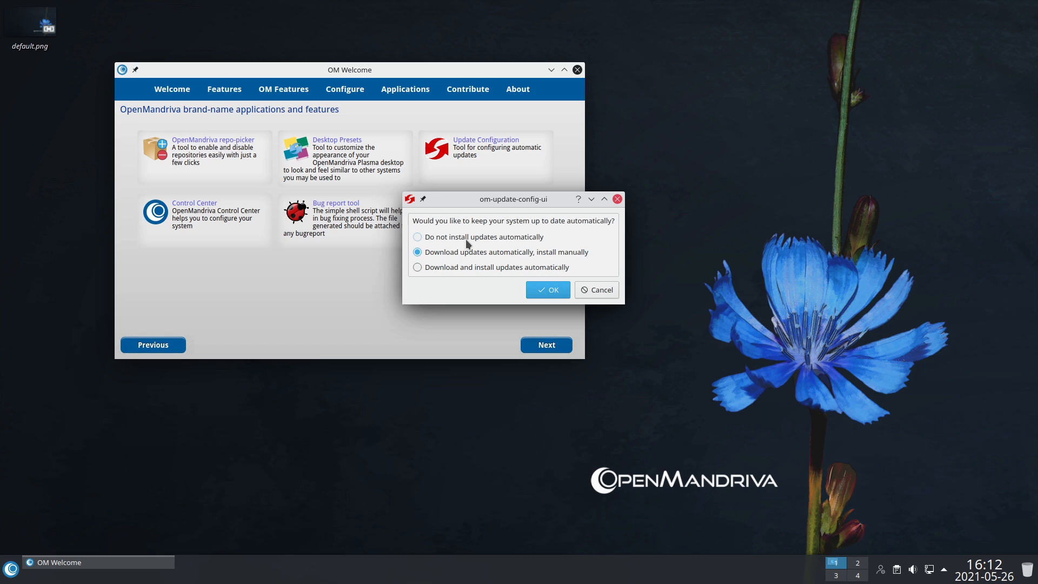
{"action": "left_click", "coordinate": [547, 290]}
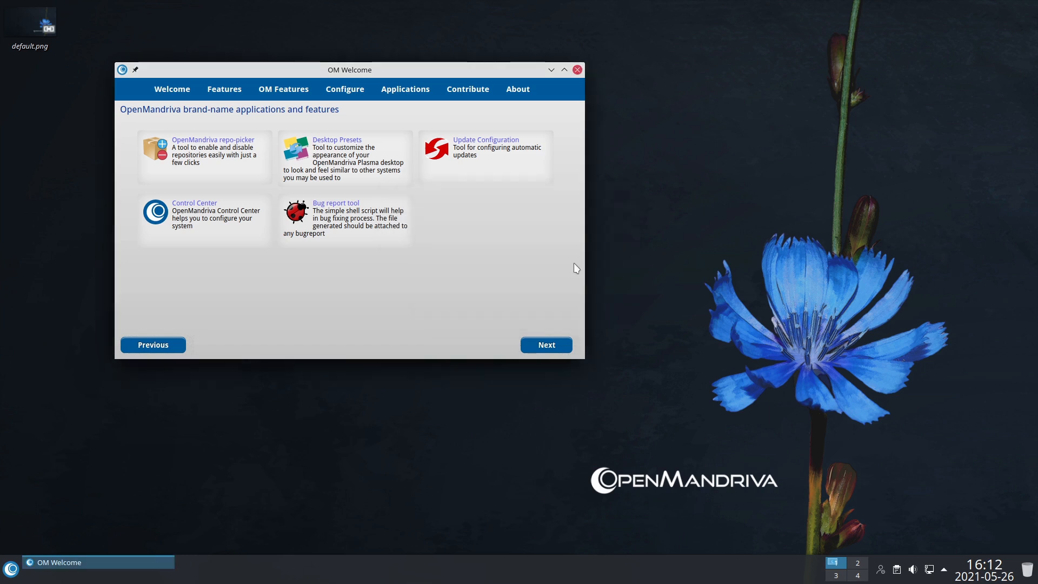
{"action": "mouse_move", "coordinate": [450, 143]}
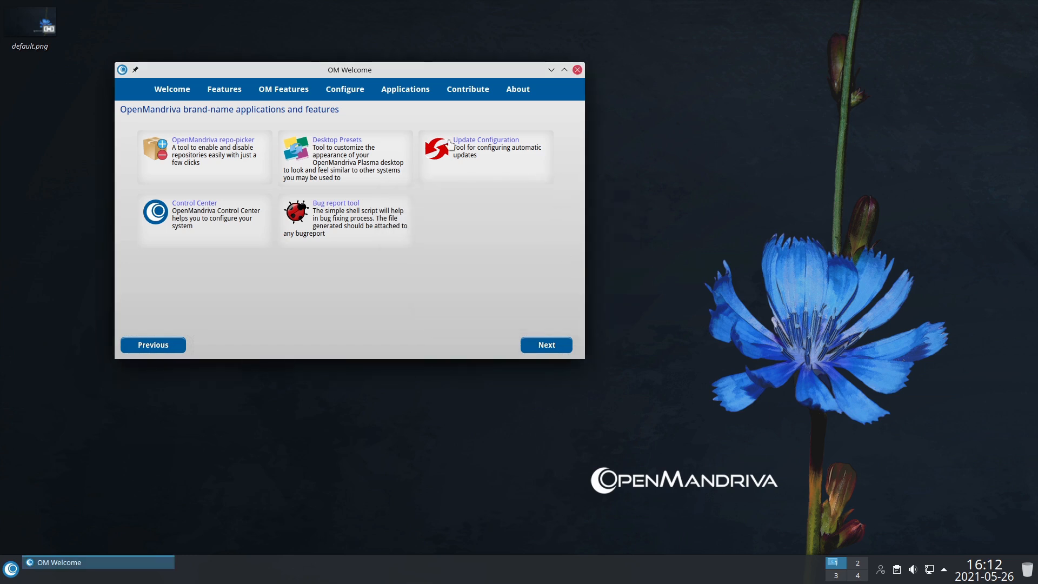
{"action": "mouse_move", "coordinate": [193, 209]}
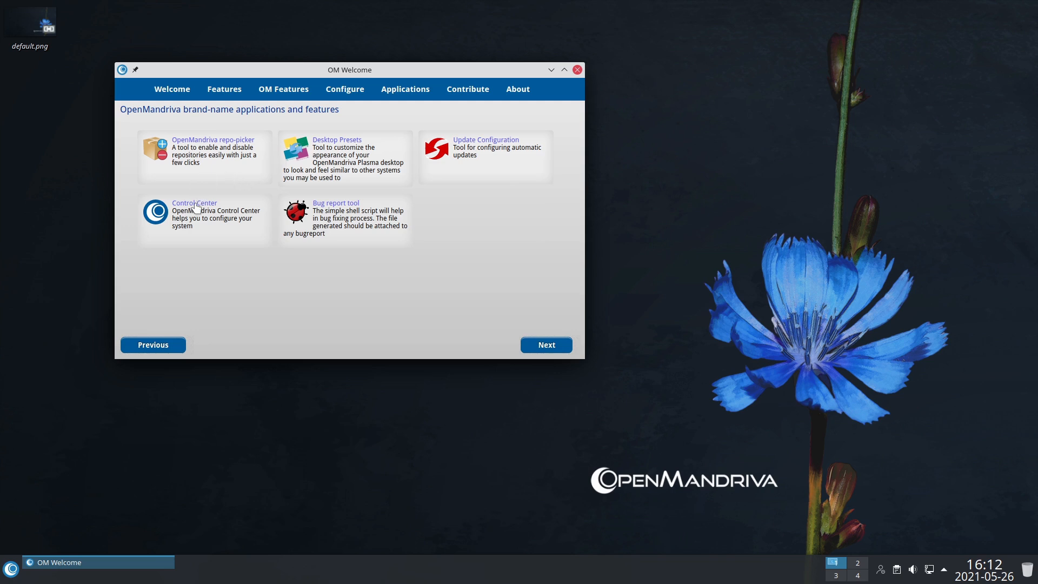
Launch OM Control Center from the OM Features page of OM Welcome
{"action": "left_click", "coordinate": [194, 202]}
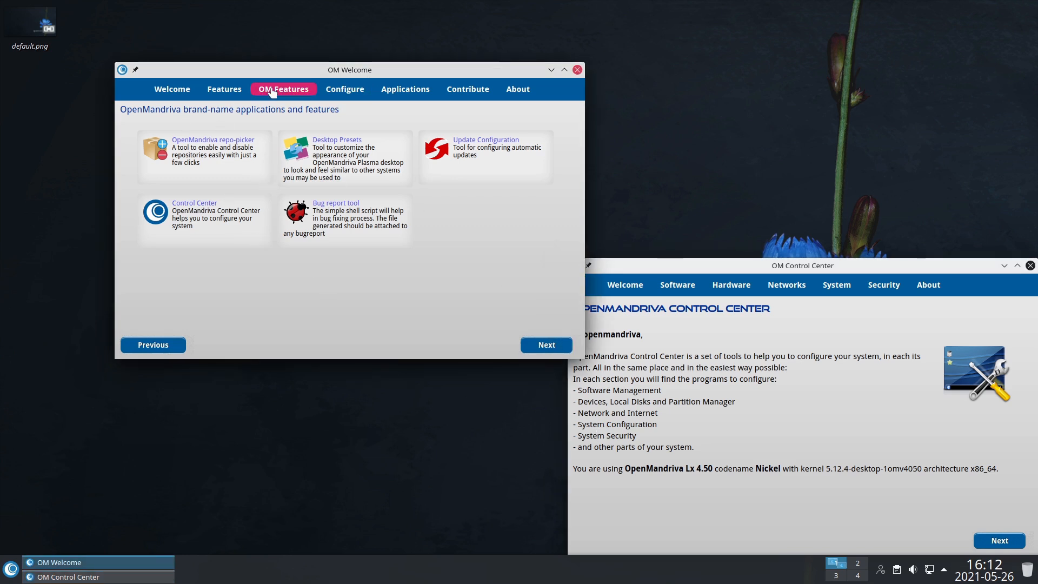
{"action": "mouse_move", "coordinate": [344, 89]}
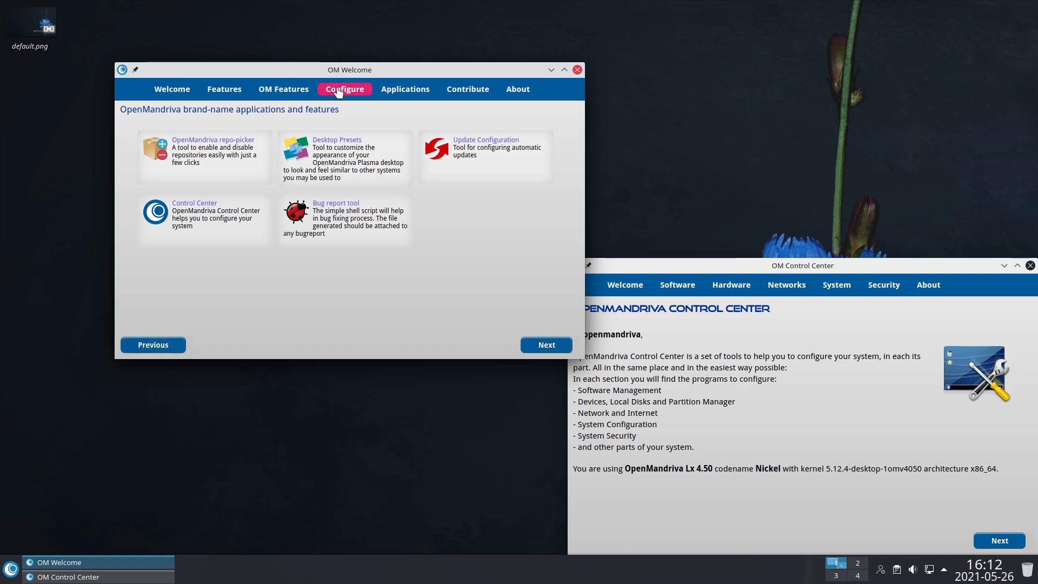
Show OM Welcome's Configure page with network, display, printer, theme and icon tools
{"action": "left_click", "coordinate": [344, 88]}
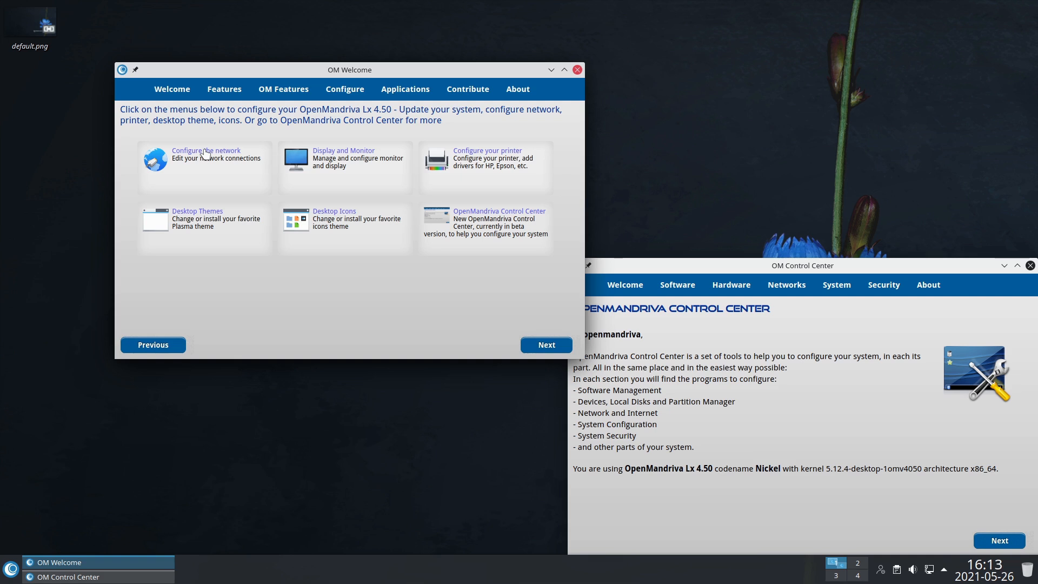
{"action": "mouse_move", "coordinate": [226, 157]}
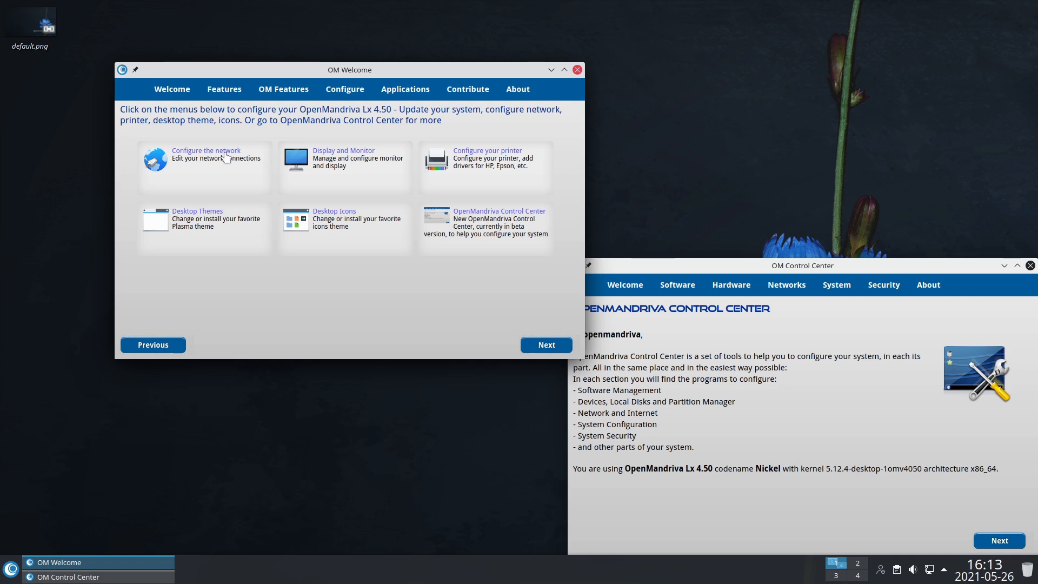
{"action": "mouse_move", "coordinate": [170, 134]}
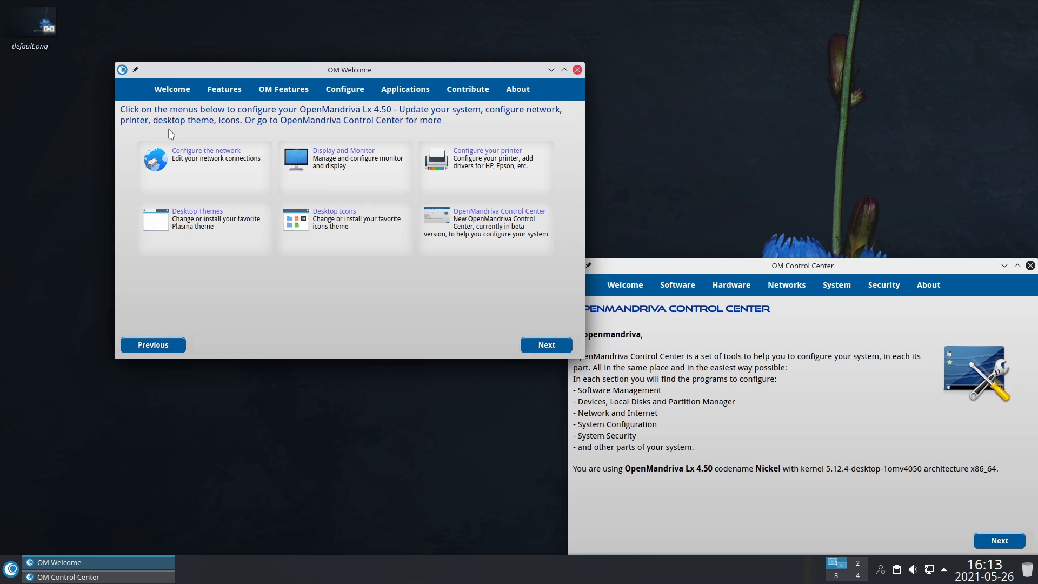
{"action": "mouse_move", "coordinate": [404, 89]}
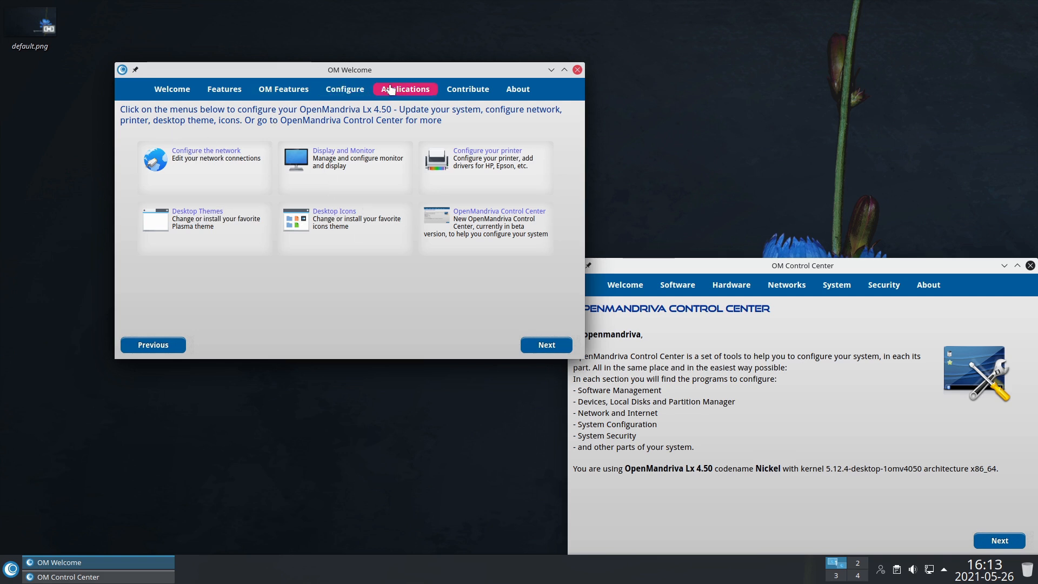
Browse the Applications catalogue through Graphics to Internet (Firefox, Chromium, Thunderbird), briefly showing the Plasma menu
{"action": "left_click", "coordinate": [404, 89]}
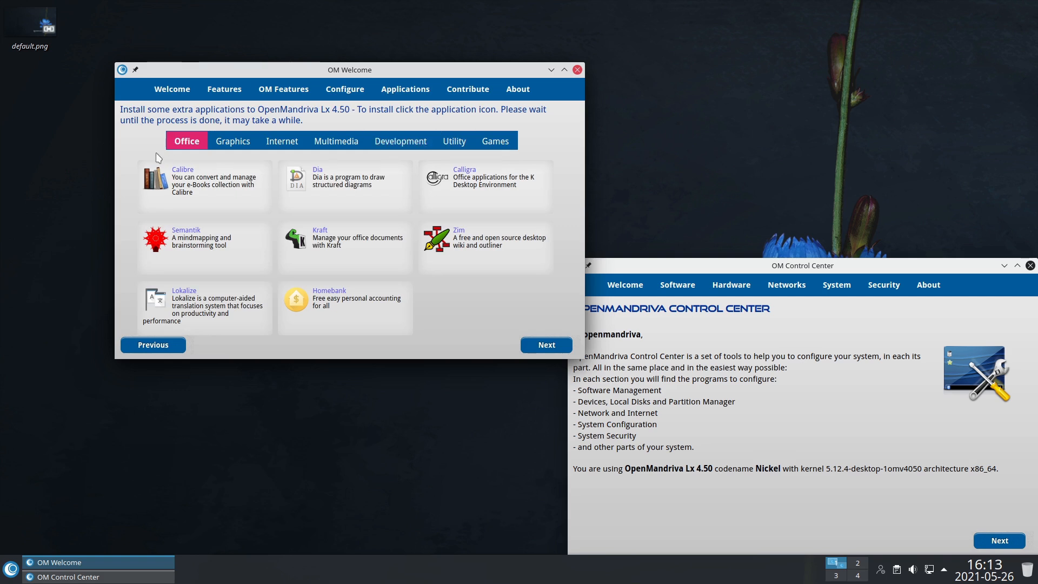
{"action": "mouse_move", "coordinate": [296, 160]}
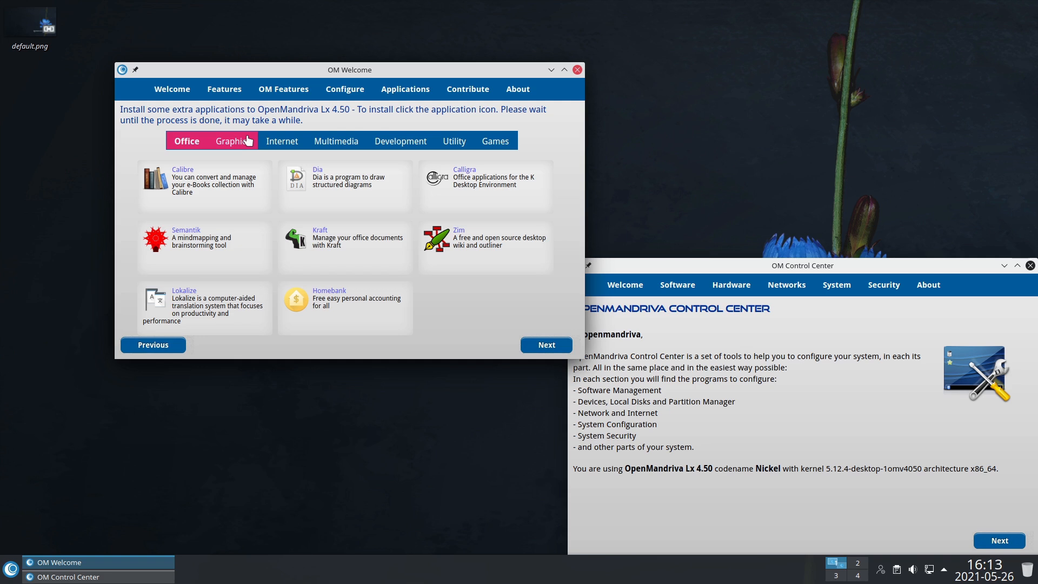
{"action": "left_click", "coordinate": [231, 141]}
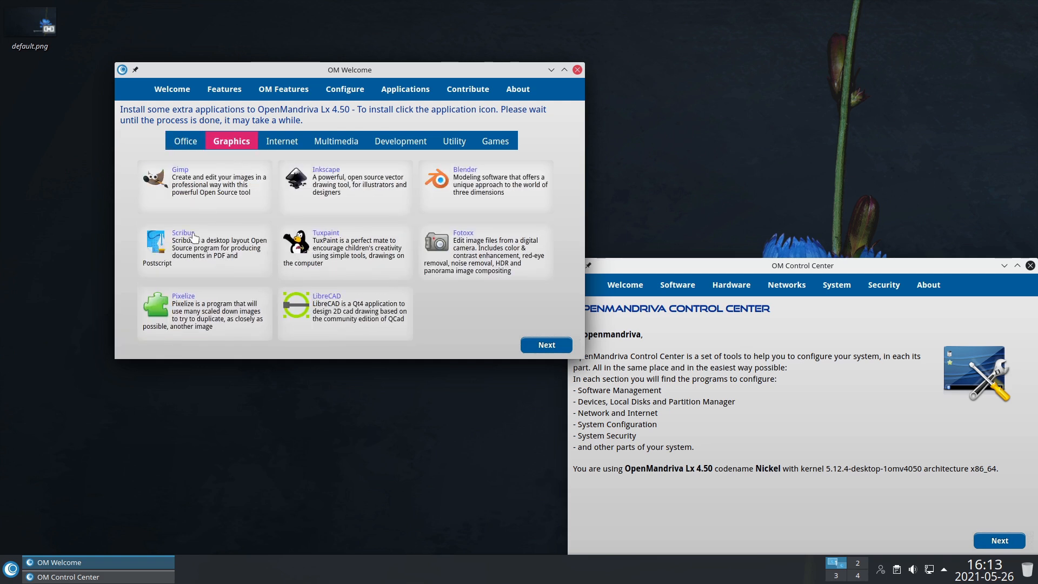
{"action": "mouse_move", "coordinate": [358, 205]}
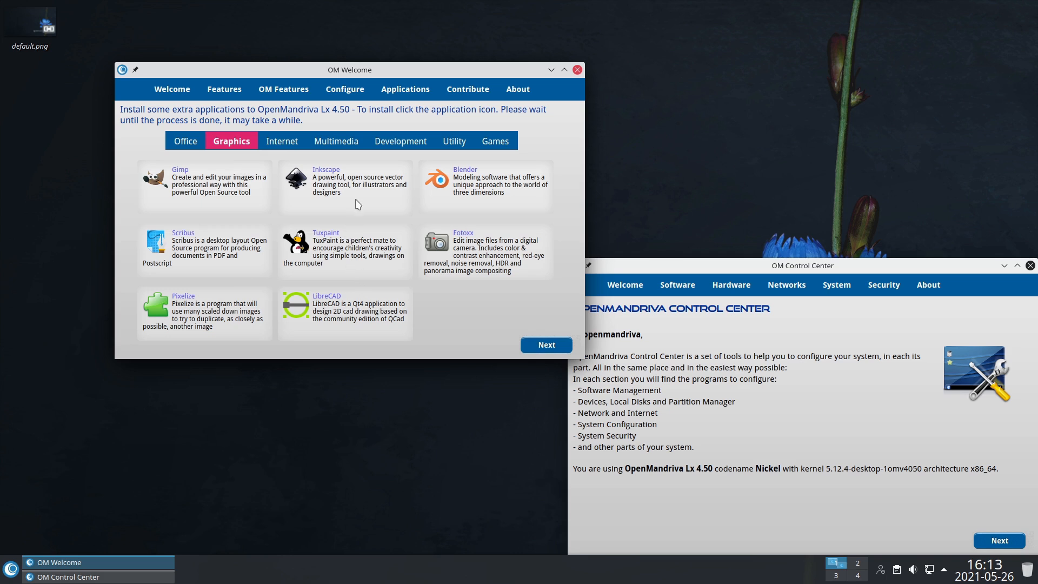
{"action": "mouse_move", "coordinate": [281, 141]}
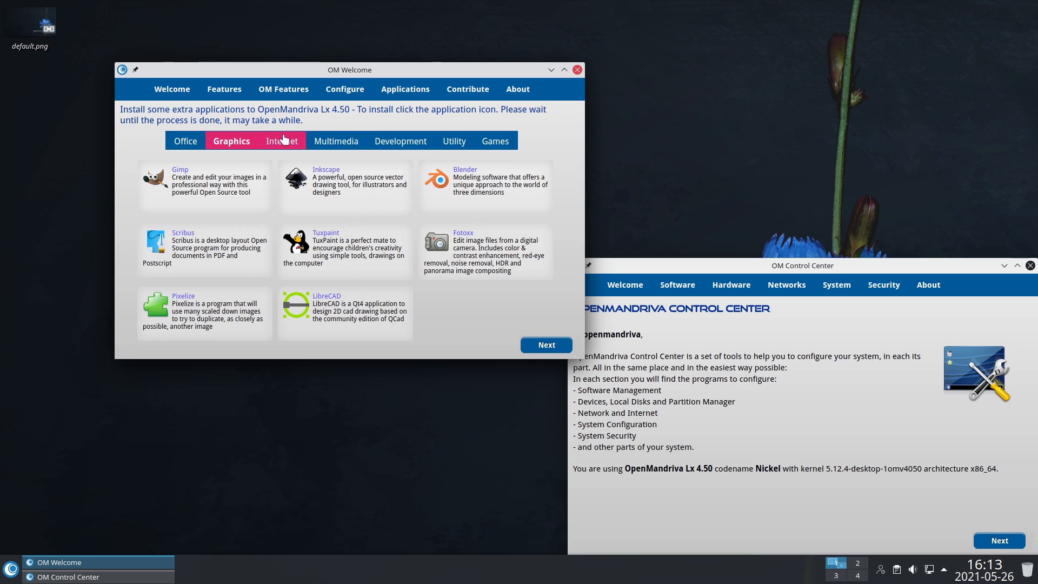
{"action": "left_click", "coordinate": [280, 140]}
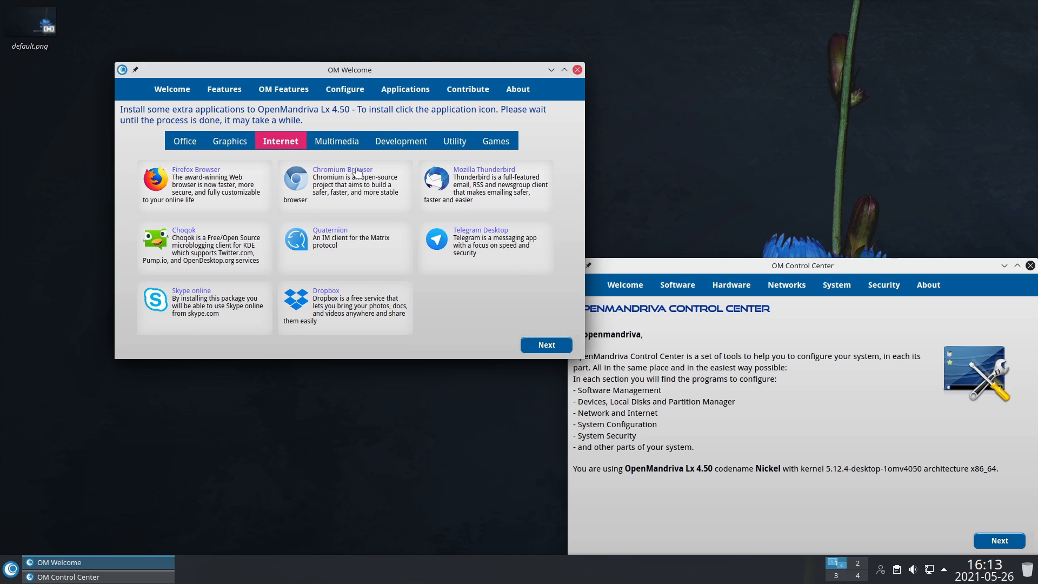
{"action": "left_click", "coordinate": [10, 573]}
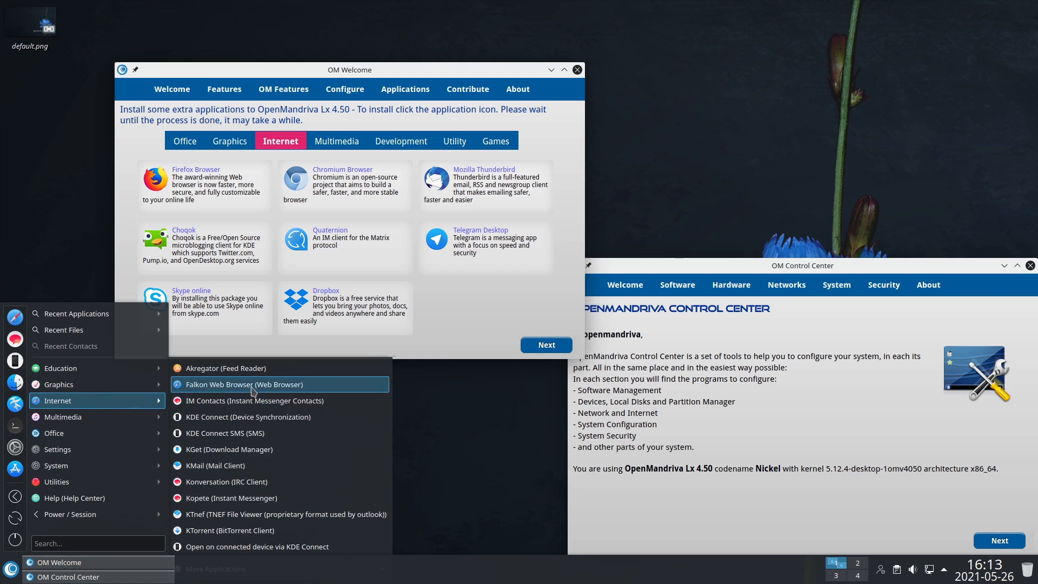
{"action": "mouse_move", "coordinate": [298, 367]}
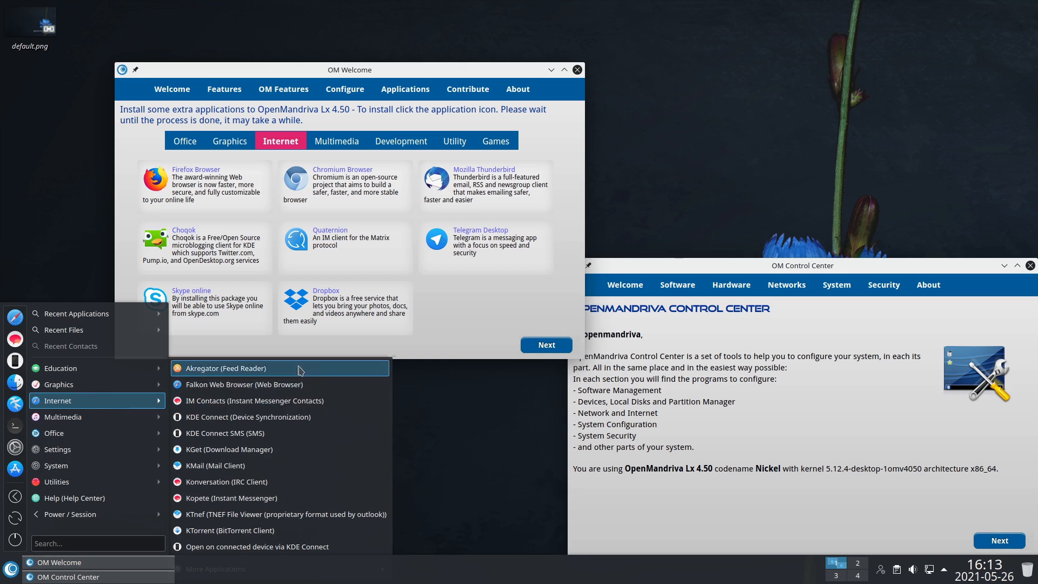
{"action": "left_click", "coordinate": [349, 69]}
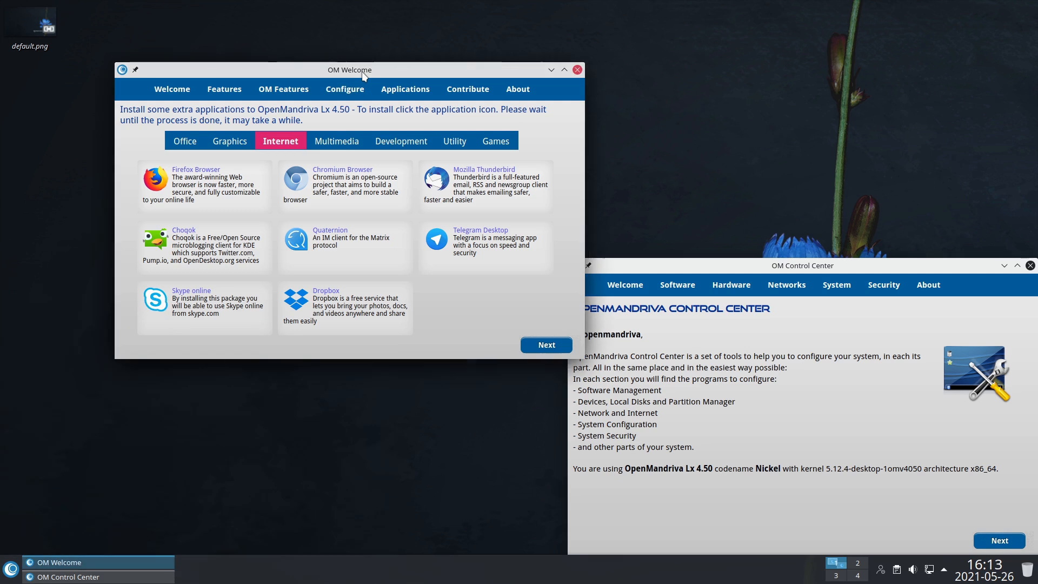
{"action": "mouse_move", "coordinate": [306, 212]}
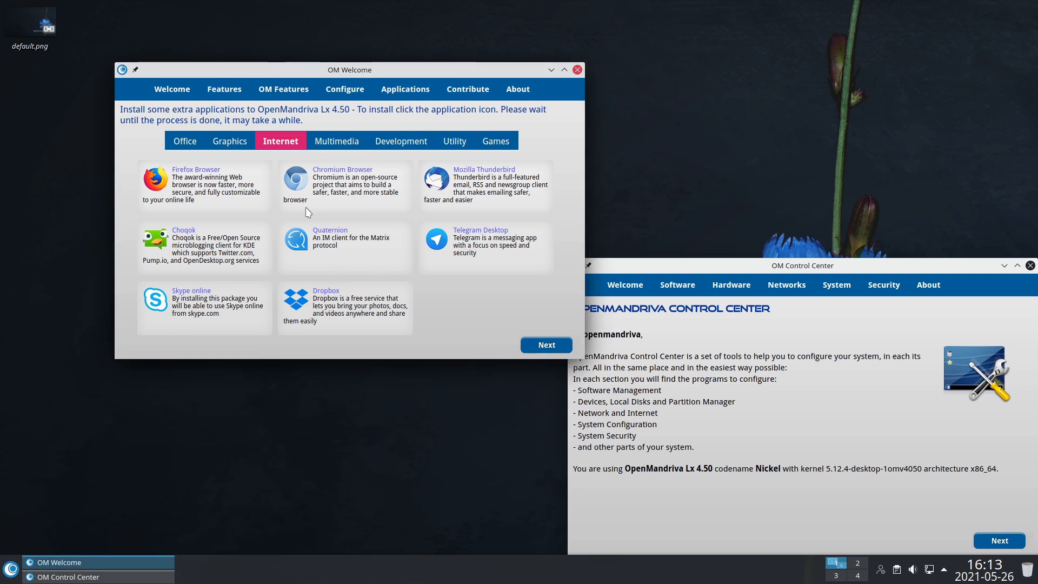
{"action": "mouse_move", "coordinate": [483, 203]}
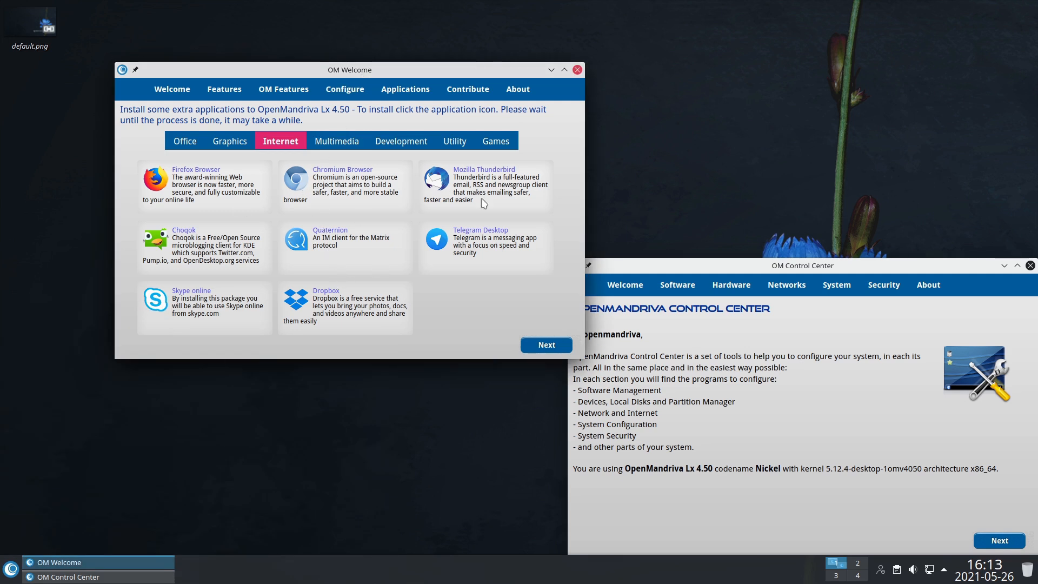
{"action": "mouse_move", "coordinate": [383, 302]}
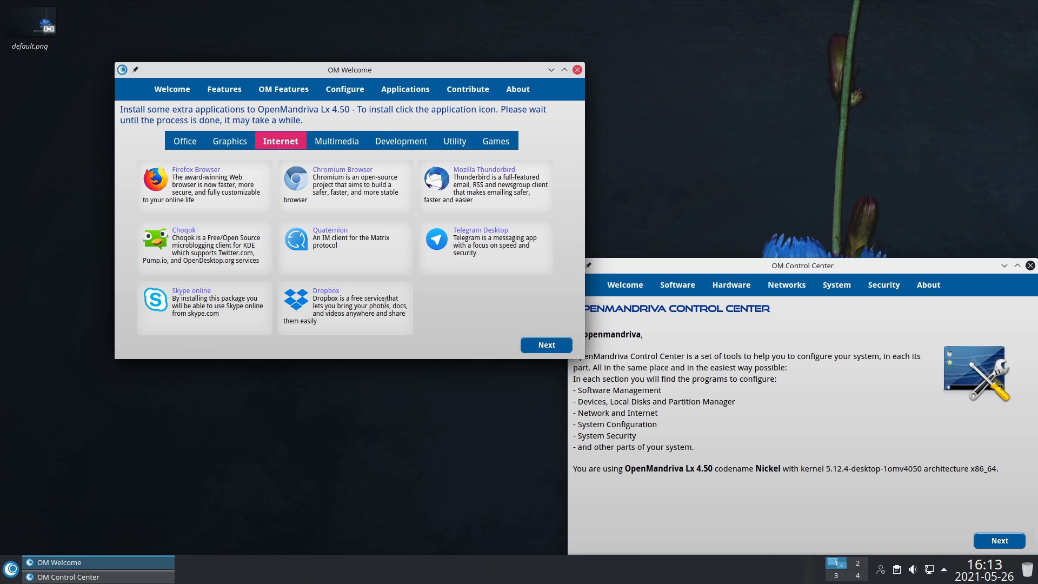
{"action": "mouse_move", "coordinate": [338, 141]}
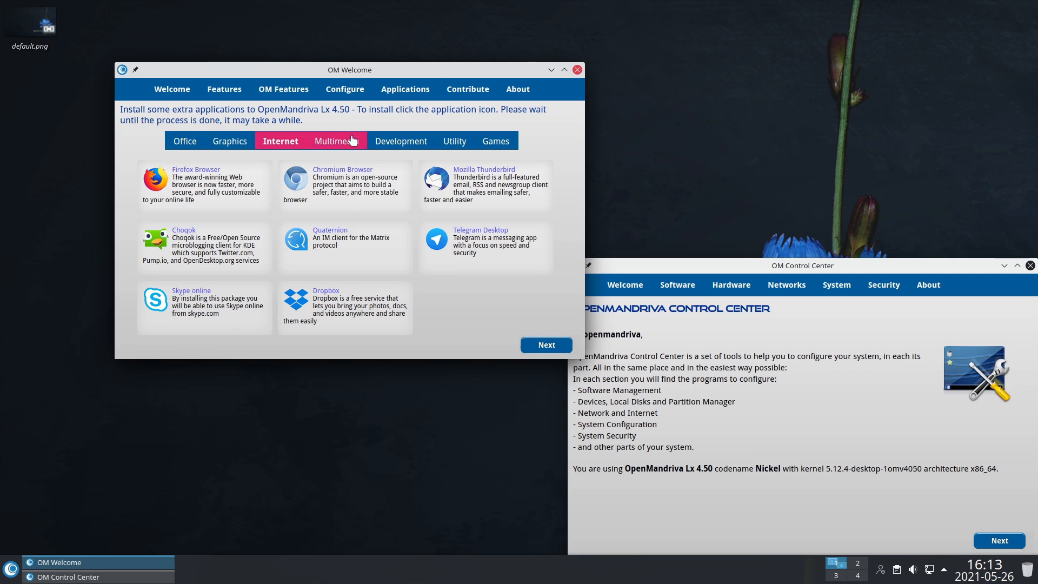
Browse the Multimedia, Development, Utility and Games categories, ending on 0ad, Steam and Wesnoth
{"action": "left_click", "coordinate": [334, 140]}
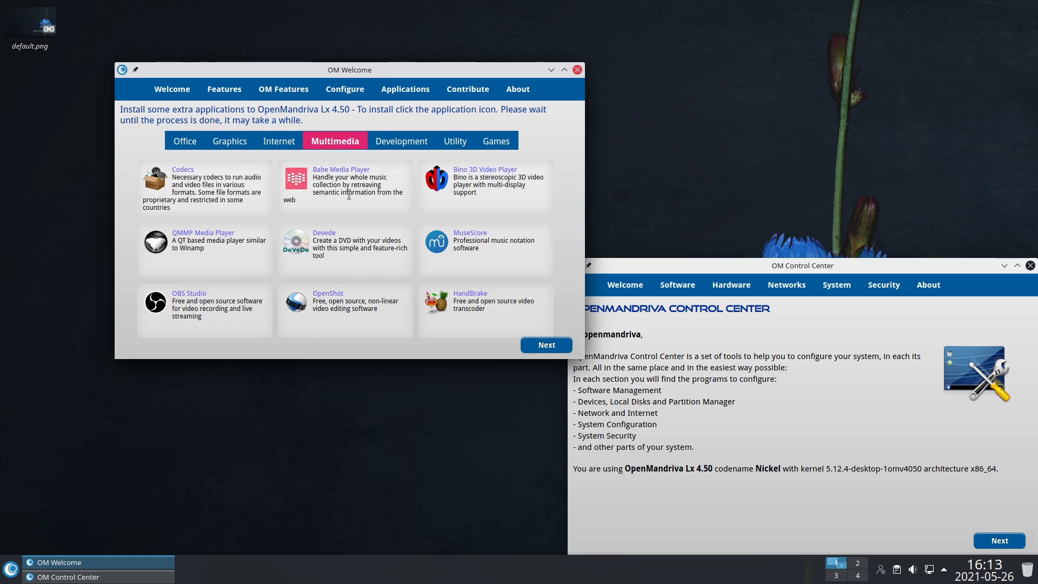
{"action": "mouse_move", "coordinate": [416, 164]}
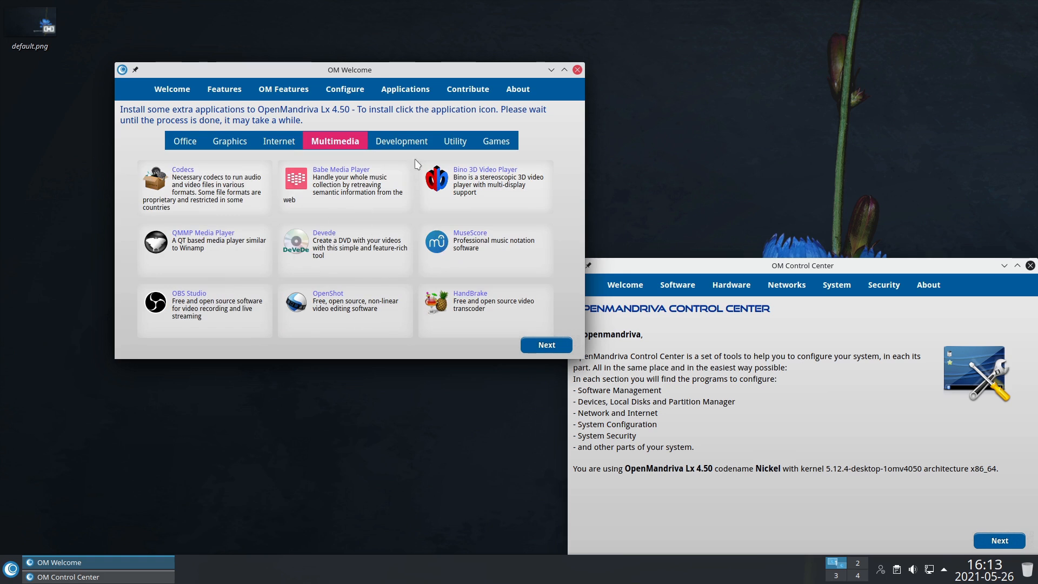
{"action": "left_click", "coordinate": [400, 140]}
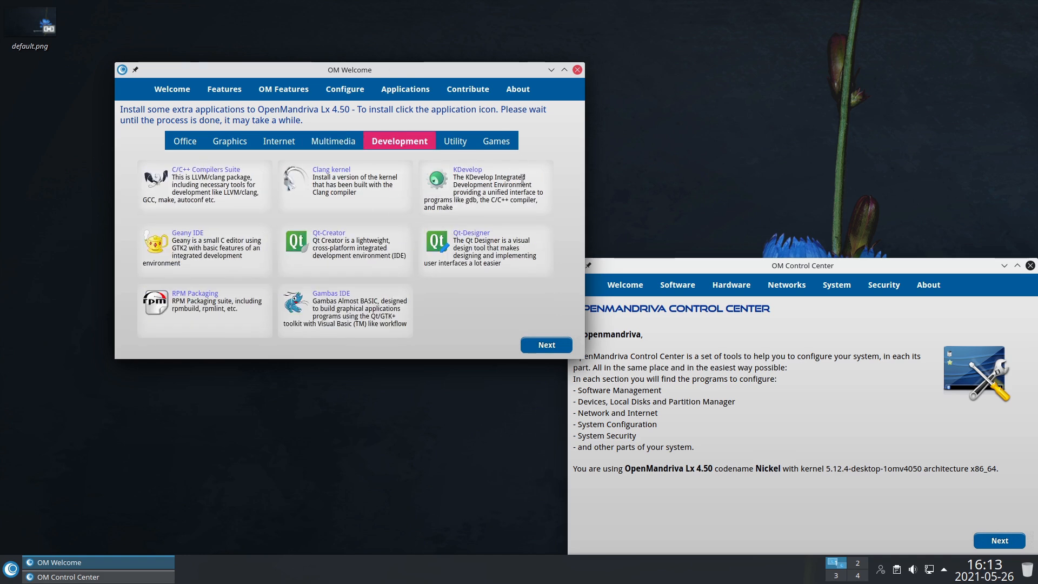
{"action": "mouse_move", "coordinate": [455, 141]}
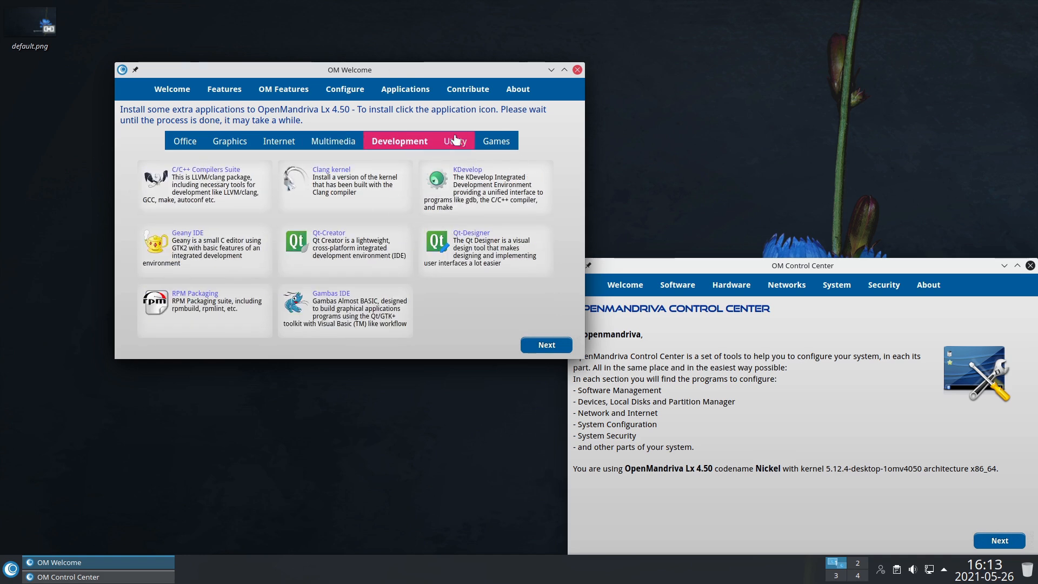
{"action": "left_click", "coordinate": [452, 141]}
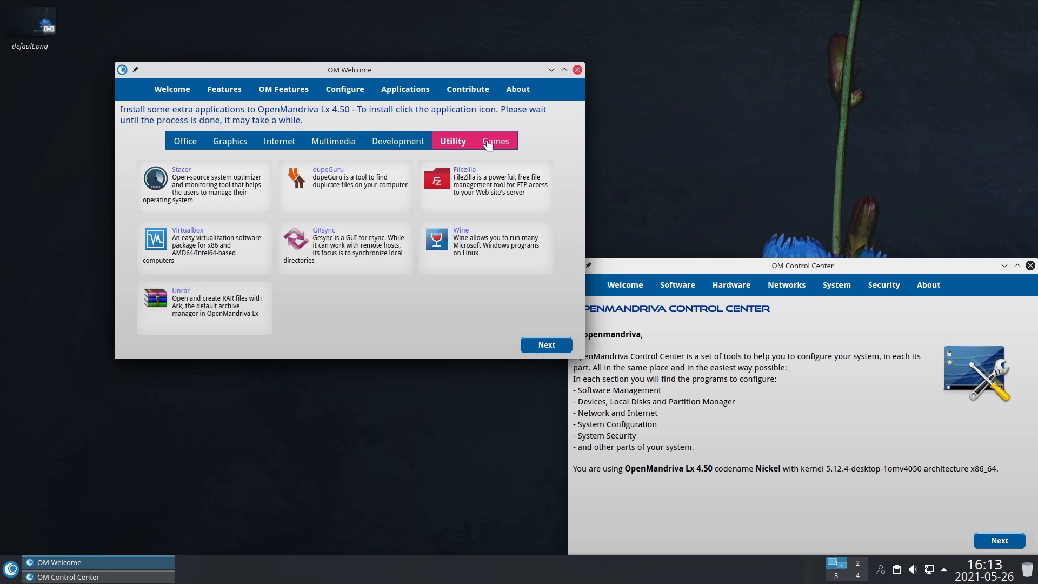
{"action": "left_click", "coordinate": [494, 140]}
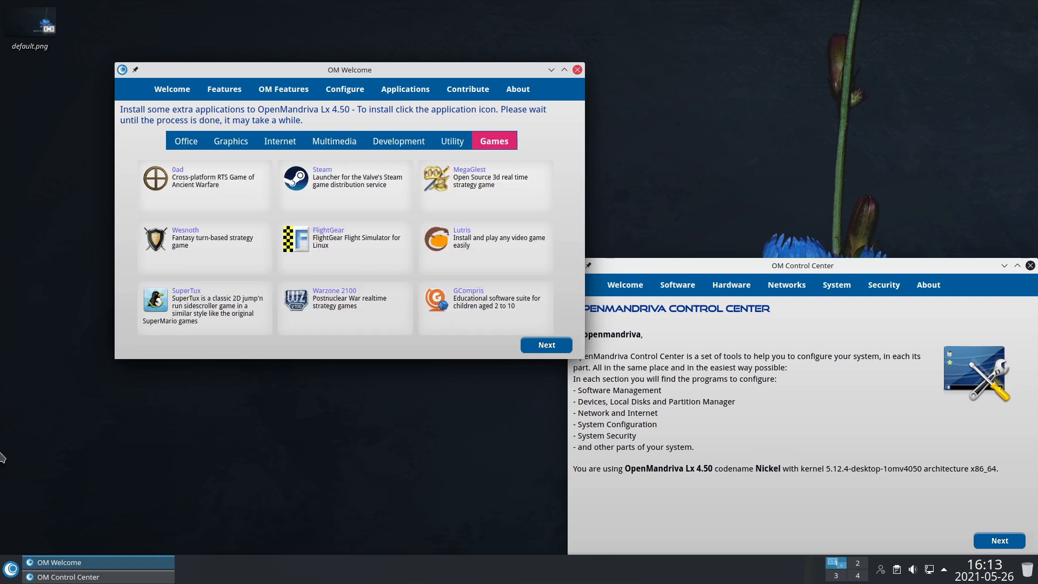
Search the Plasma launcher for 'dnf', revealing dnfdragora and a Run dnf command
{"action": "type", "text": "di"}
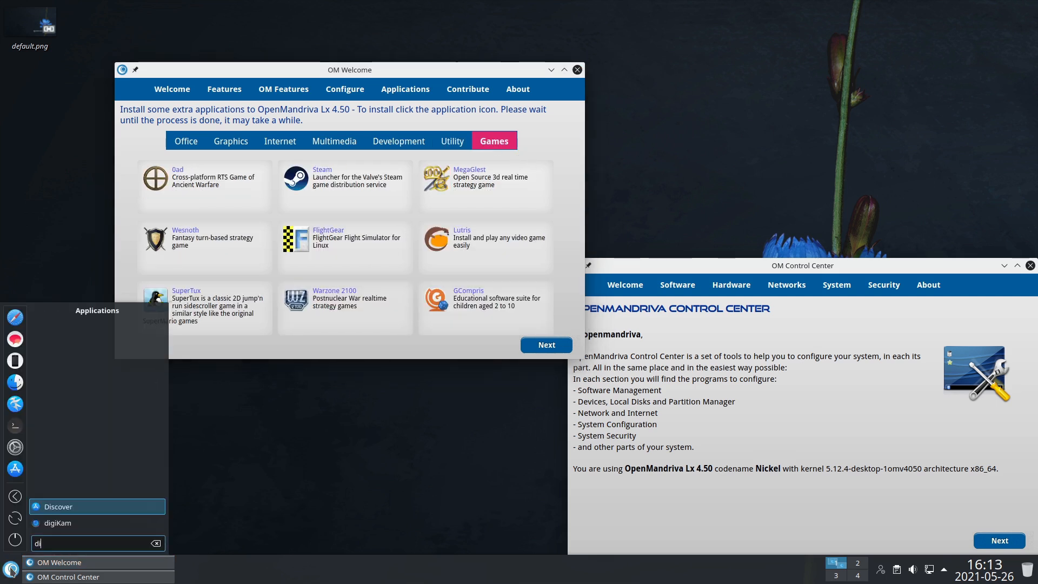
{"action": "type", "text": "is"}
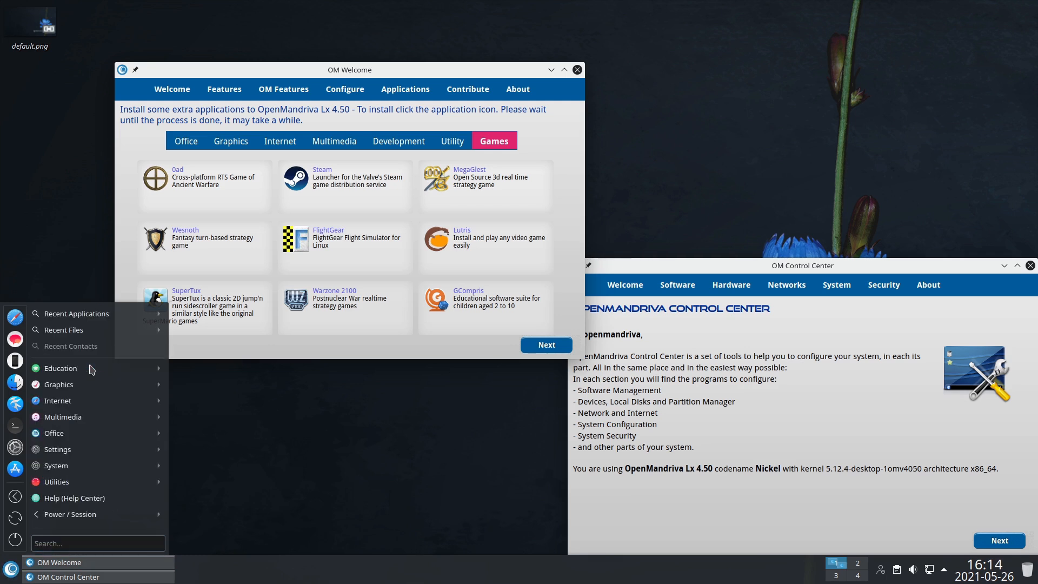
{"action": "type", "text": "g"}
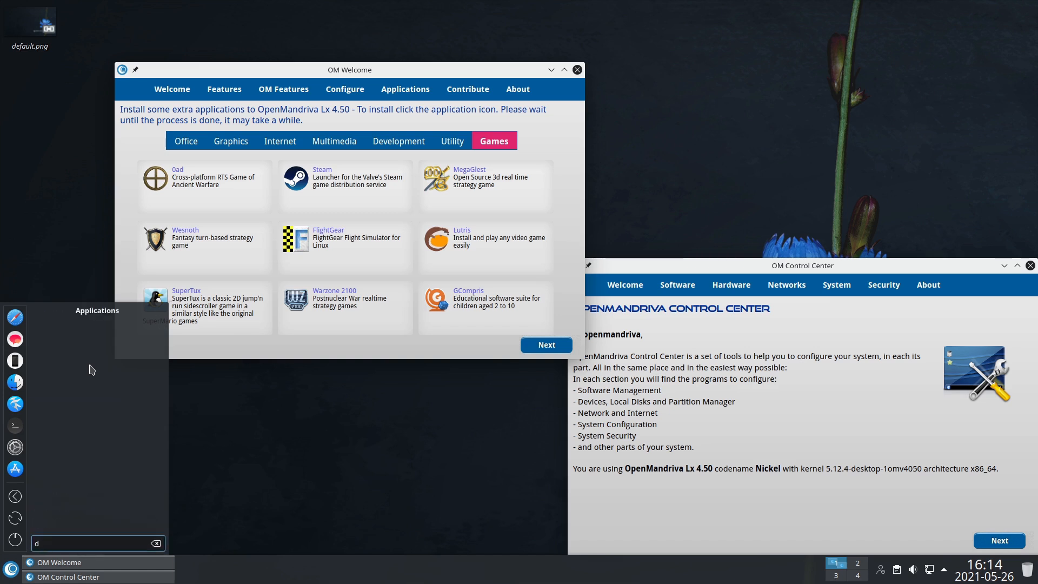
{"action": "type", "text": "n"}
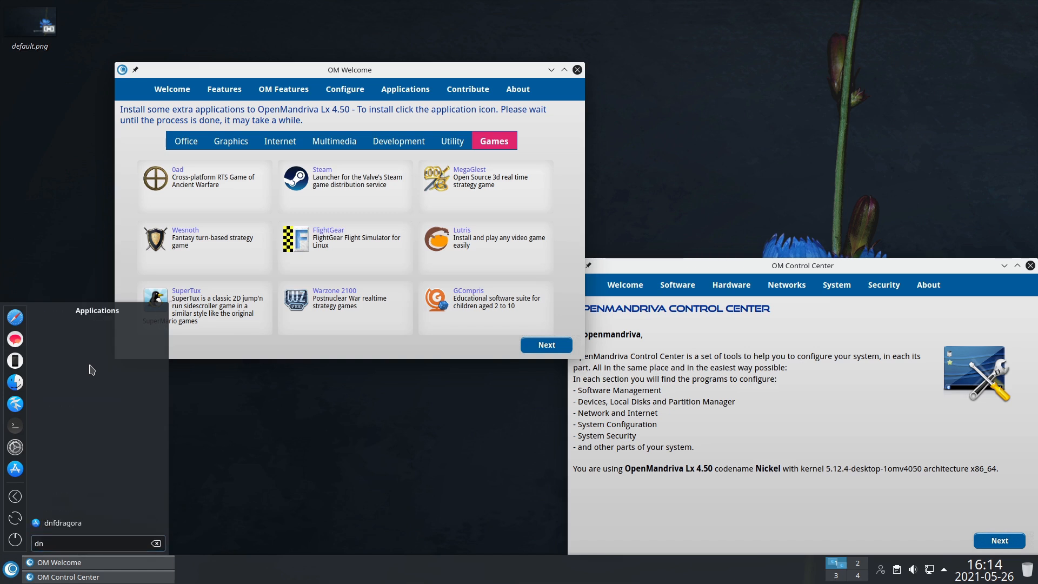
{"action": "type", "text": "f"}
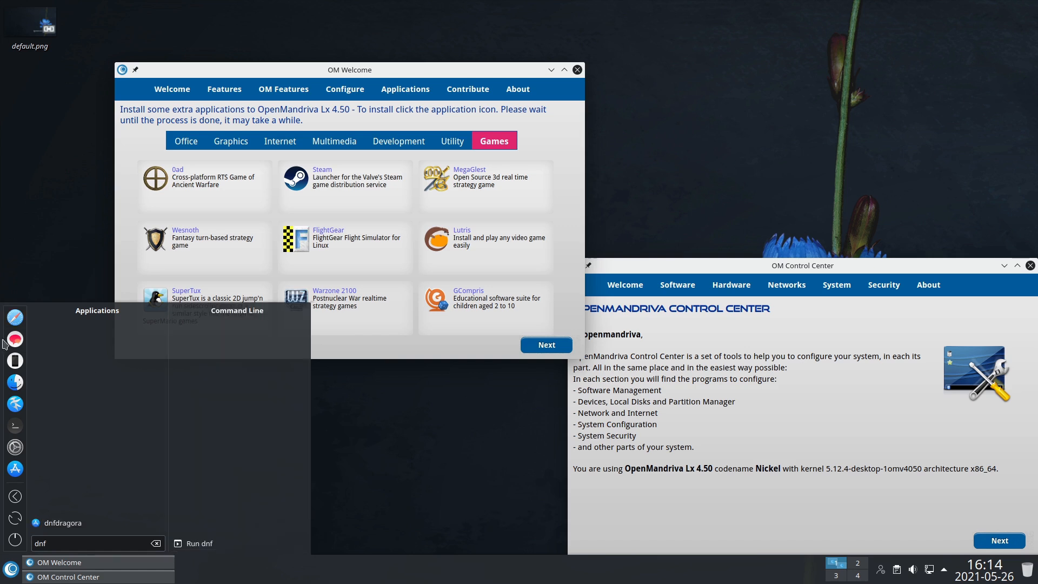
{"action": "mouse_move", "coordinate": [231, 468]}
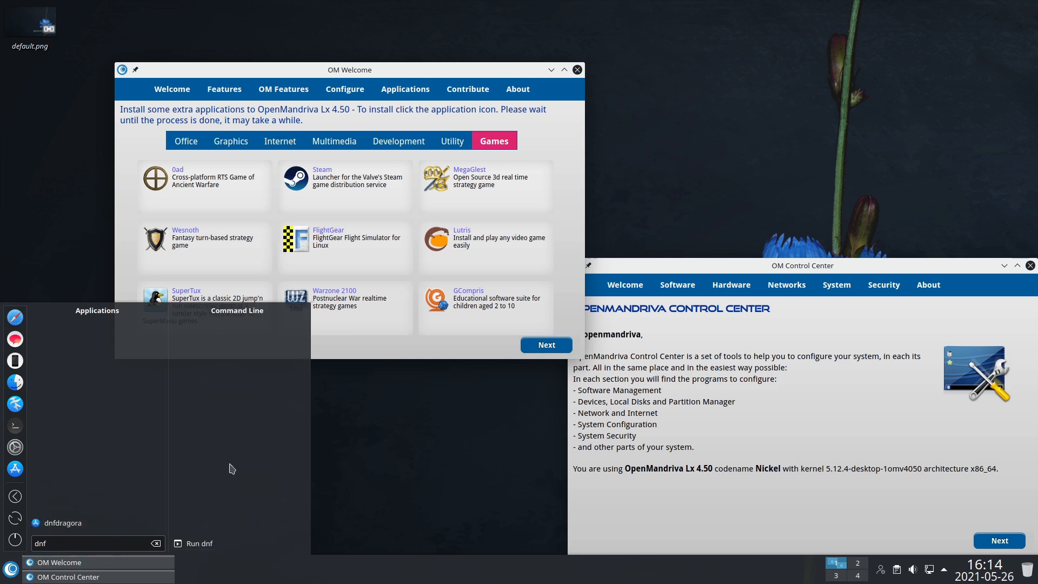
Dismiss the launcher, visit OM Welcome's Contribute and About pages, then the Office applications list
{"action": "left_click", "coordinate": [467, 88]}
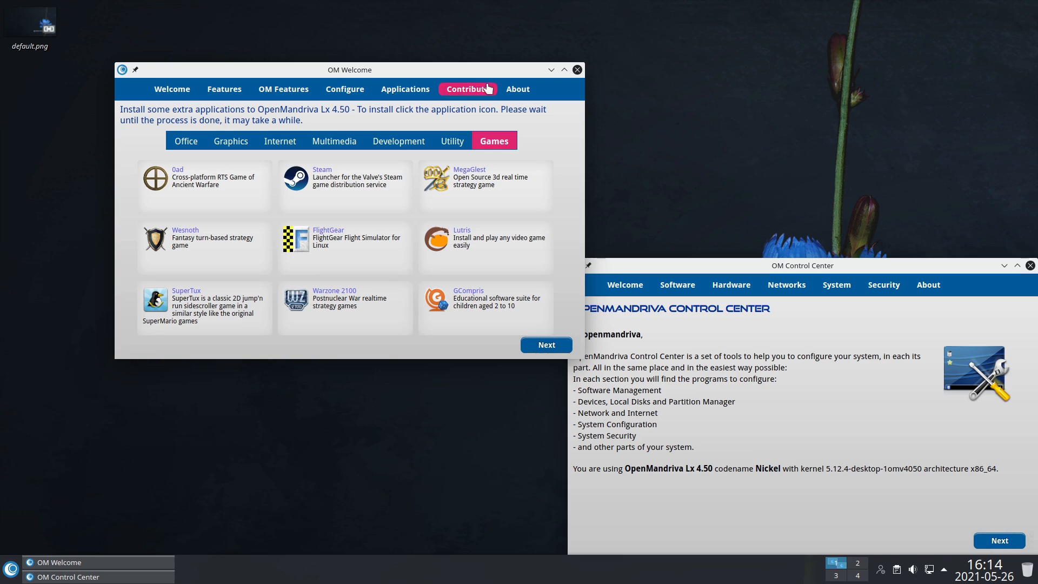
{"action": "left_click", "coordinate": [467, 88]}
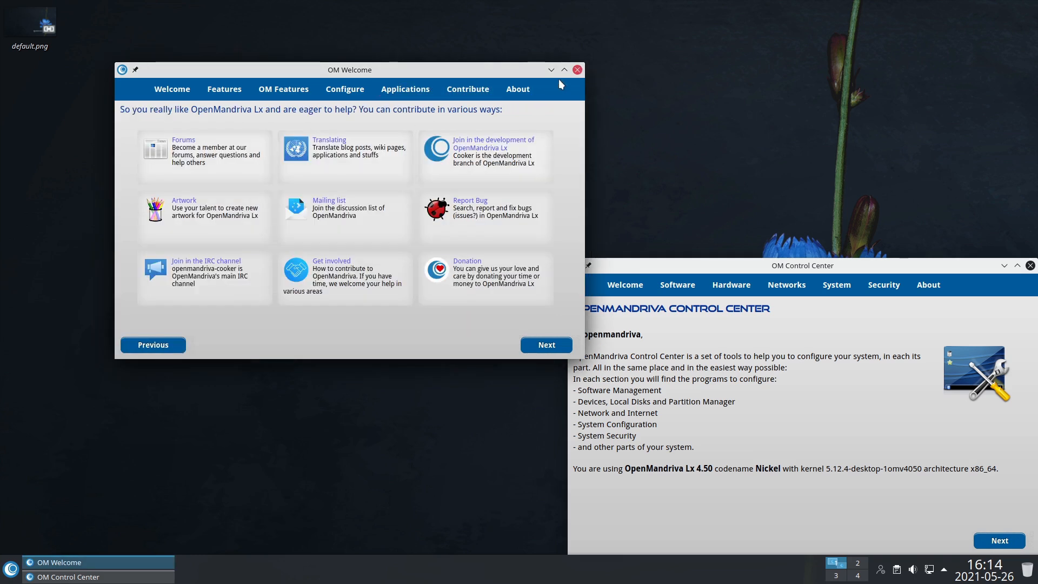
{"action": "mouse_move", "coordinate": [518, 90]}
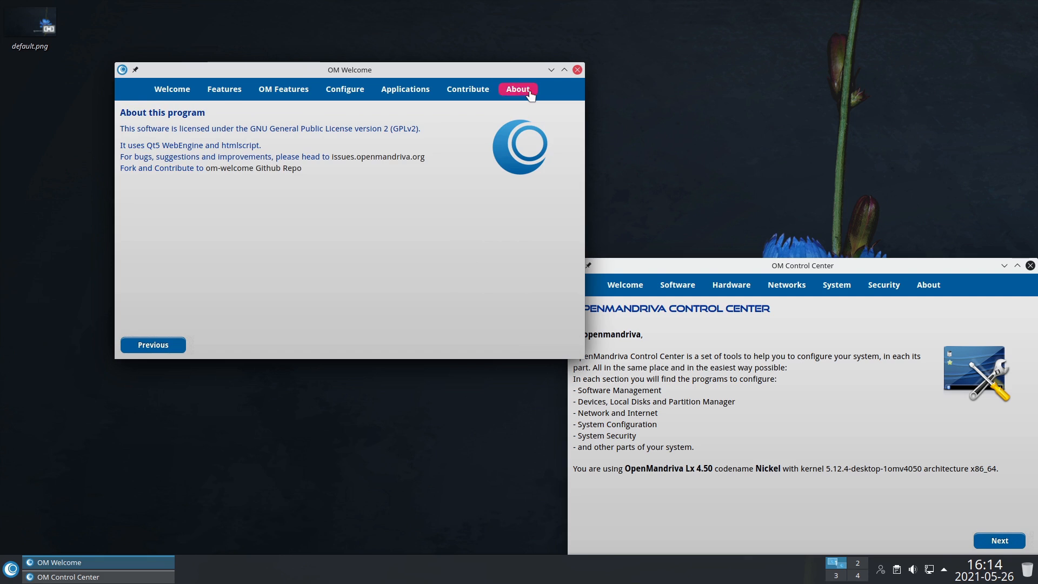
{"action": "left_click", "coordinate": [404, 89]}
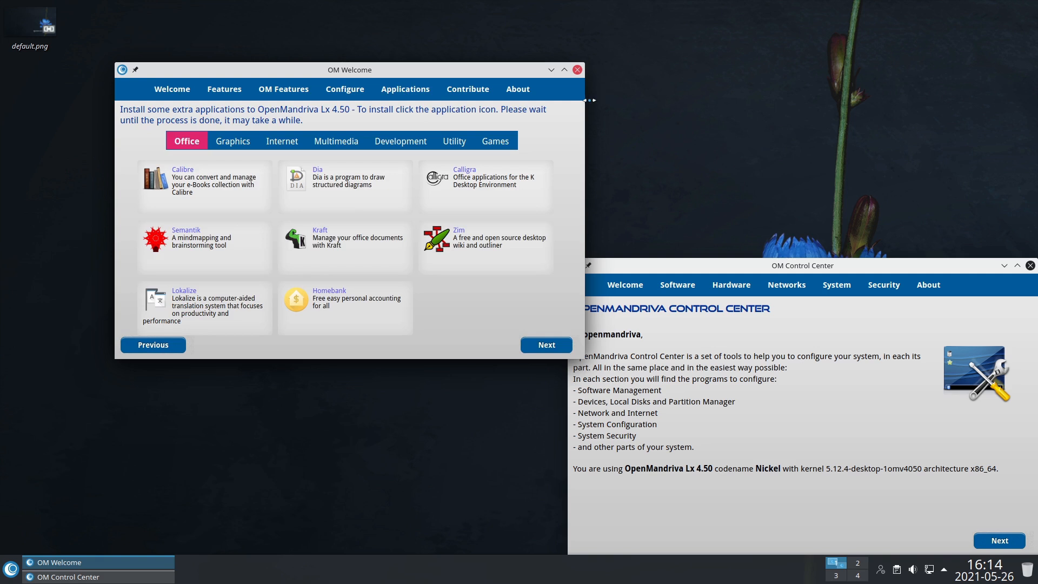
{"action": "left_click", "coordinate": [575, 69]}
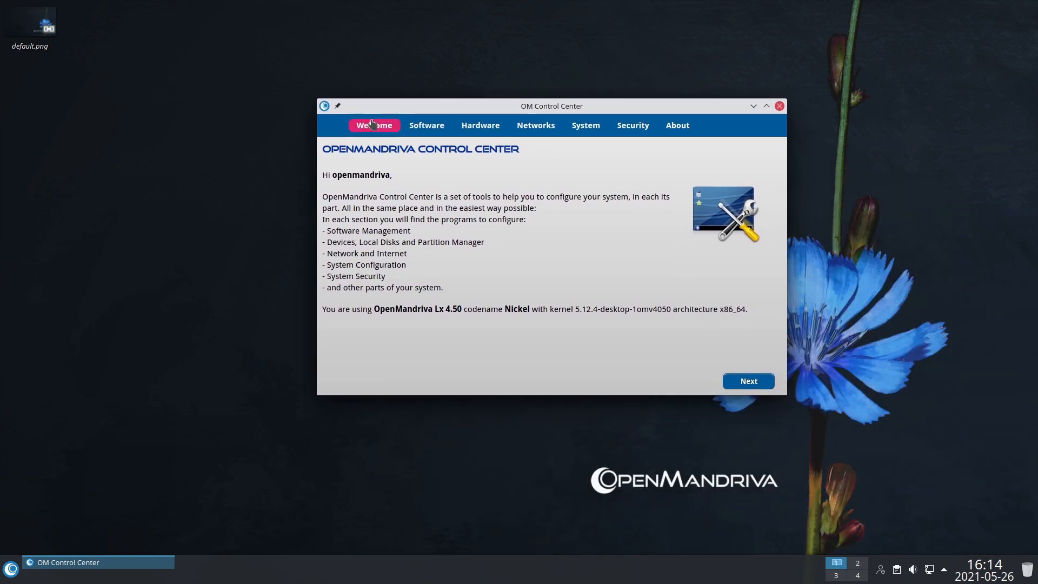
Browse OM Control Center's Software, Hardware and Devices Configuration pages, ending on System tools
{"action": "left_click", "coordinate": [426, 126]}
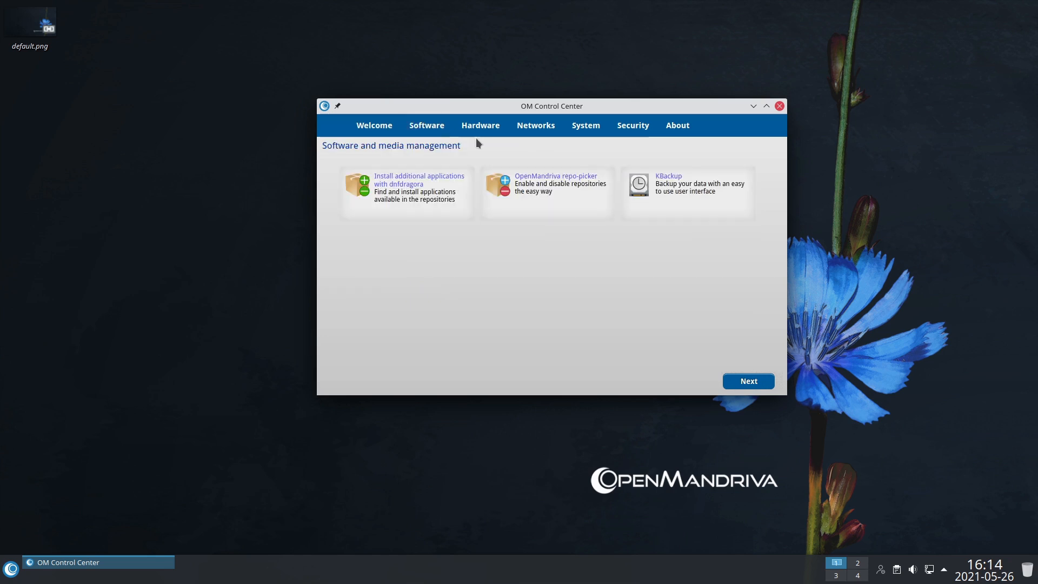
{"action": "mouse_move", "coordinate": [406, 185]}
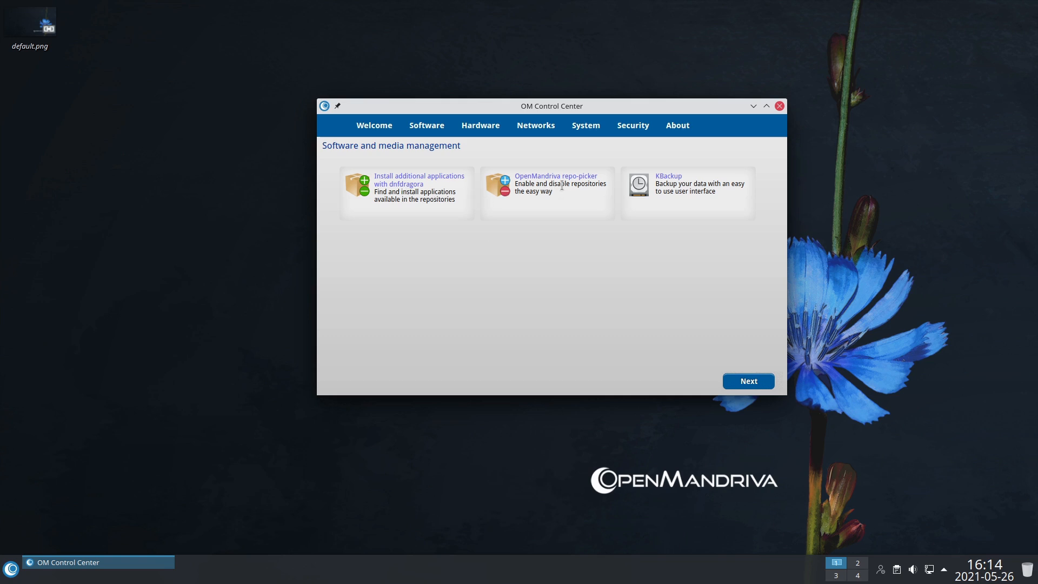
{"action": "mouse_move", "coordinate": [562, 181]}
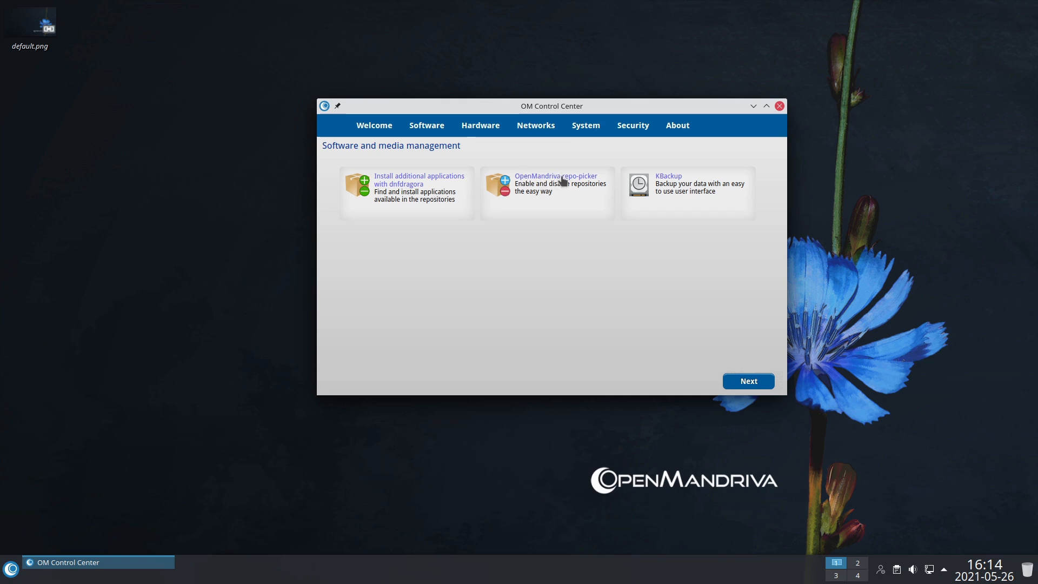
{"action": "mouse_move", "coordinate": [680, 180]}
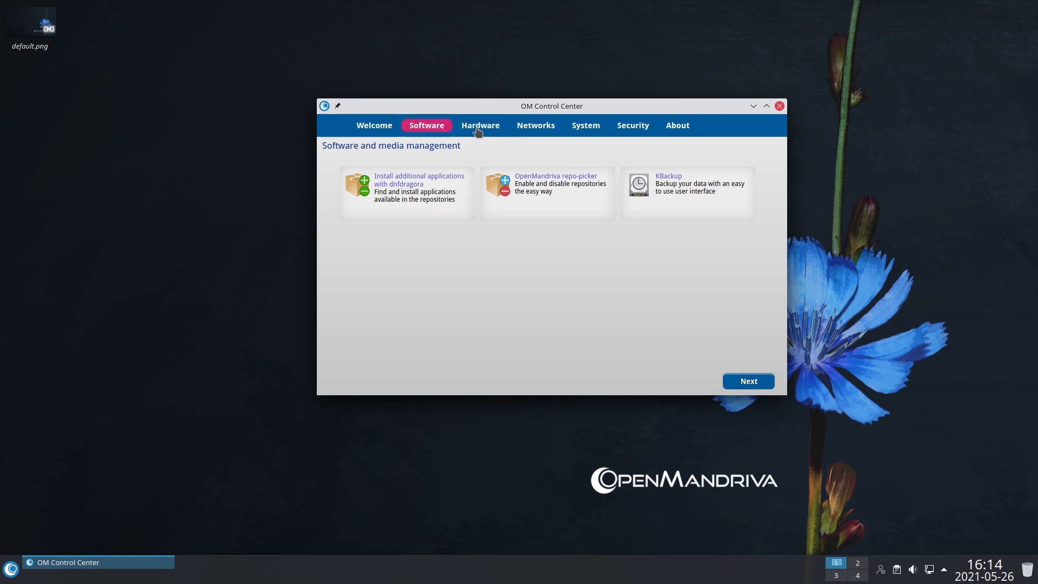
{"action": "left_click", "coordinate": [480, 125]}
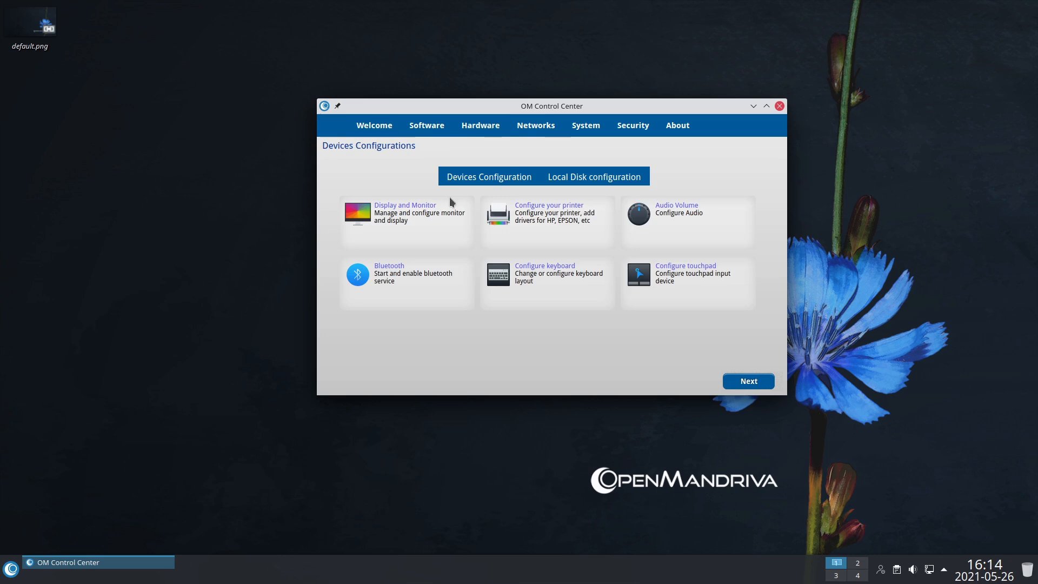
{"action": "mouse_move", "coordinate": [689, 271]}
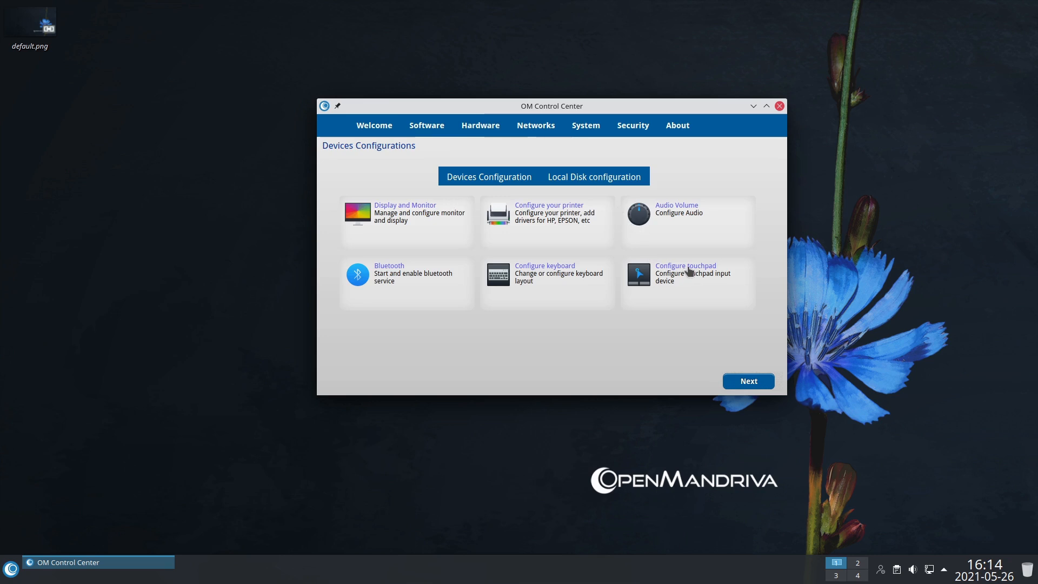
{"action": "mouse_move", "coordinate": [633, 218]}
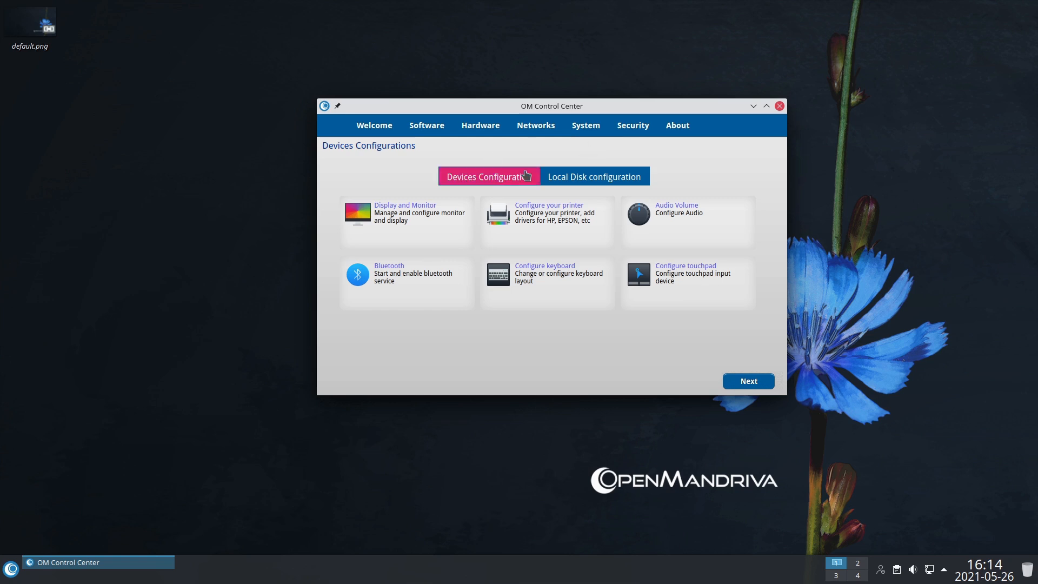
{"action": "left_click", "coordinate": [593, 176]}
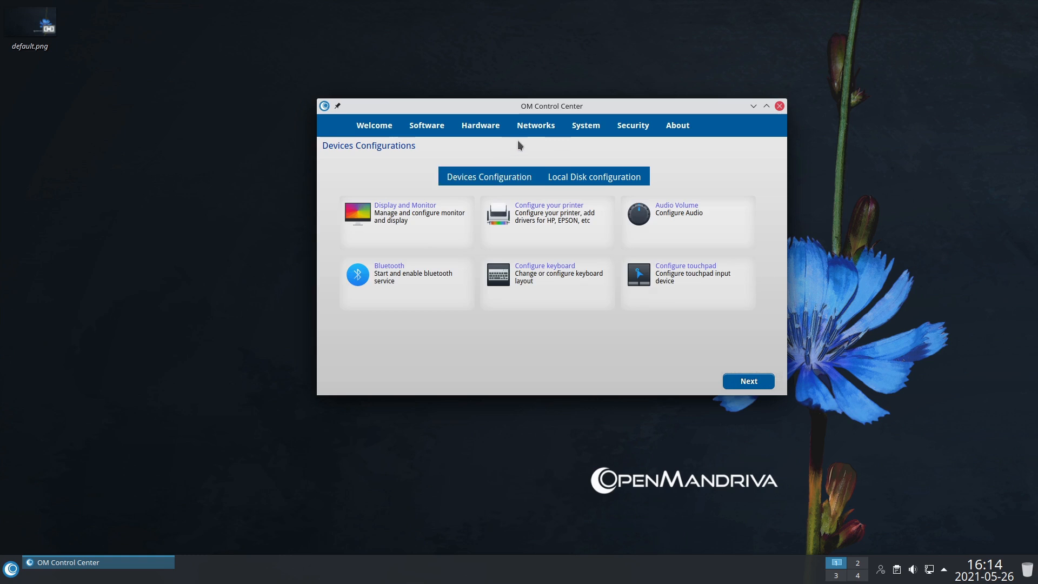
{"action": "left_click", "coordinate": [585, 126]}
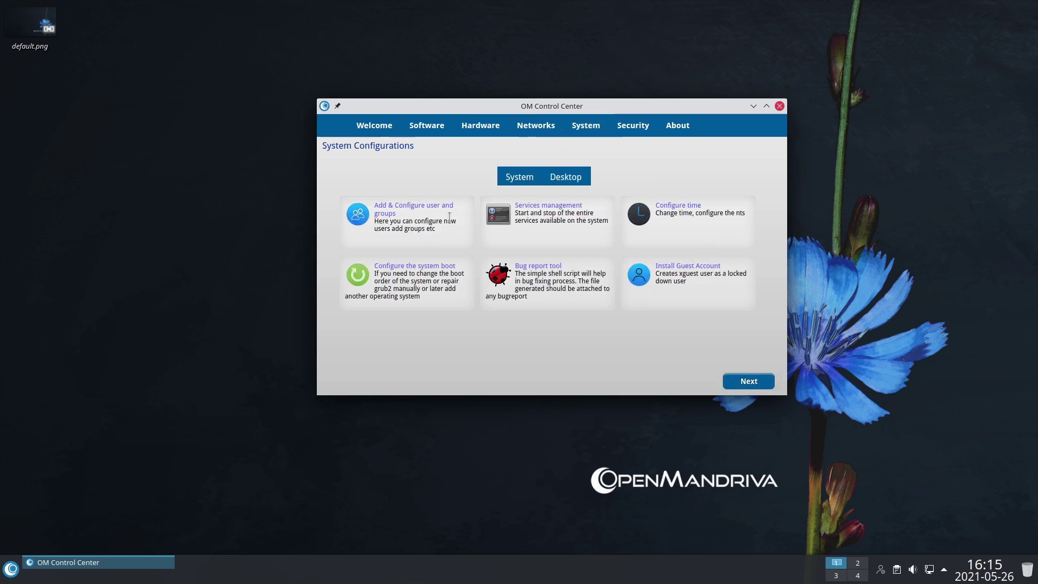
{"action": "mouse_move", "coordinate": [393, 269]}
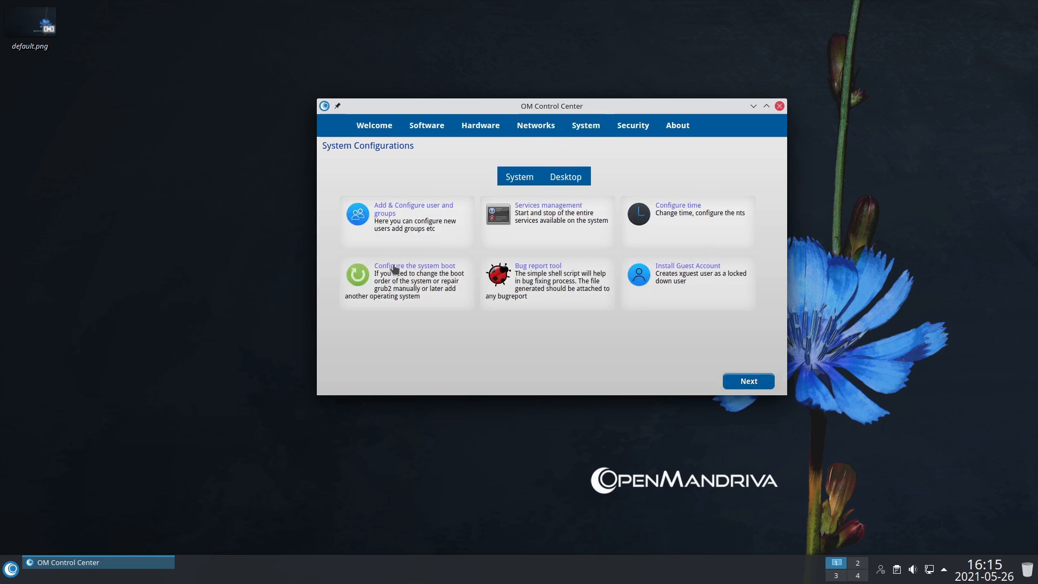
Authenticate into the GRUB2 Bootloader module, keep OpenMandriva Lx as default entry and view Security options
{"action": "left_click", "coordinate": [413, 265]}
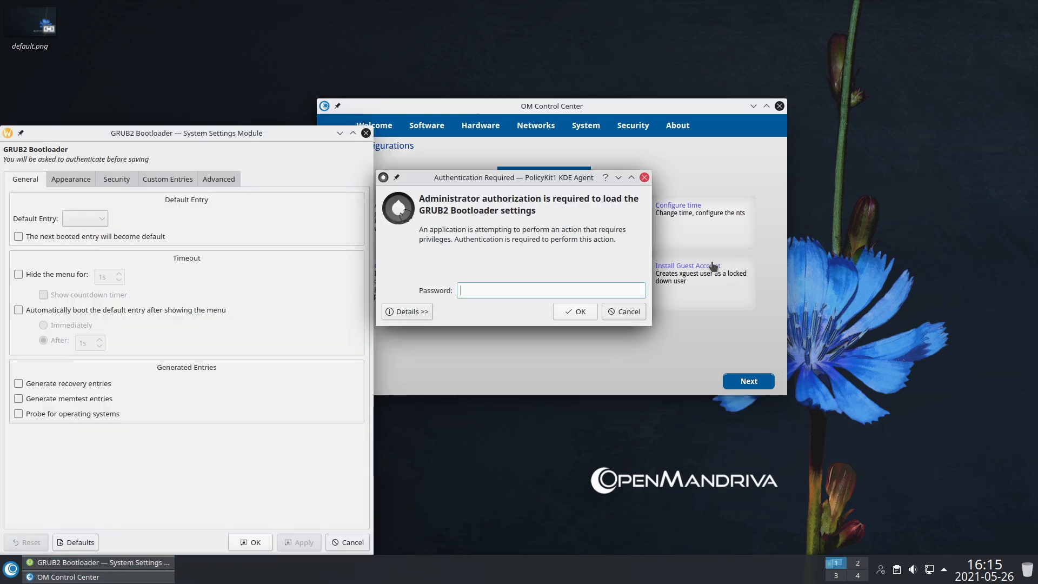
{"action": "mouse_move", "coordinate": [512, 281]}
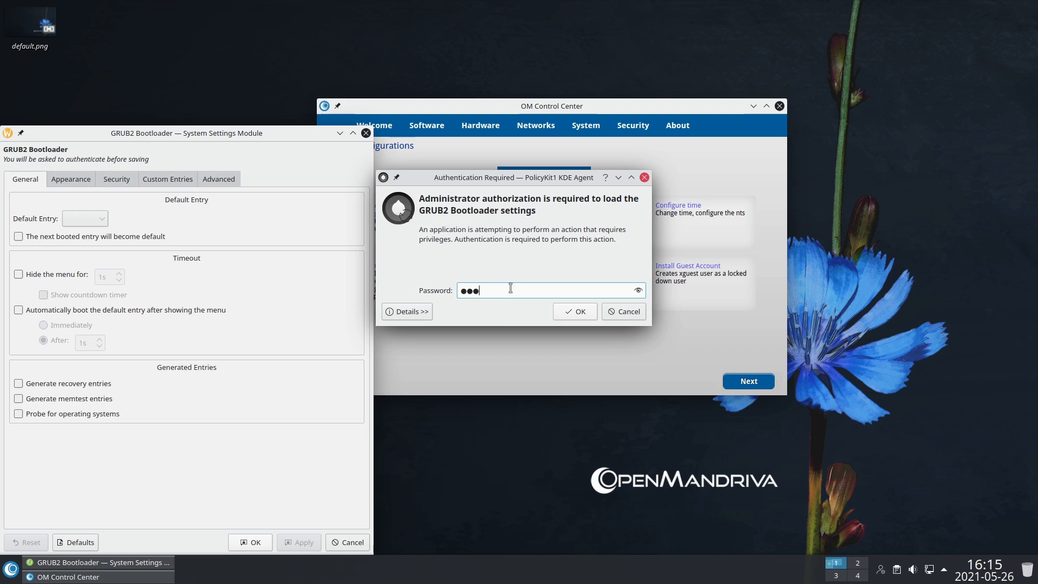
{"action": "left_click", "coordinate": [573, 311]}
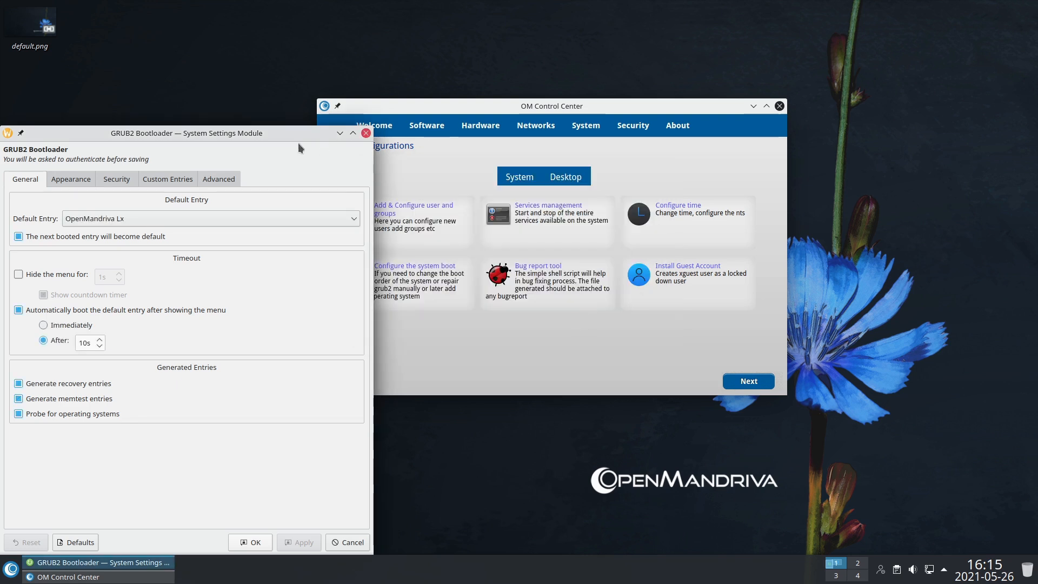
{"action": "left_click_drag", "start_coordinate": [186, 132], "coordinate": [337, 103]}
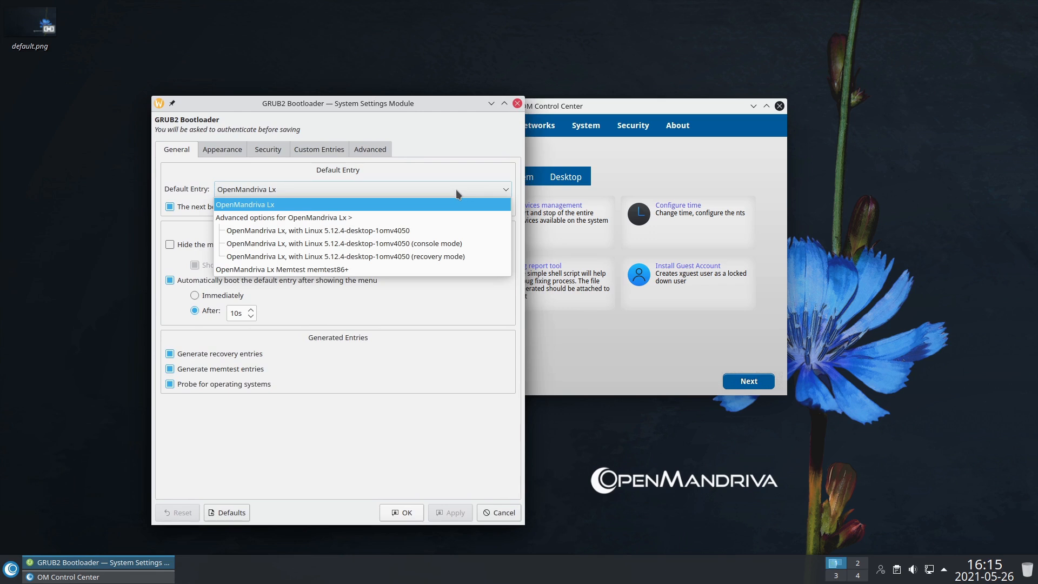
{"action": "mouse_move", "coordinate": [446, 260]}
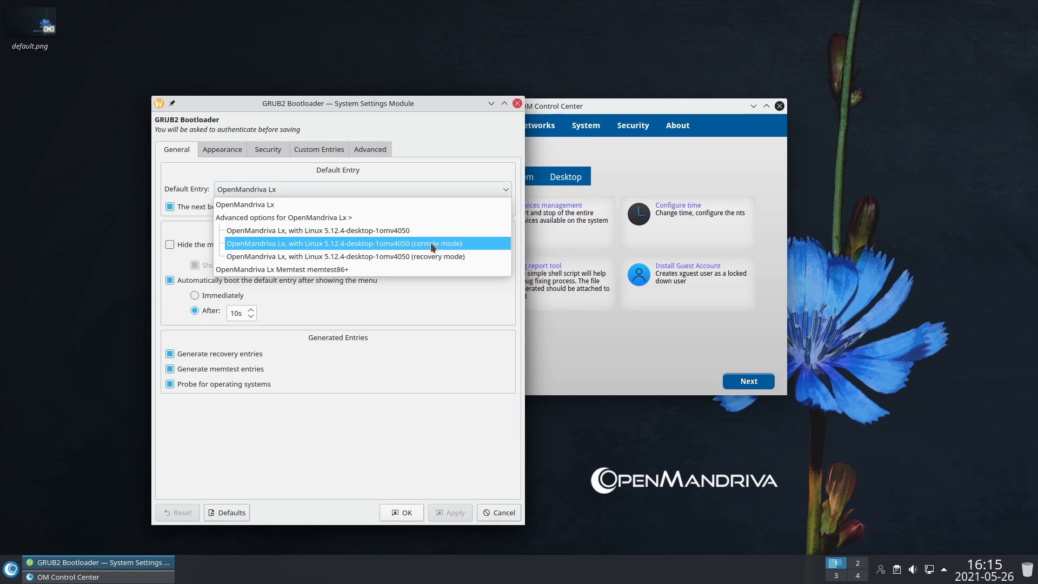
{"action": "mouse_move", "coordinate": [389, 242]}
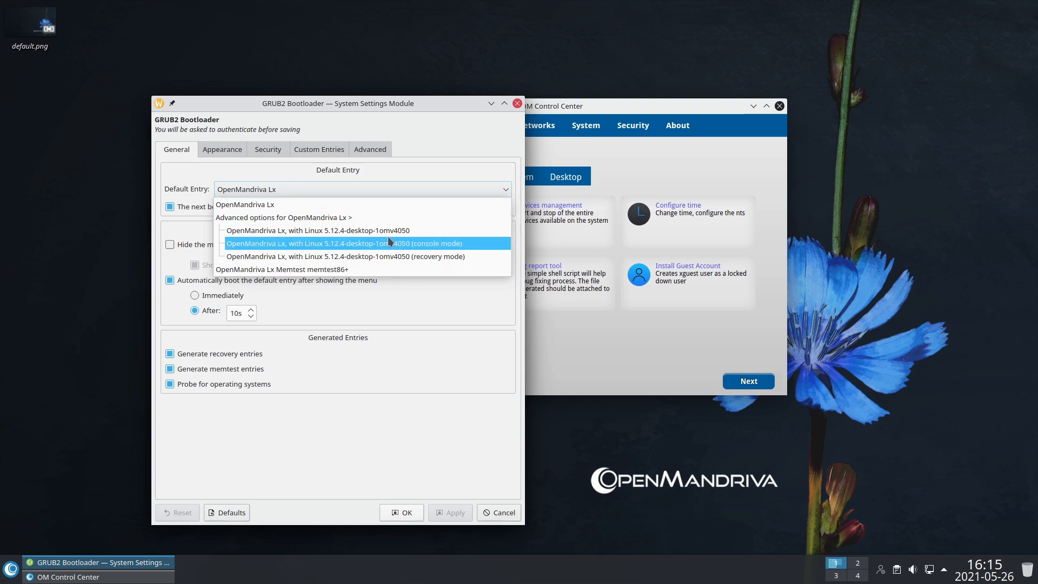
{"action": "mouse_move", "coordinate": [381, 205]}
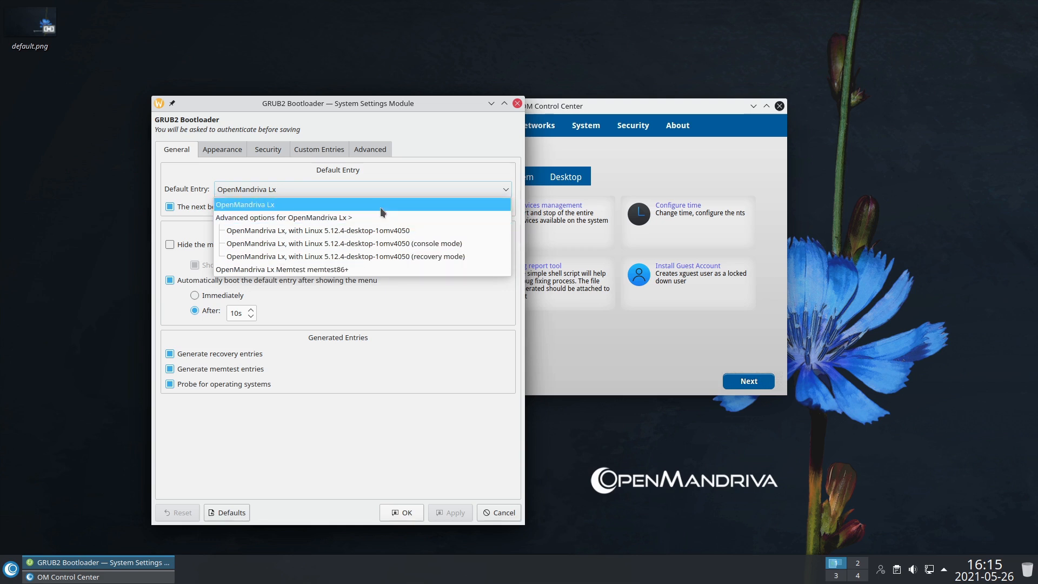
{"action": "left_click", "coordinate": [244, 204]}
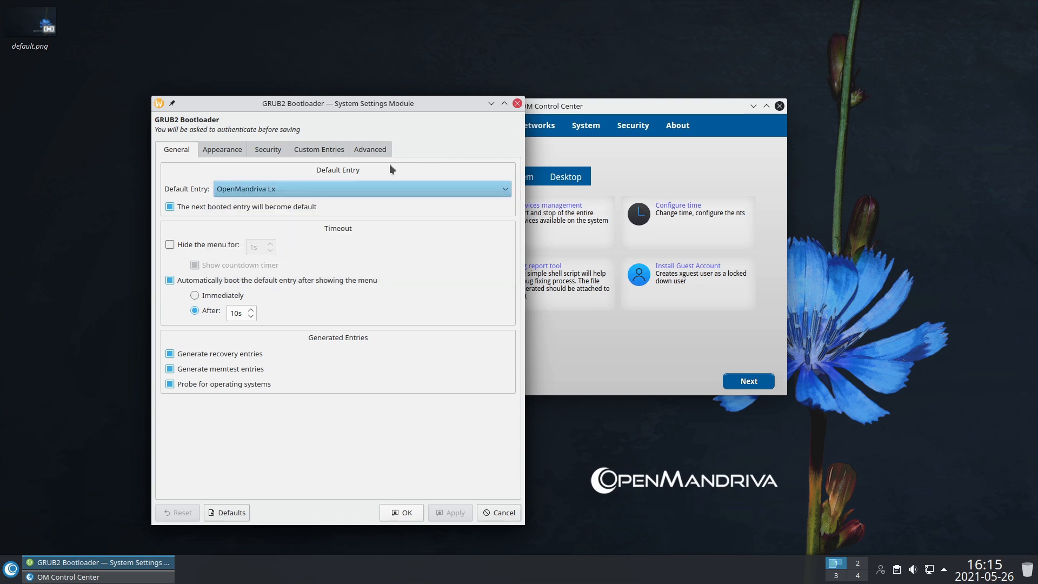
{"action": "left_click", "coordinate": [267, 149]}
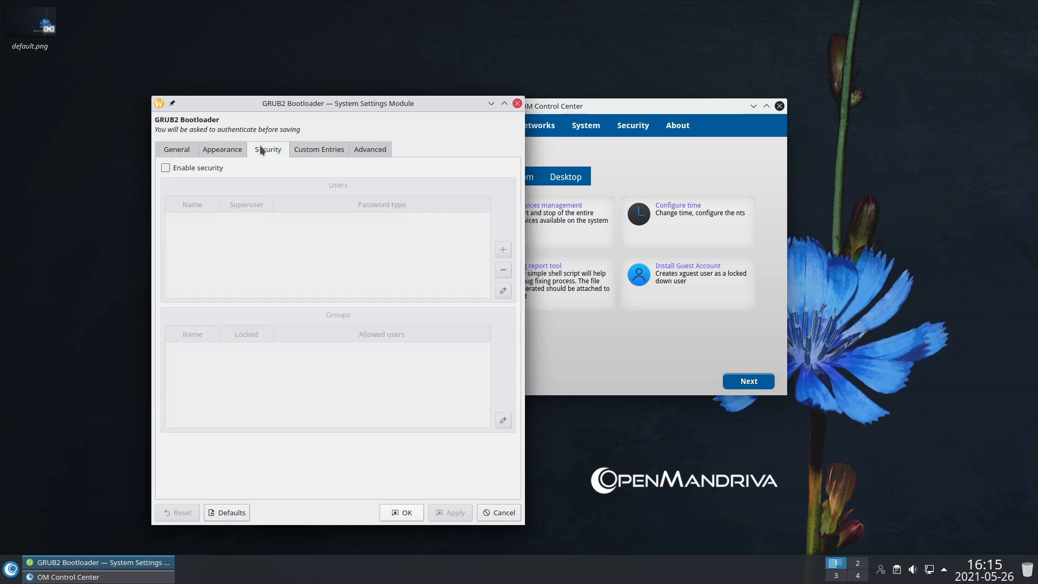
Close the bootloader module, view Desktop, System and Security pages, ending on About with version 1.0.0
{"action": "left_click", "coordinate": [516, 103]}
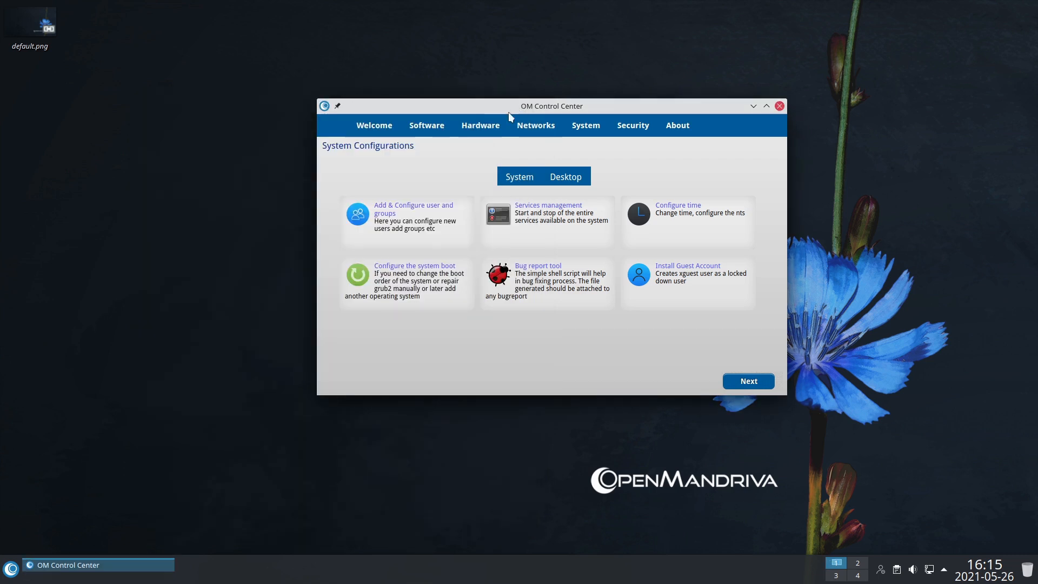
{"action": "mouse_move", "coordinate": [506, 267]}
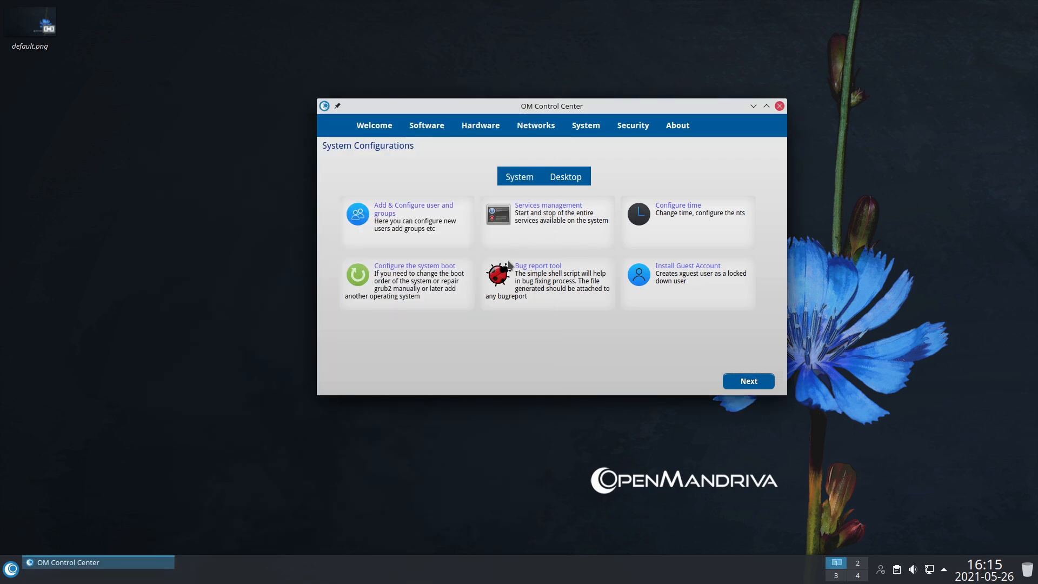
{"action": "mouse_move", "coordinate": [543, 274]}
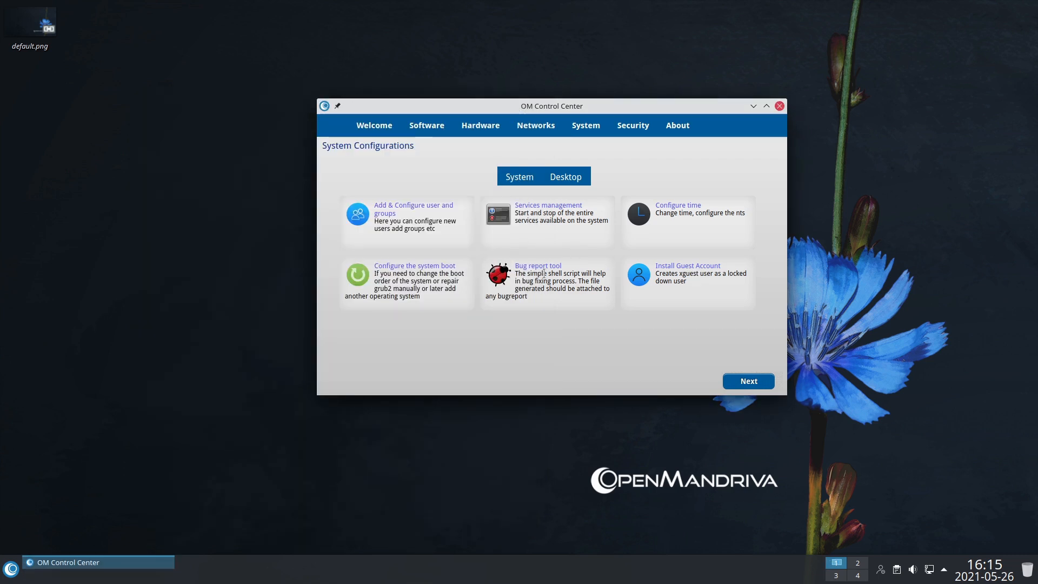
{"action": "left_click", "coordinate": [565, 176]}
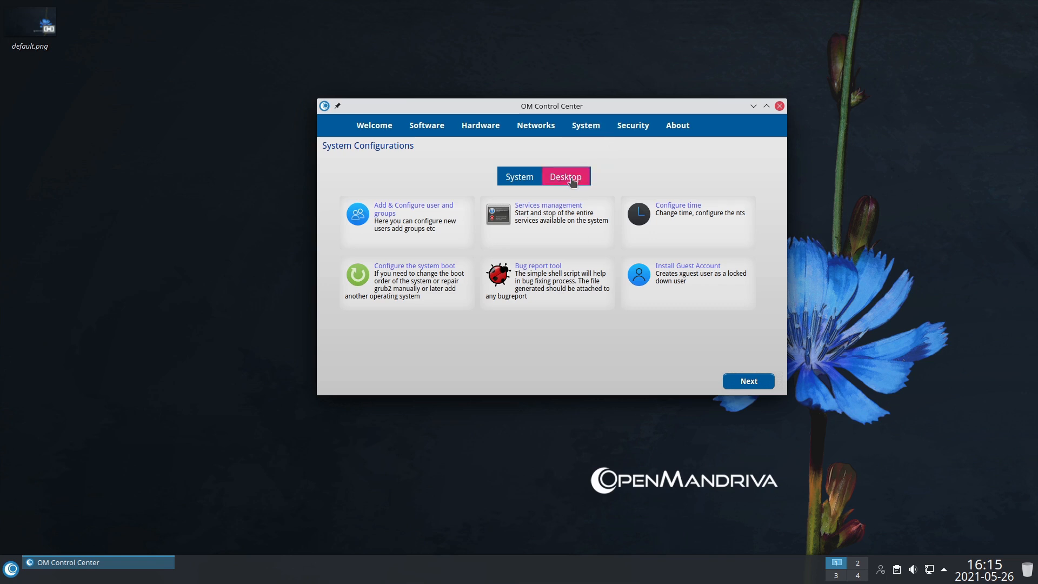
{"action": "left_click", "coordinate": [564, 176]}
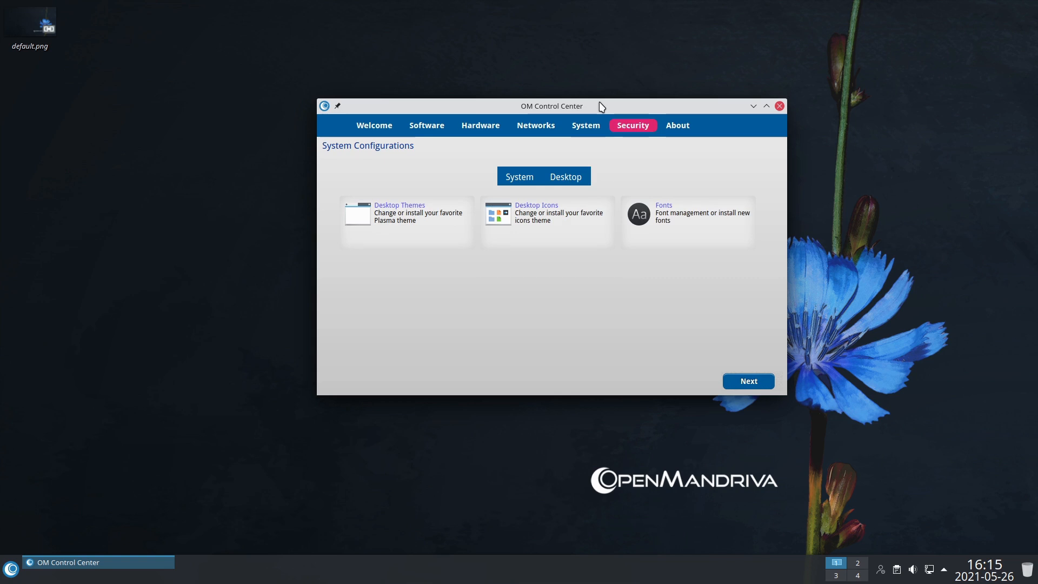
{"action": "left_click", "coordinate": [584, 126]}
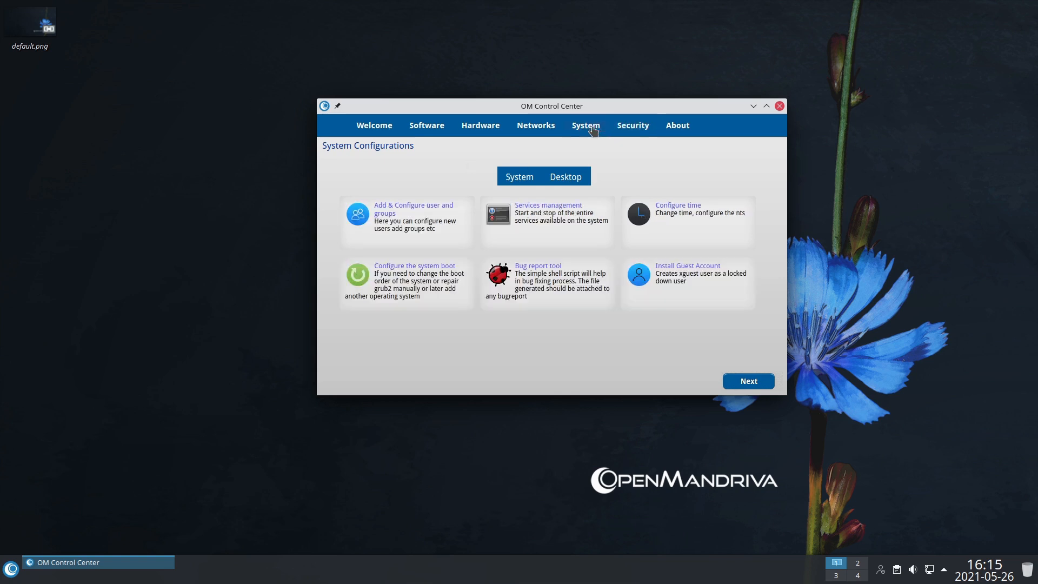
{"action": "mouse_move", "coordinate": [623, 130]}
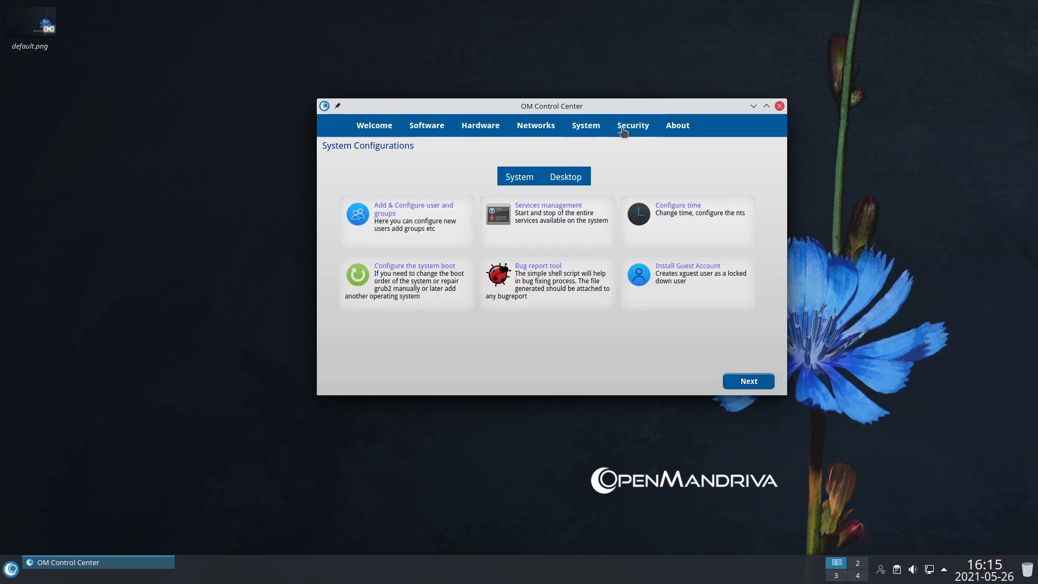
{"action": "left_click", "coordinate": [631, 125]}
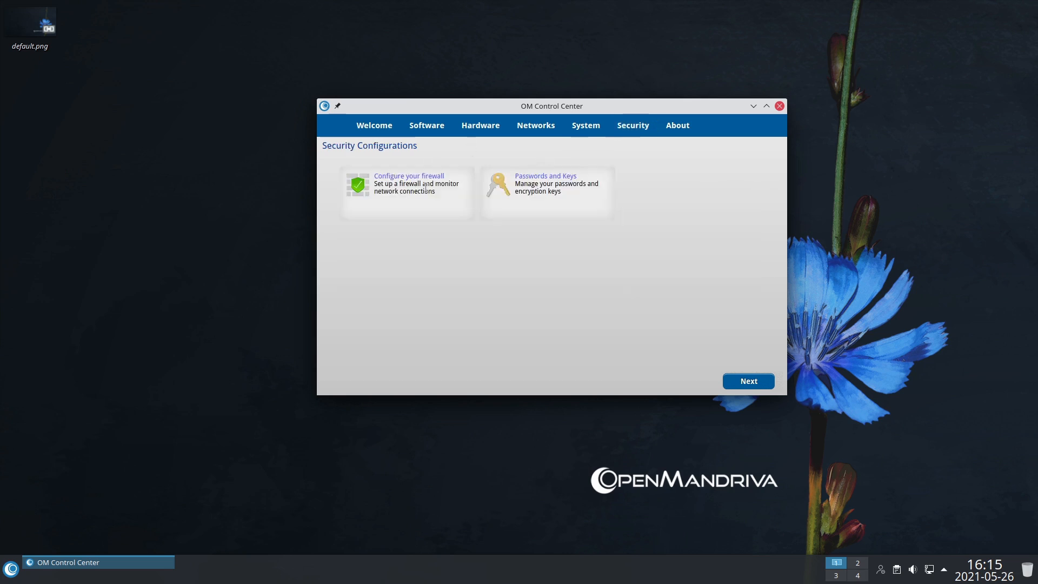
{"action": "left_click", "coordinate": [676, 125]}
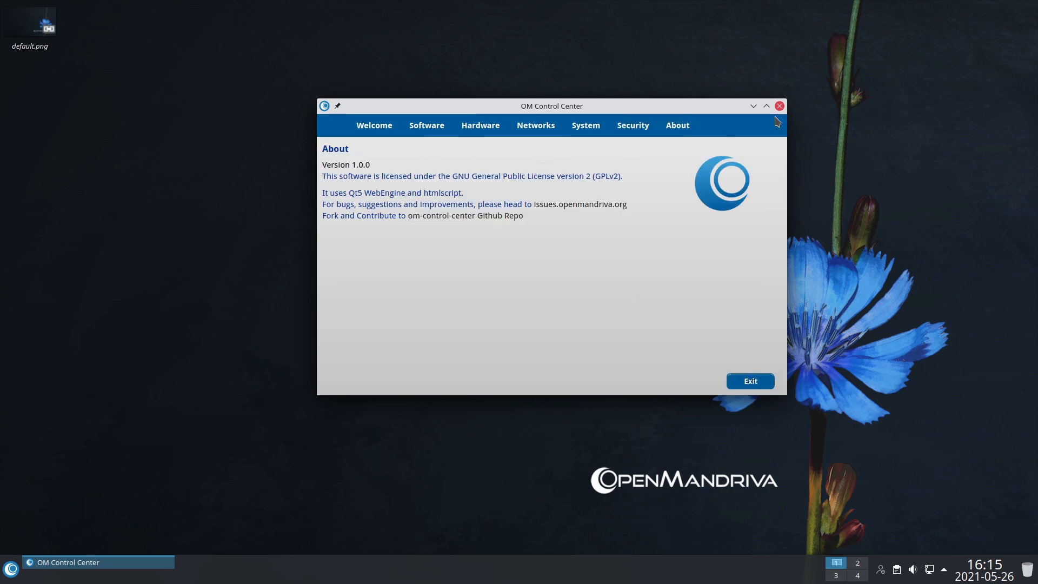
{"action": "mouse_move", "coordinate": [779, 106]}
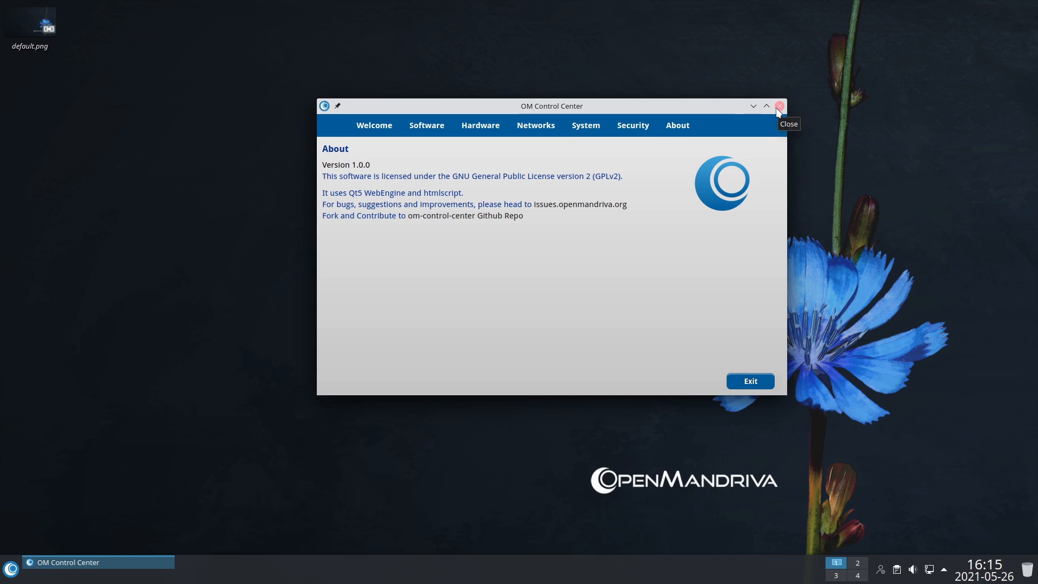
Close OM Control Center and bring up the Plasma application launcher to browse categories
{"action": "left_click", "coordinate": [778, 105]}
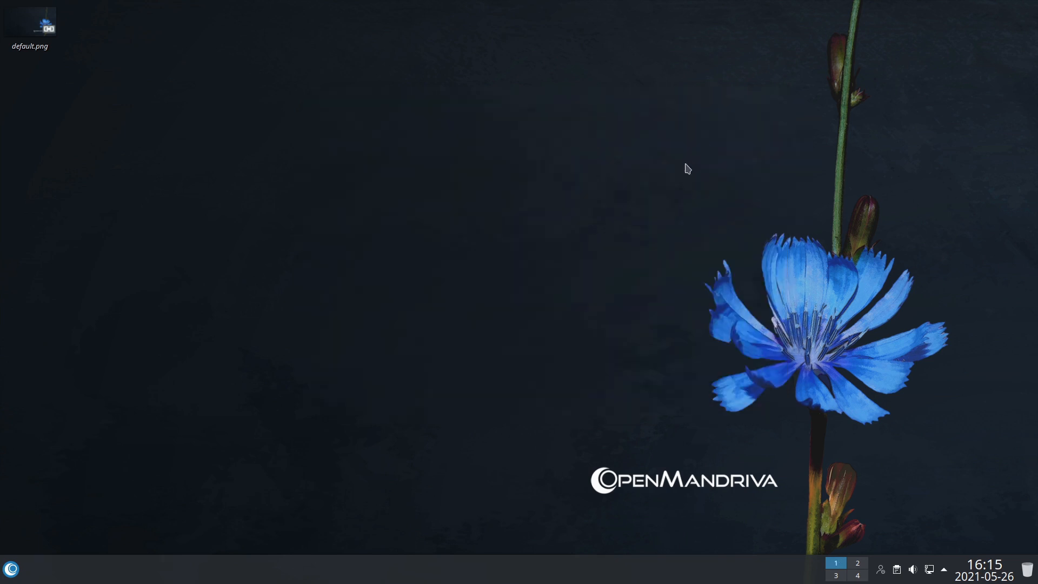
{"action": "mouse_move", "coordinate": [488, 390]}
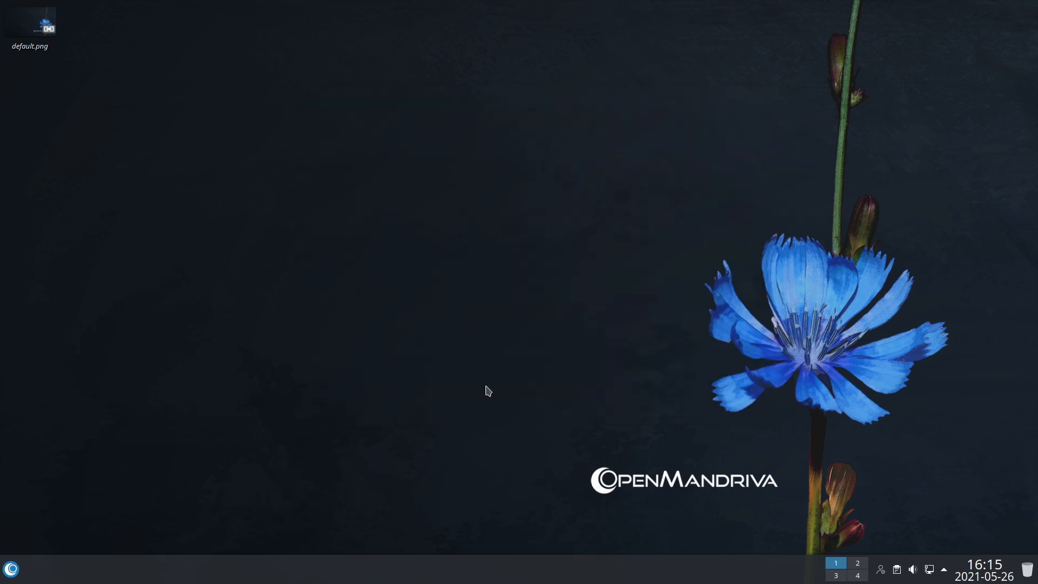
{"action": "left_click", "coordinate": [11, 569]}
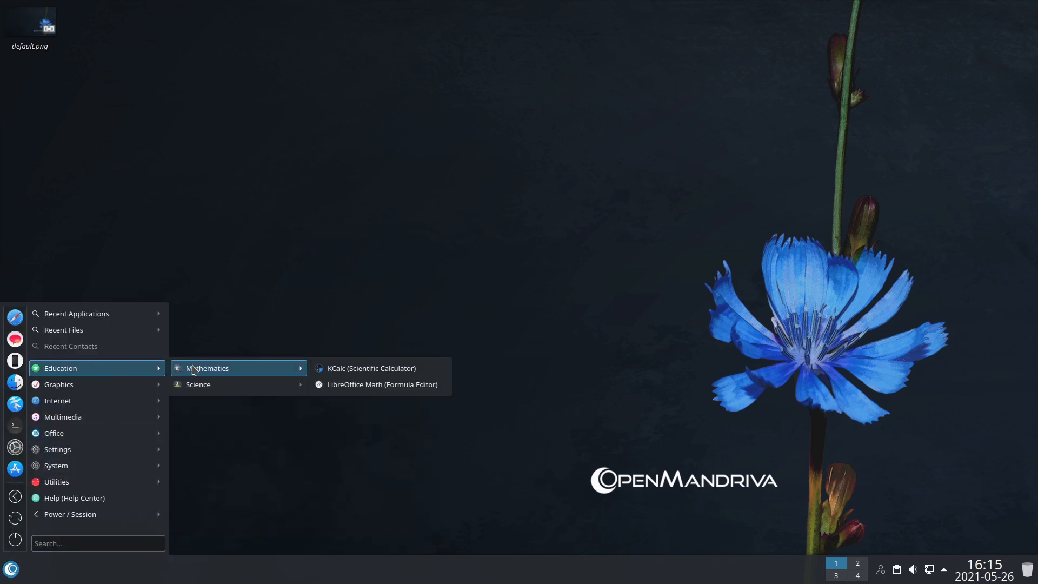
{"action": "mouse_move", "coordinate": [197, 385]}
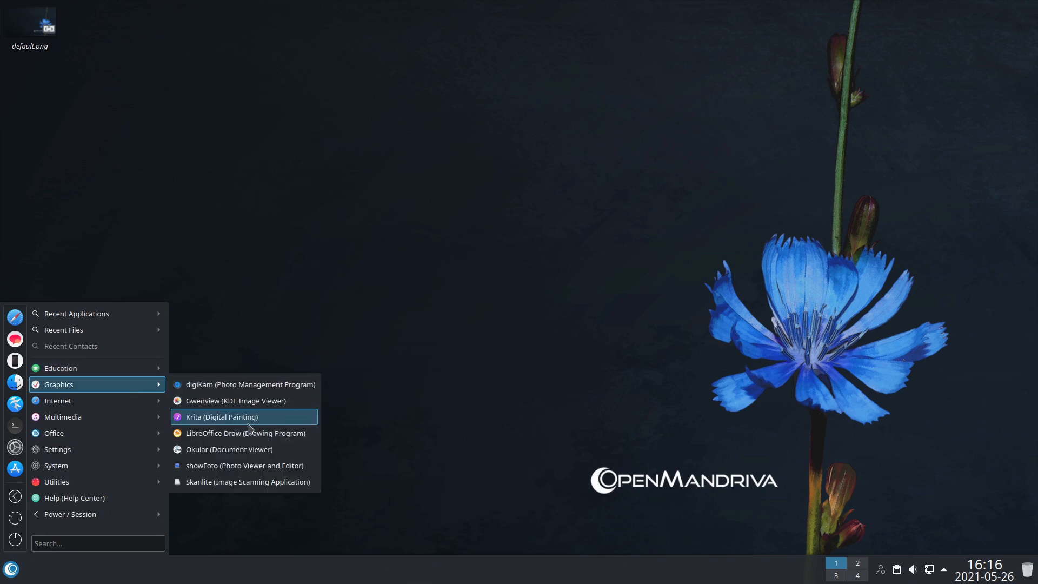
{"action": "mouse_move", "coordinate": [245, 465]}
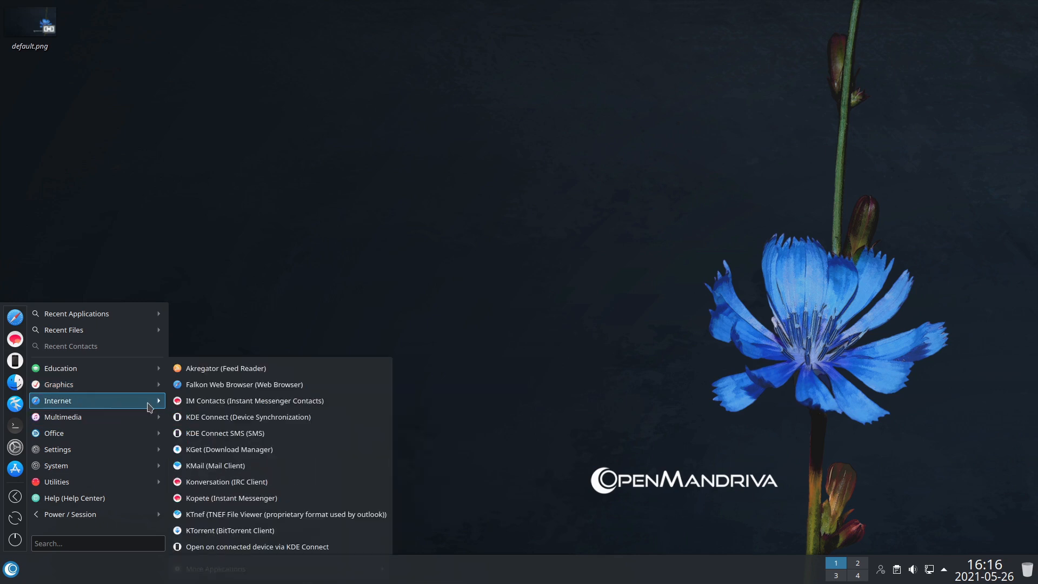
{"action": "mouse_move", "coordinate": [301, 498]}
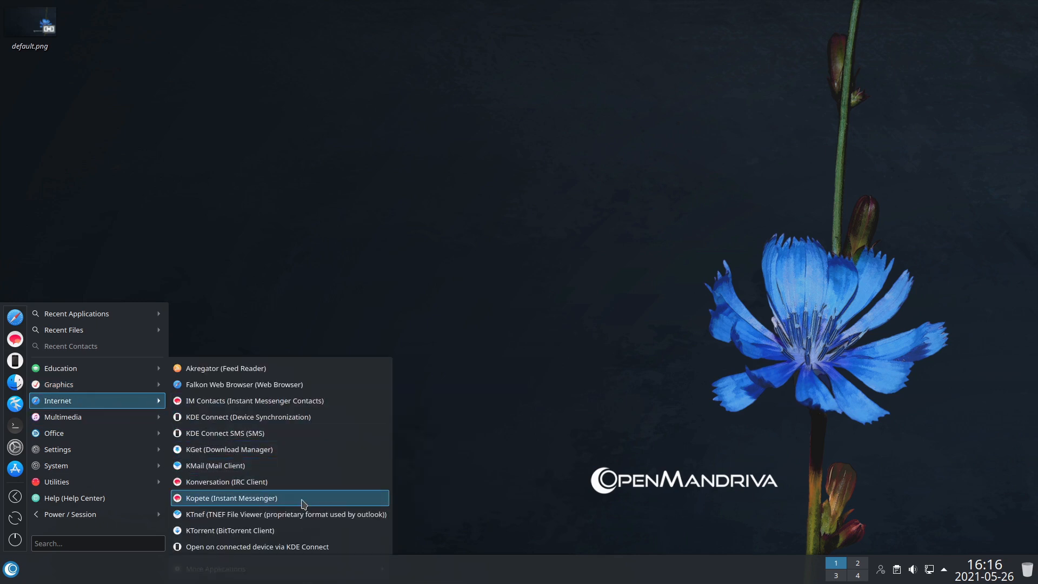
{"action": "mouse_move", "coordinate": [249, 417]}
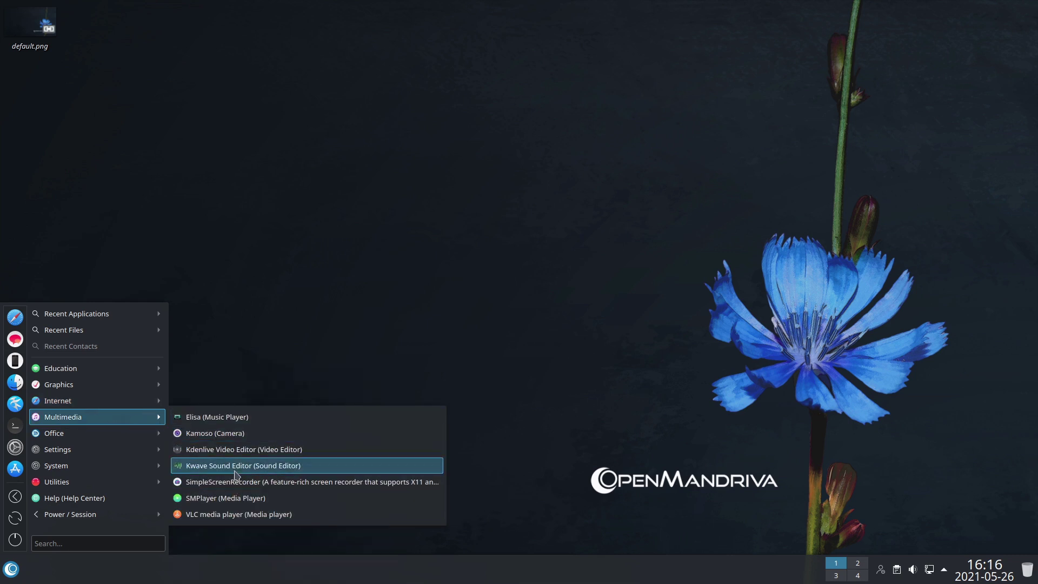
{"action": "mouse_move", "coordinate": [262, 481]}
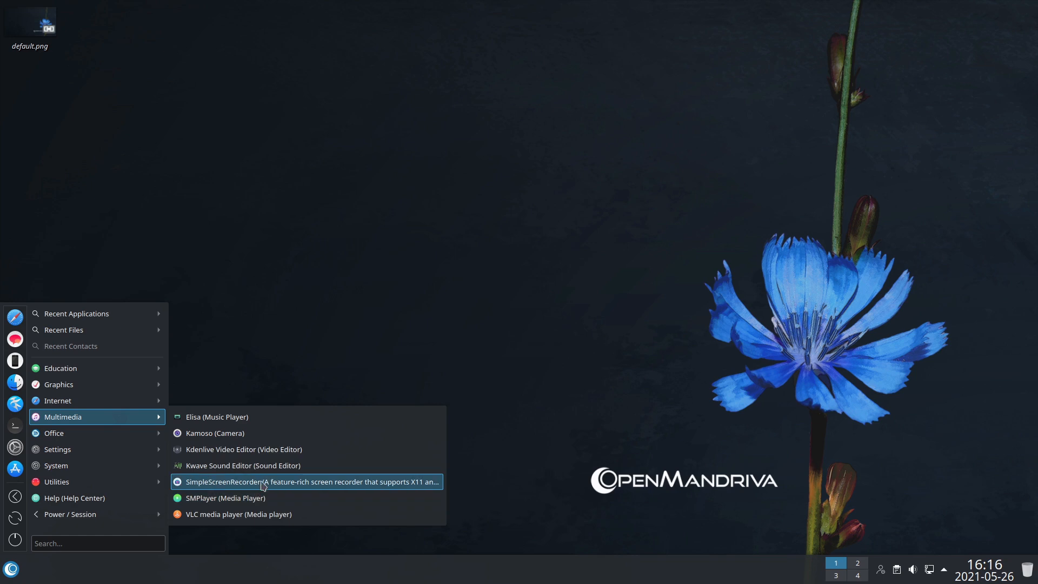
{"action": "mouse_move", "coordinate": [122, 421]}
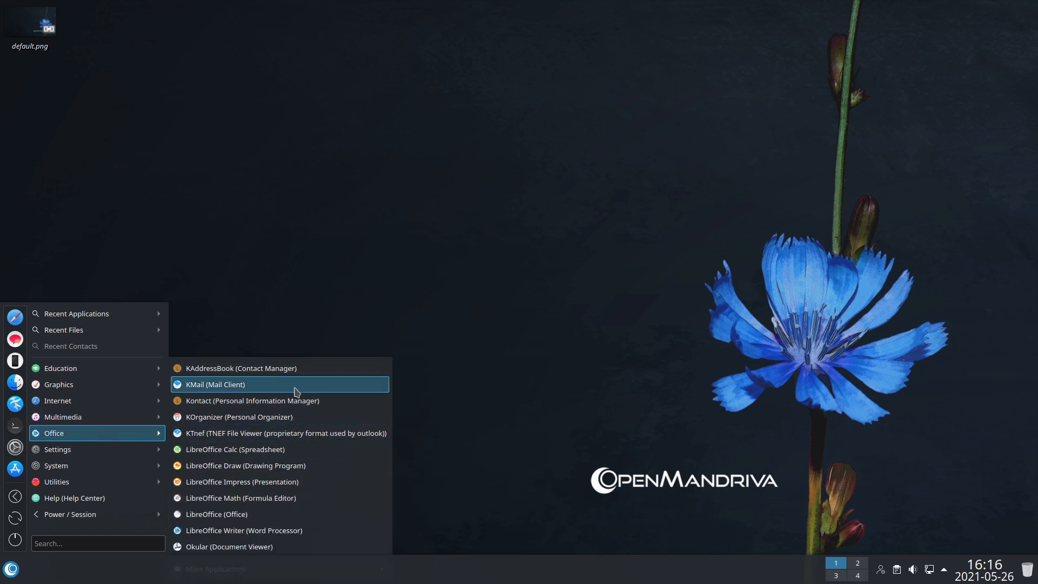
{"action": "mouse_move", "coordinate": [305, 456]}
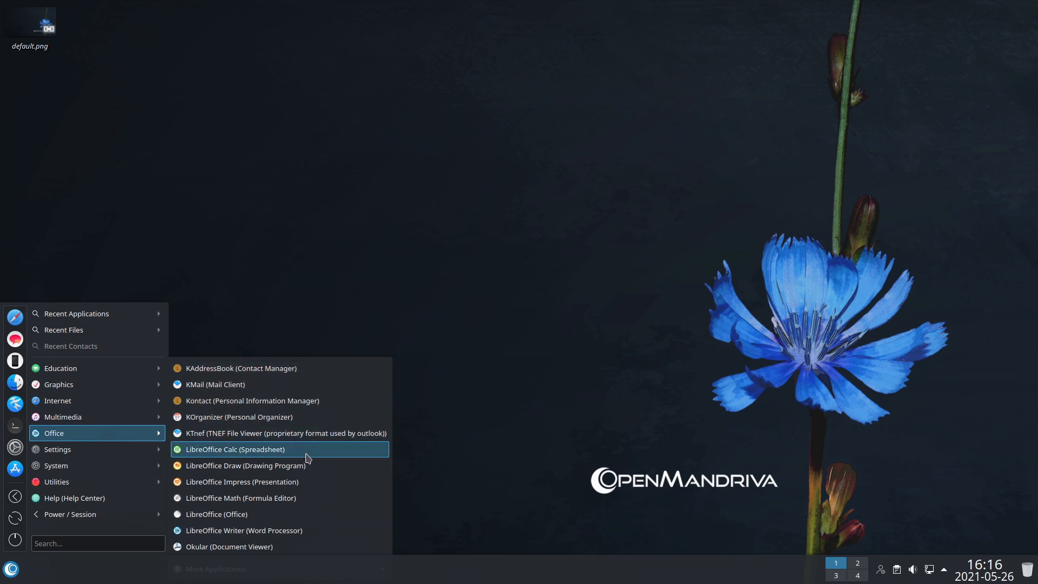
{"action": "mouse_move", "coordinate": [290, 502]}
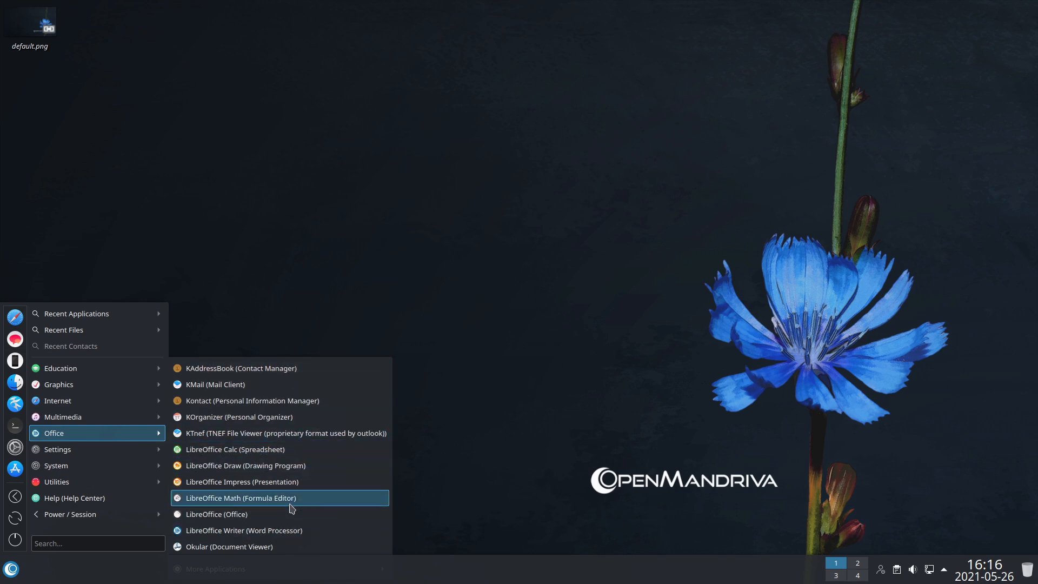
{"action": "mouse_move", "coordinate": [269, 545]}
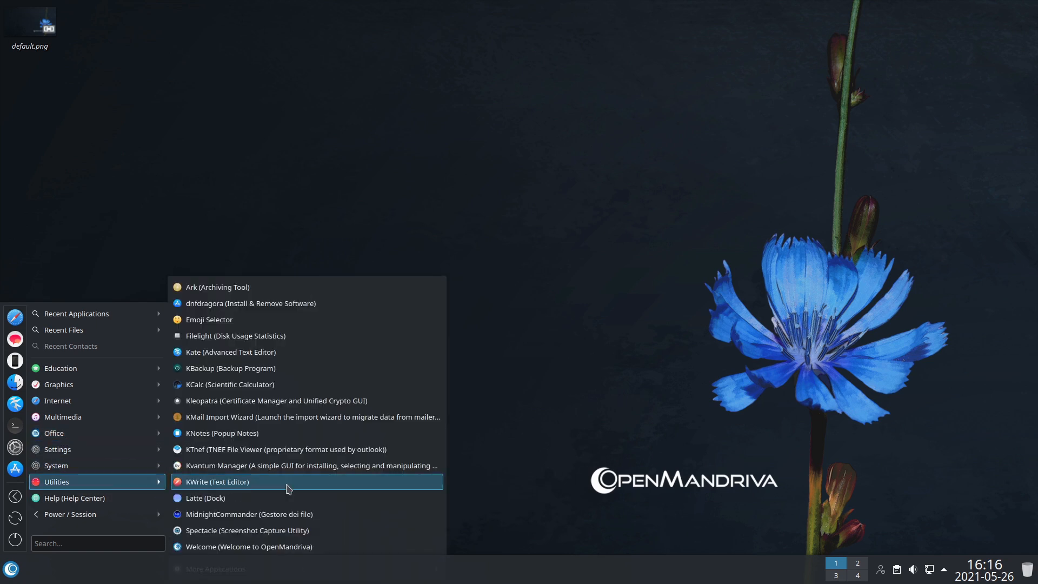
{"action": "mouse_move", "coordinate": [299, 367]}
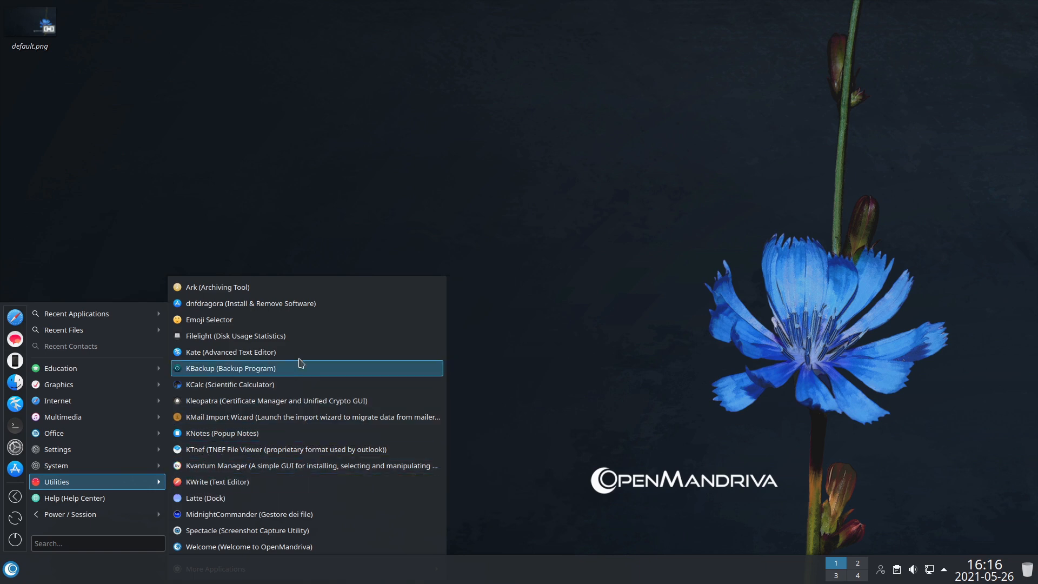
Dismiss the launcher, show the desktop's right-click context menu, then dismiss it
{"action": "left_click", "coordinate": [185, 334]}
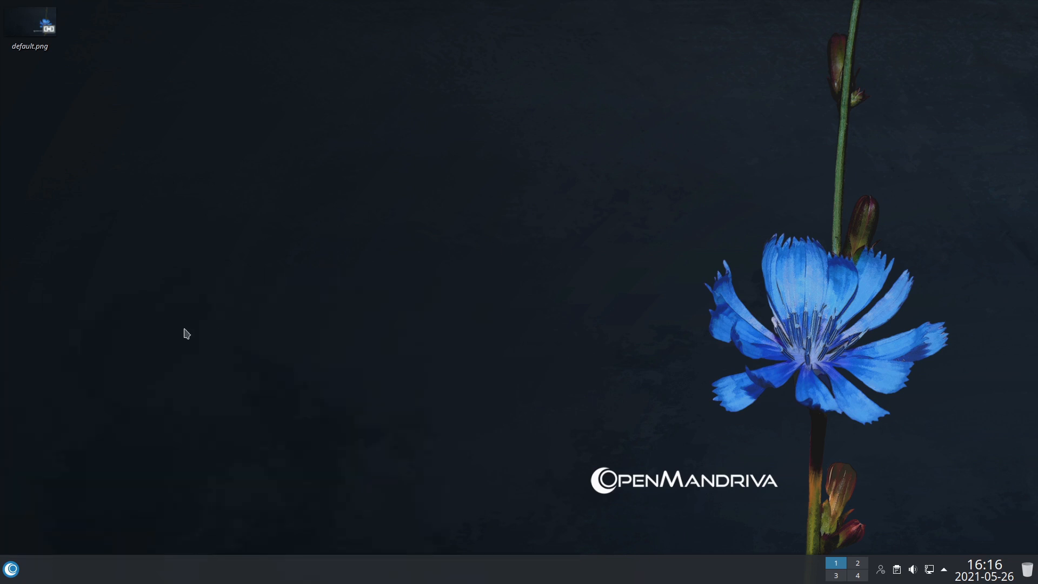
{"action": "right_click", "coordinate": [493, 283]}
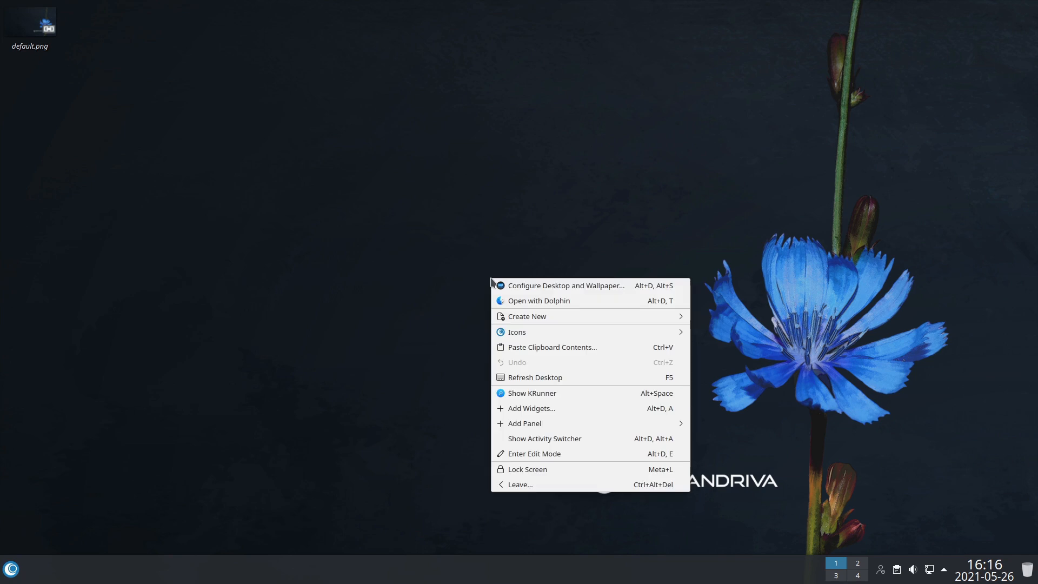
{"action": "left_click", "coordinate": [425, 242]}
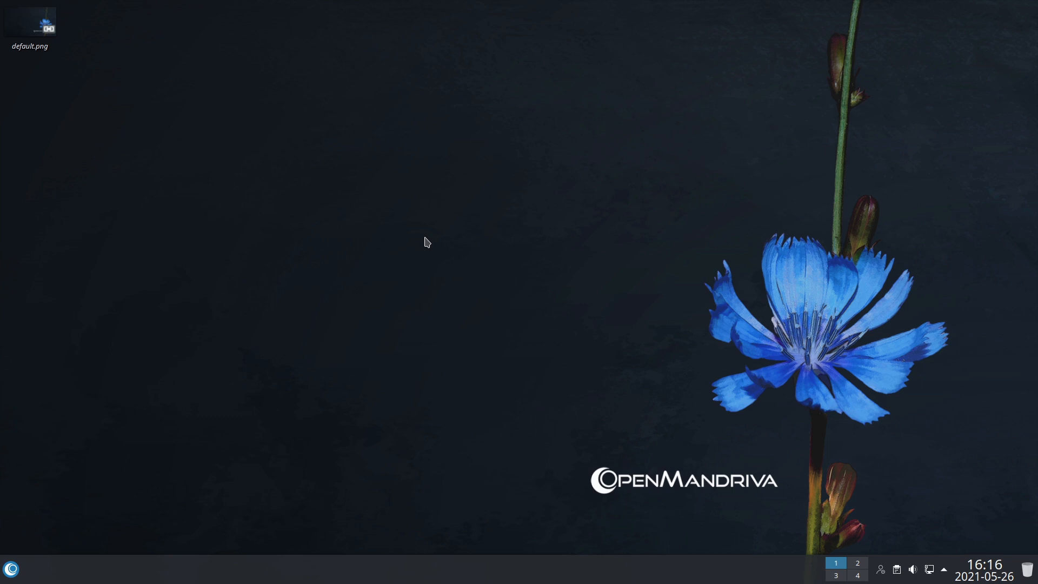
{"action": "mouse_move", "coordinate": [280, 236]}
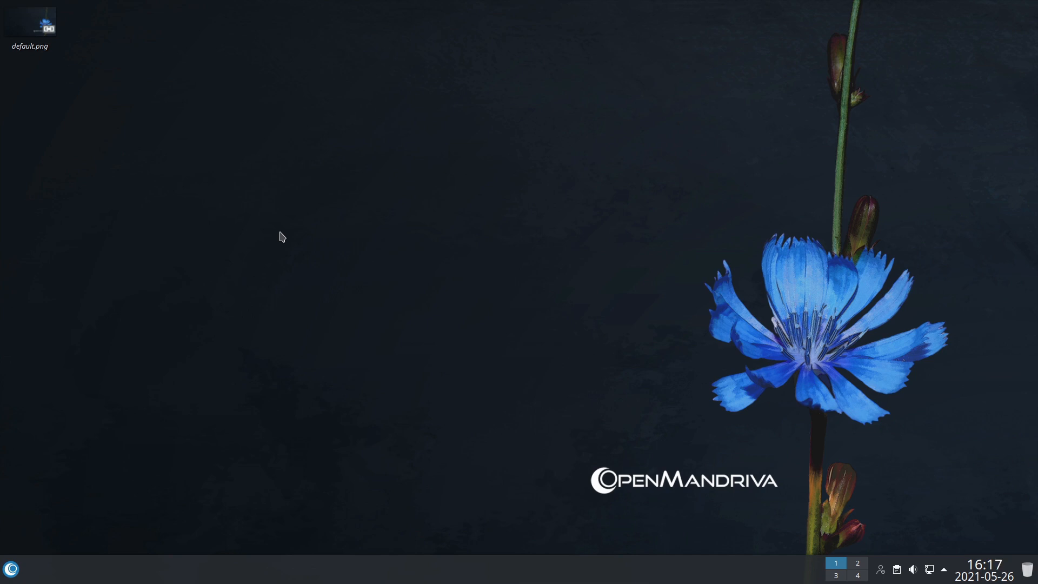
{"action": "mouse_move", "coordinate": [687, 237]}
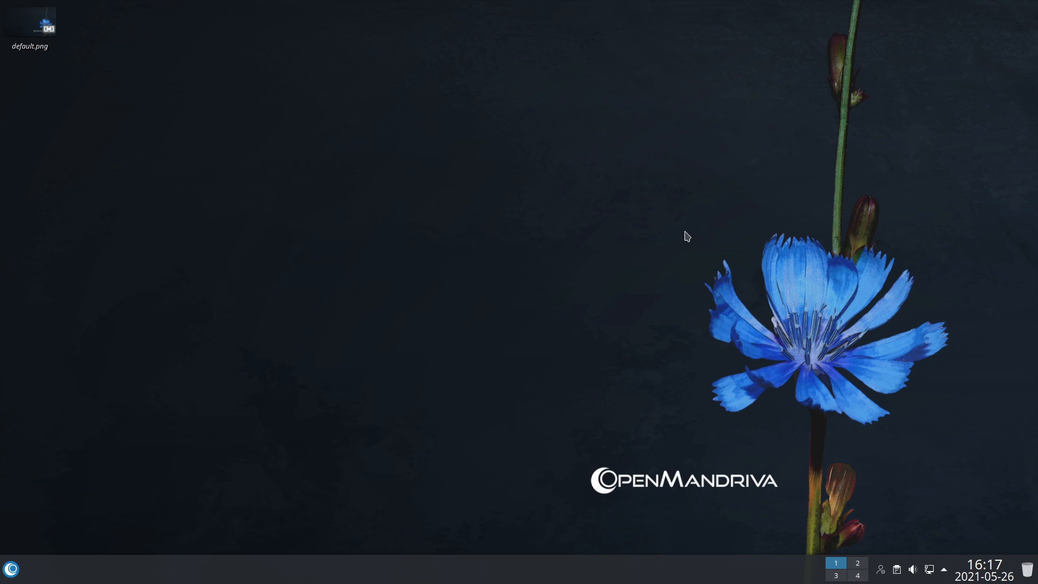
{"action": "mouse_move", "coordinate": [11, 569]}
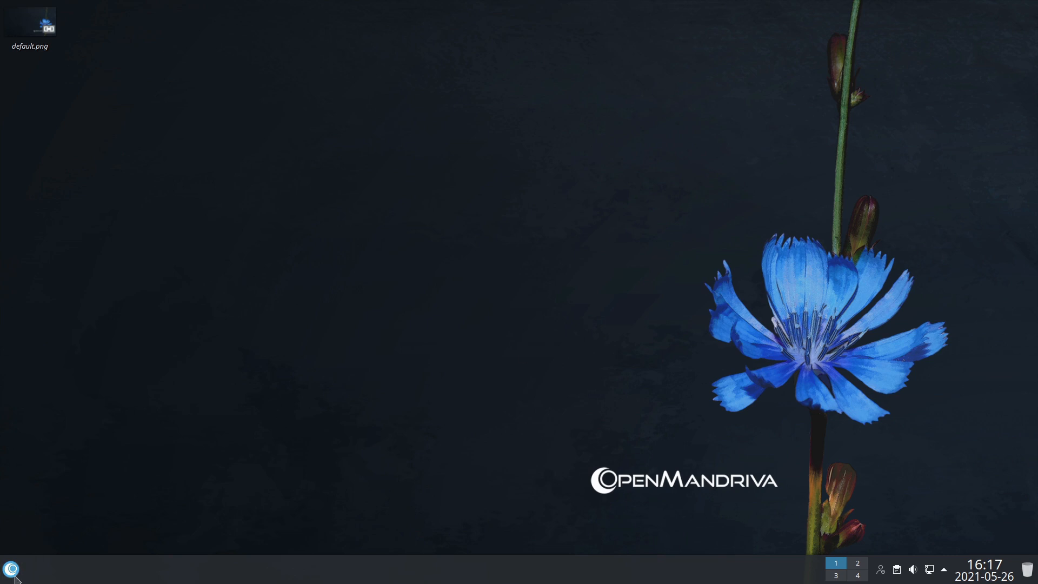
Search the launcher for 'ksys' to find the System Monitor tool
{"action": "left_click", "coordinate": [11, 570]}
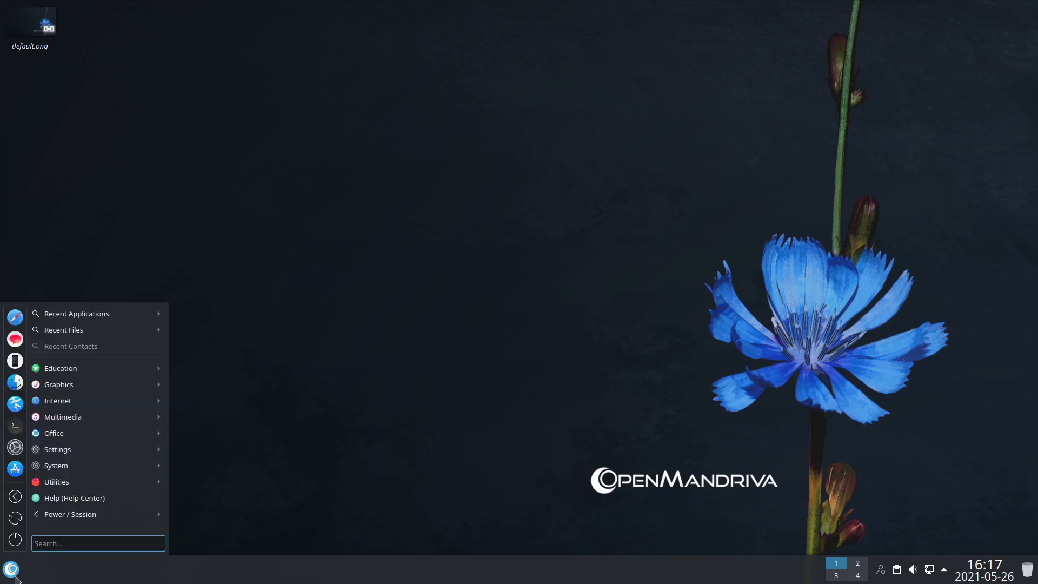
{"action": "type", "text": "sys"}
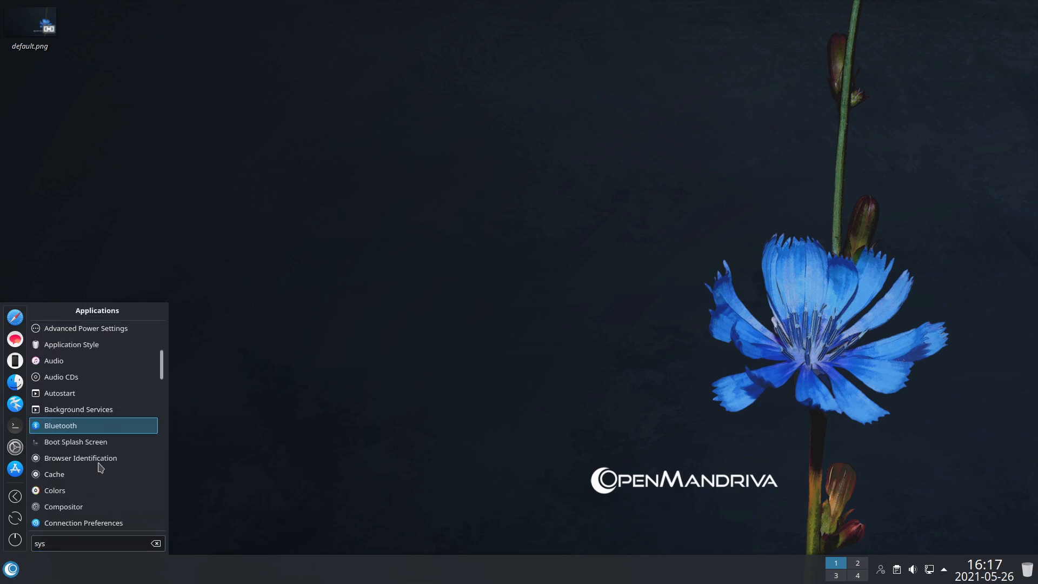
{"action": "type", "text": "k"}
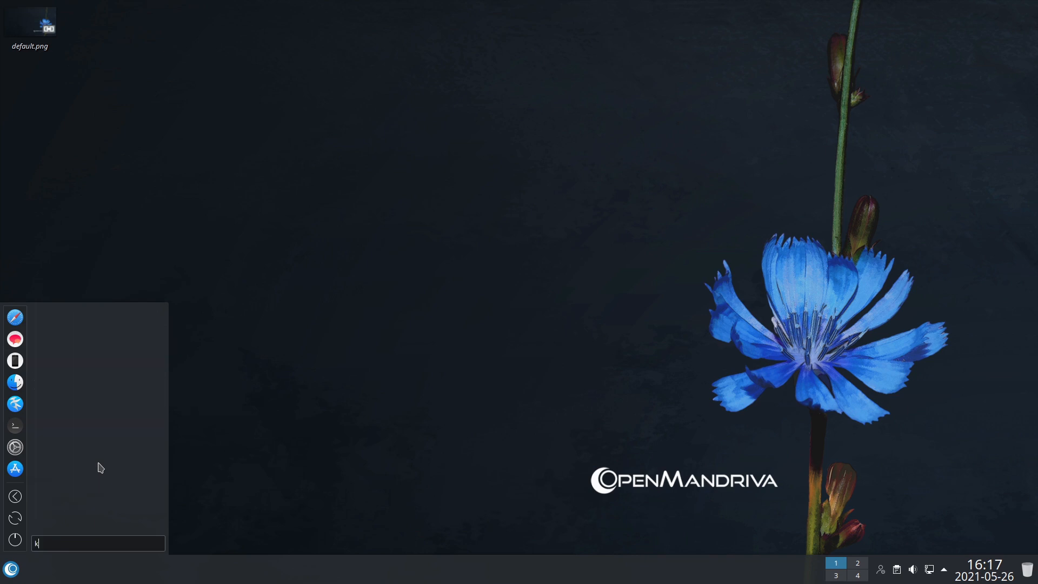
{"action": "type", "text": "sys"}
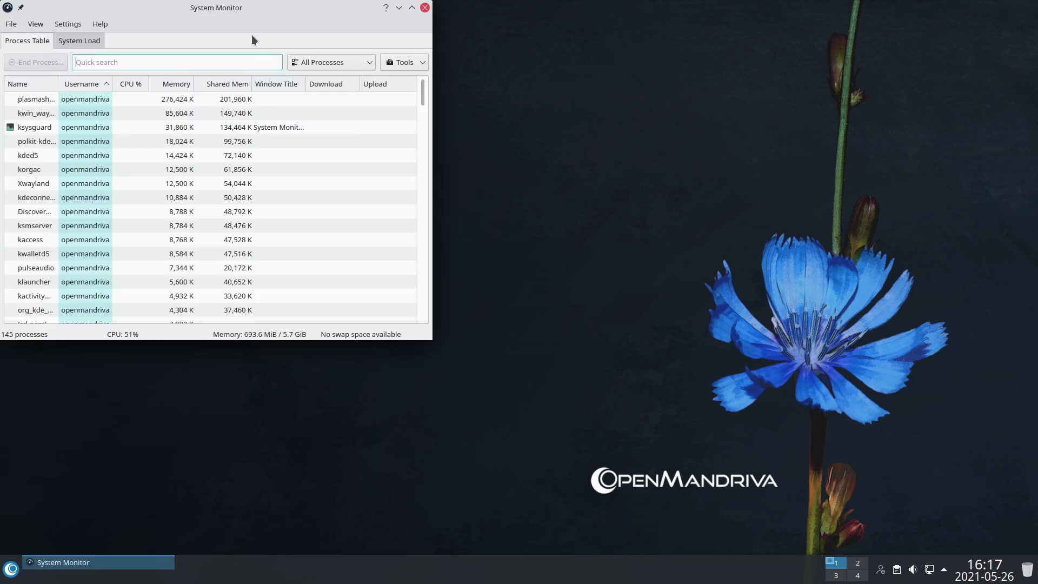
{"action": "left_click_drag", "start_coordinate": [216, 7], "coordinate": [389, 56]}
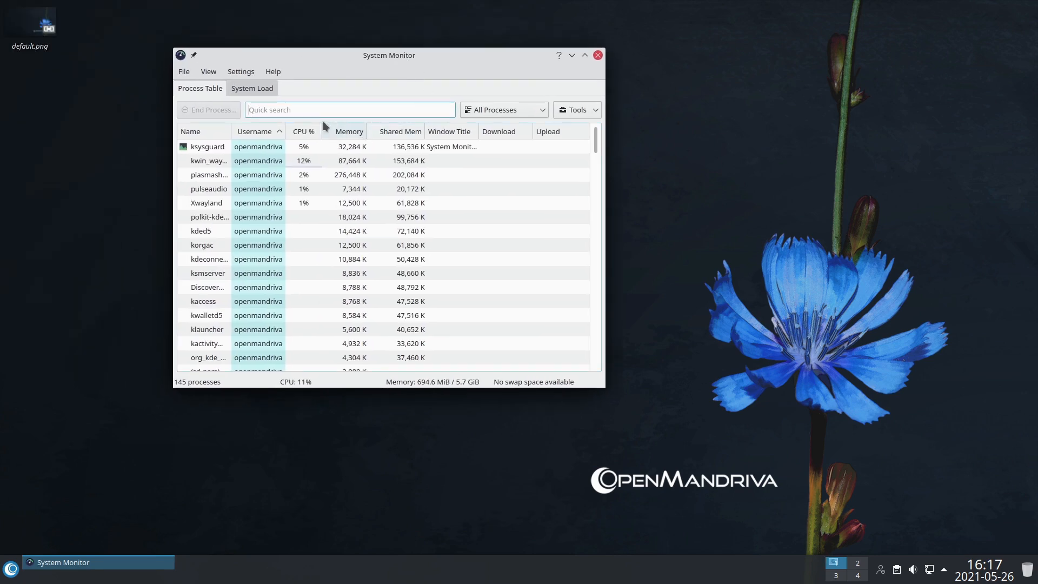
{"action": "left_click", "coordinate": [252, 88]}
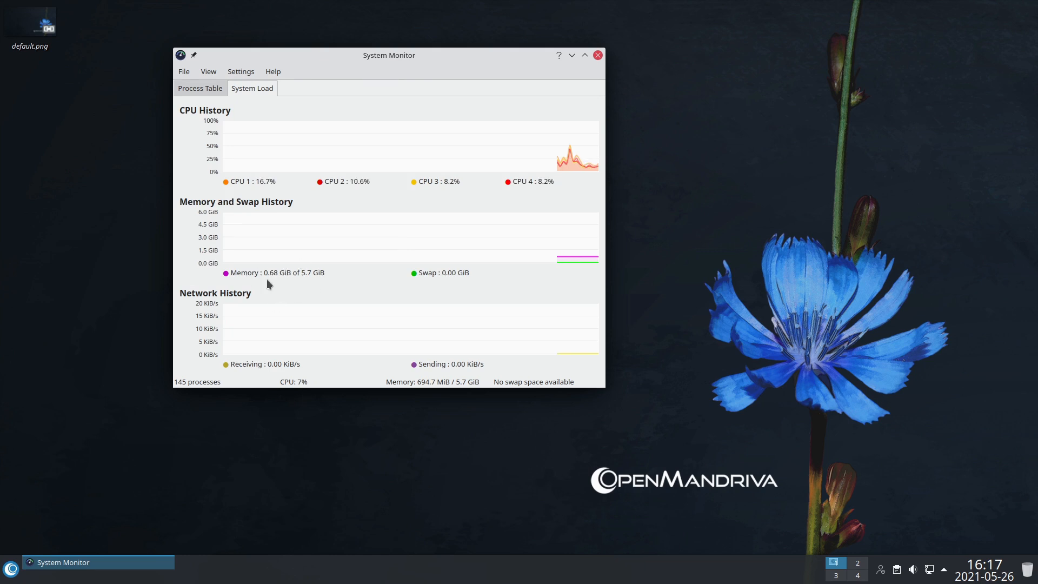
{"action": "mouse_move", "coordinate": [343, 293]}
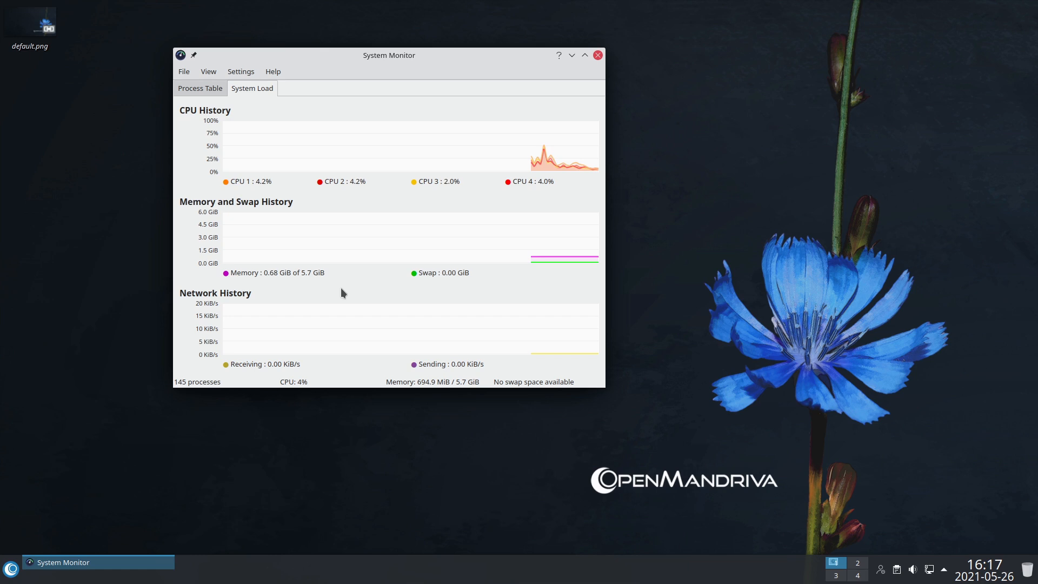
{"action": "mouse_move", "coordinate": [640, 285]}
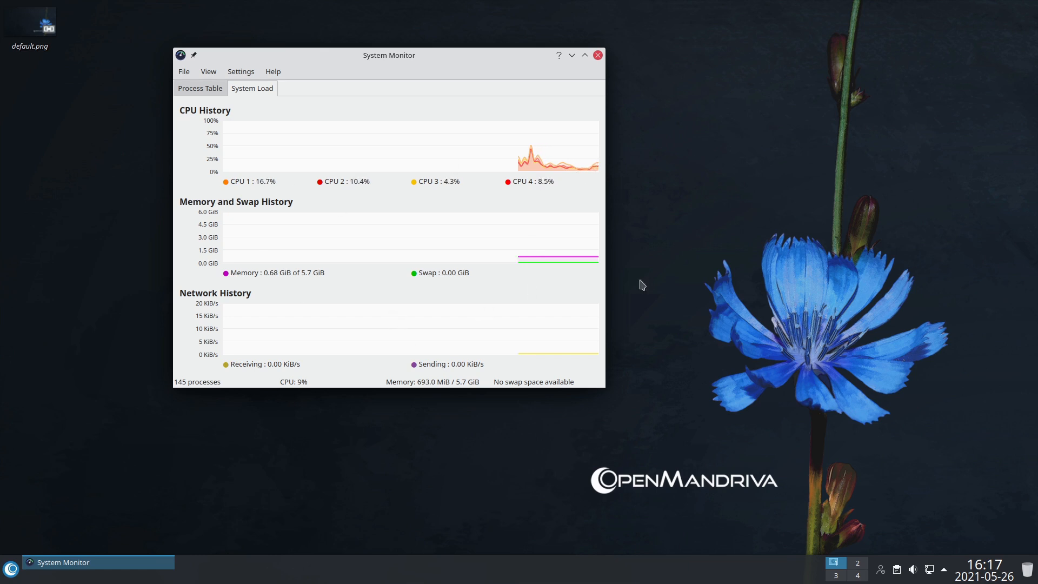
{"action": "mouse_move", "coordinate": [148, 271]}
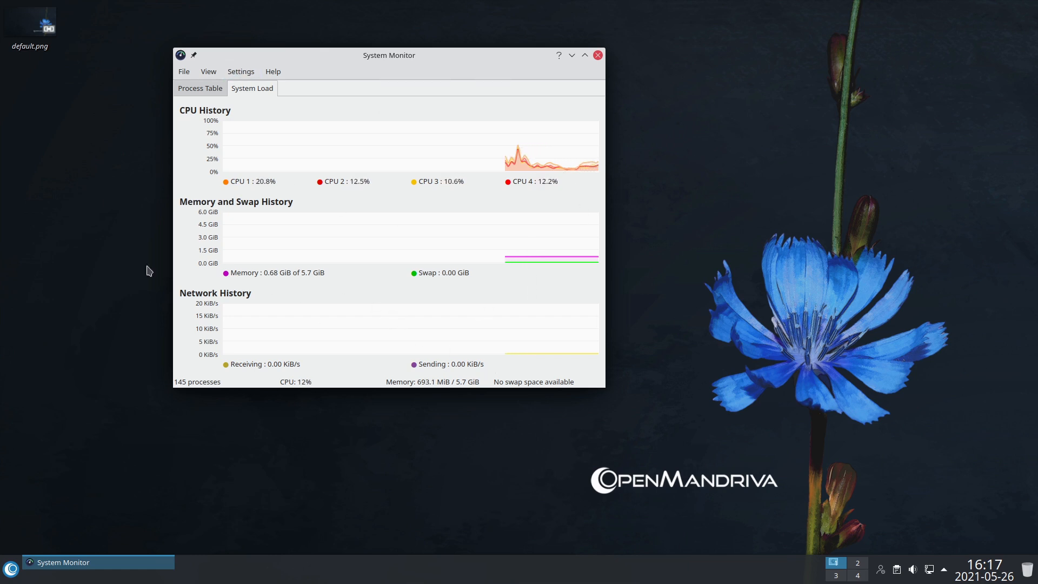
{"action": "mouse_move", "coordinate": [646, 278]}
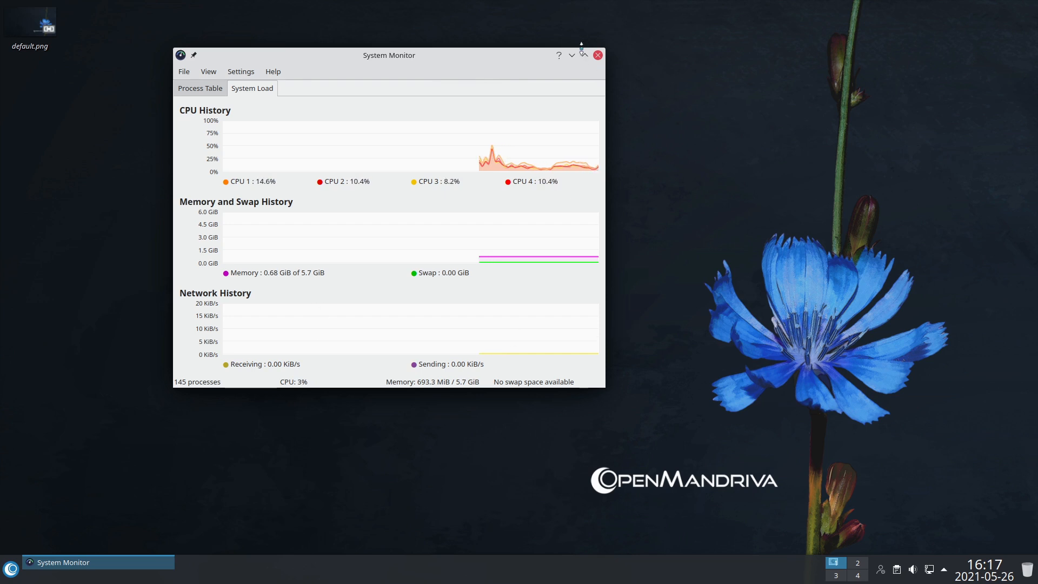
Close System Monitor and briefly reopen then dismiss the application launcher
{"action": "left_click", "coordinate": [597, 54]}
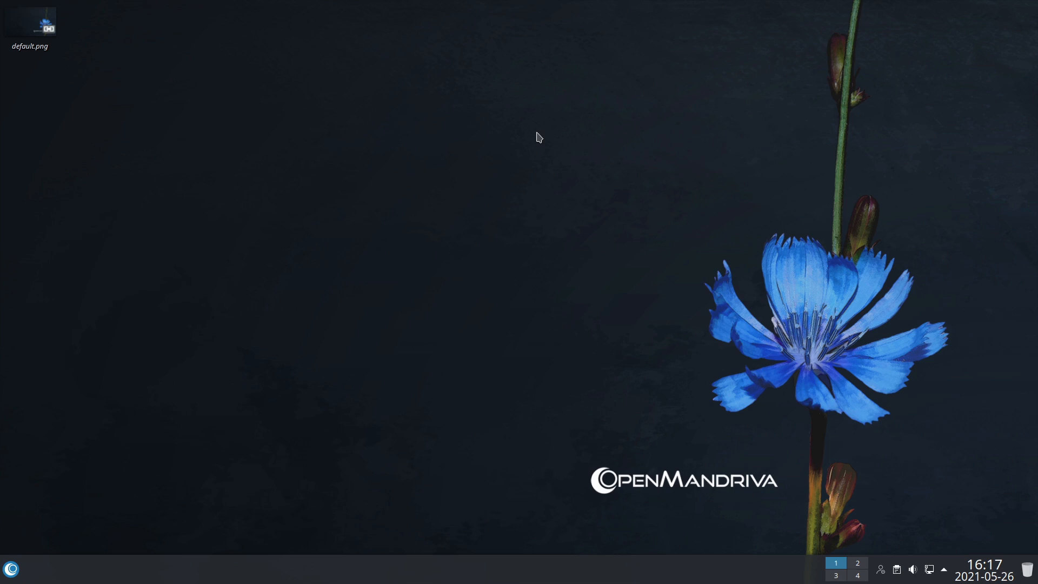
{"action": "mouse_move", "coordinate": [90, 488]}
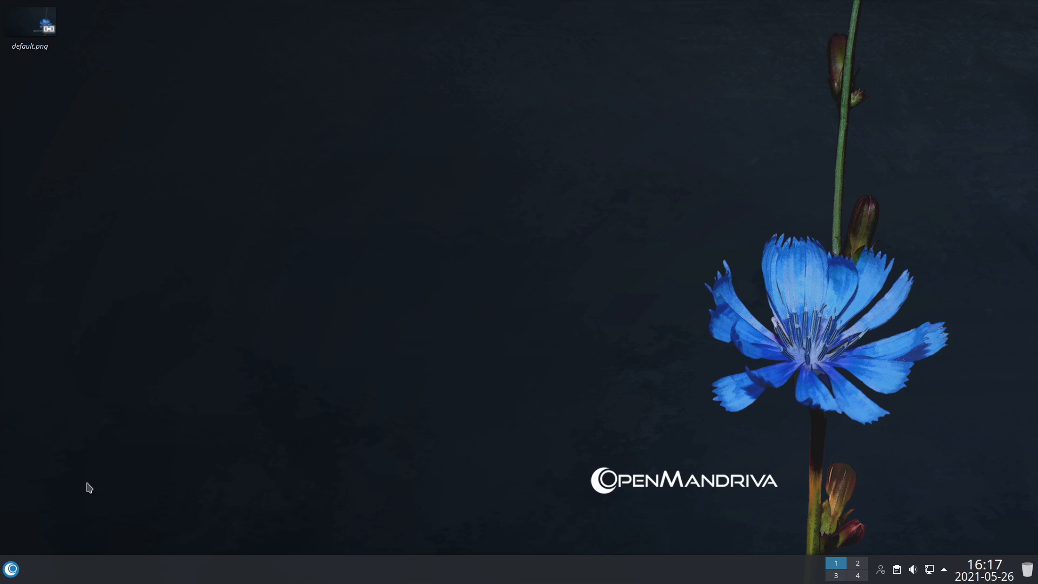
{"action": "left_click", "coordinate": [11, 569]}
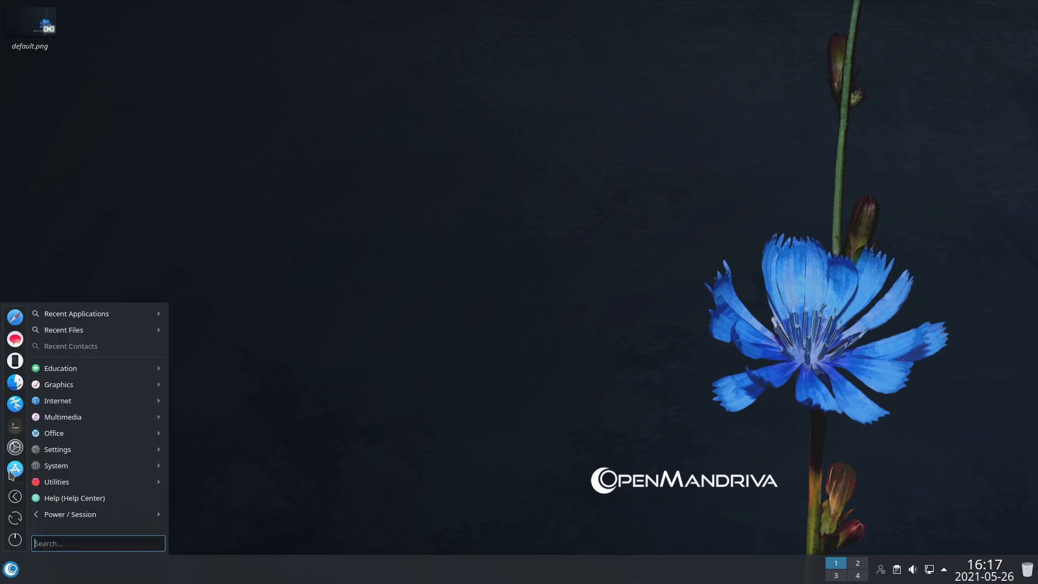
{"action": "mouse_move", "coordinate": [14, 403]}
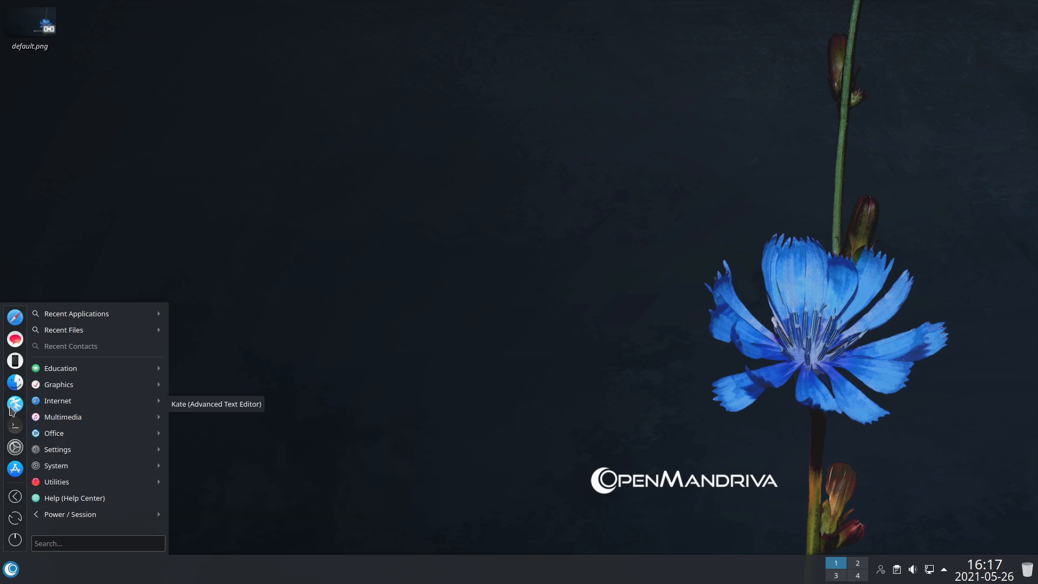
{"action": "mouse_move", "coordinate": [14, 316]}
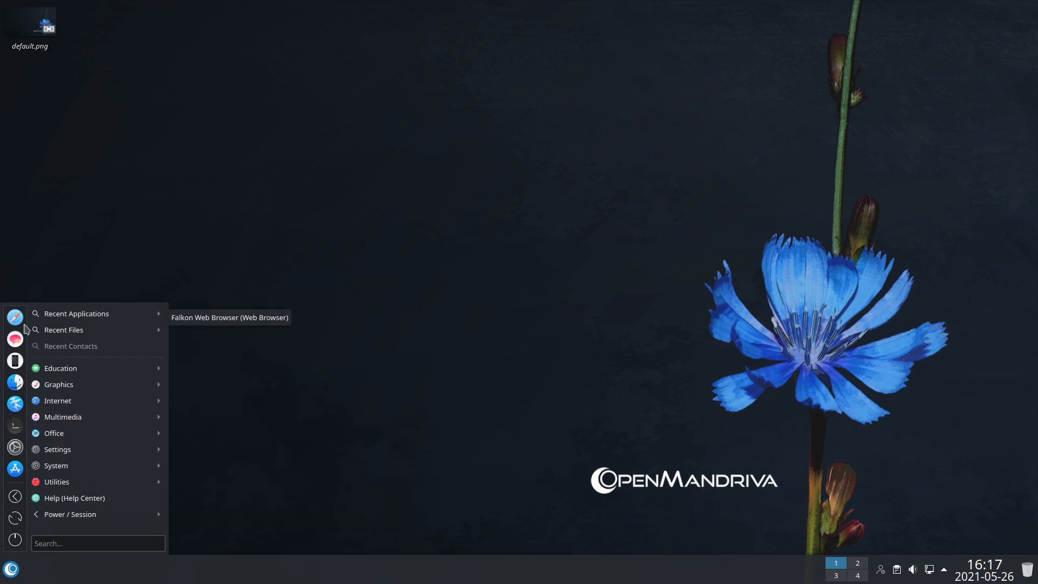
{"action": "mouse_move", "coordinate": [18, 535]}
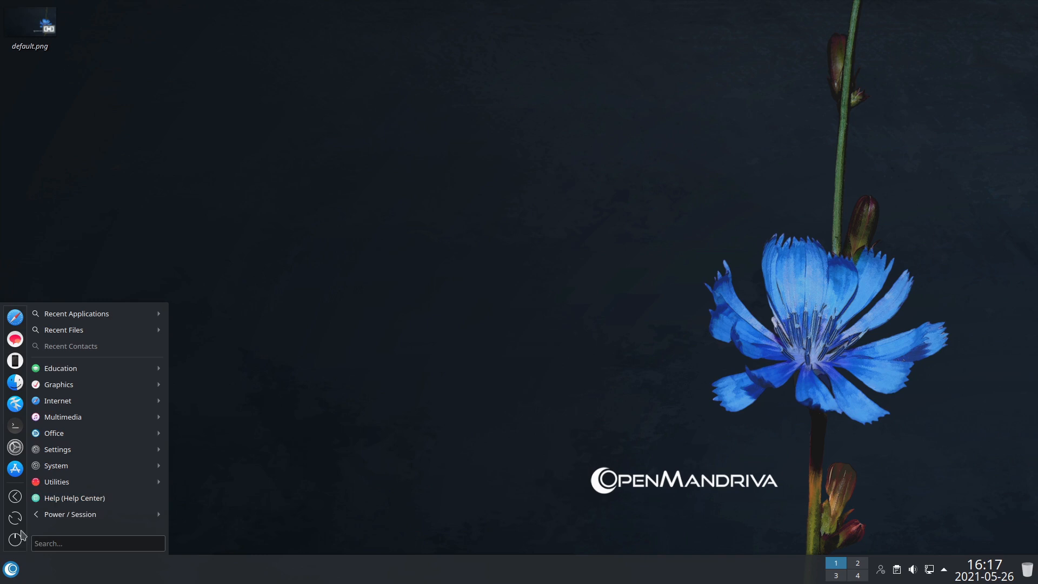
{"action": "mouse_move", "coordinate": [460, 432]}
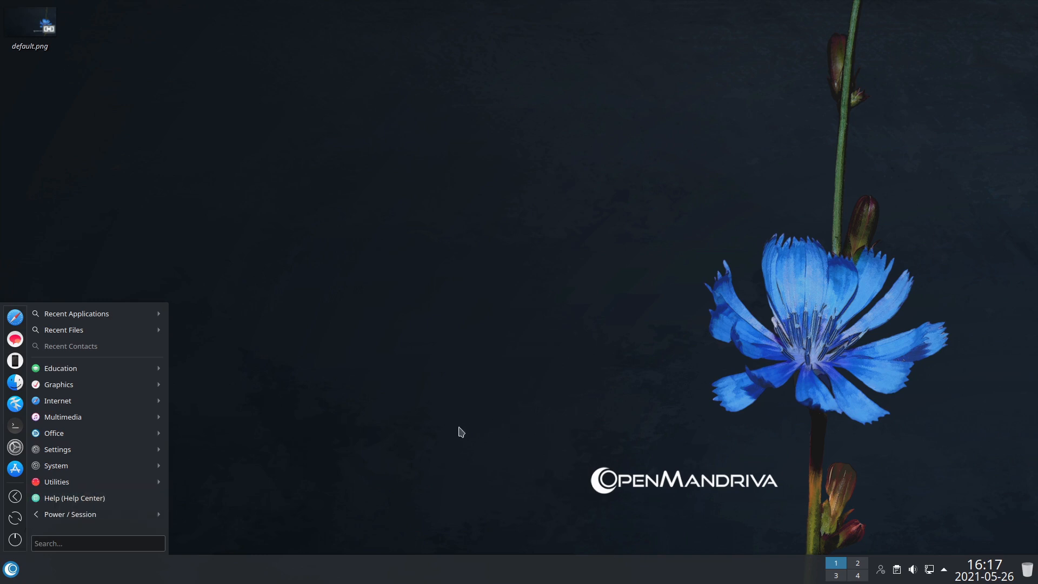
{"action": "mouse_move", "coordinate": [11, 570]}
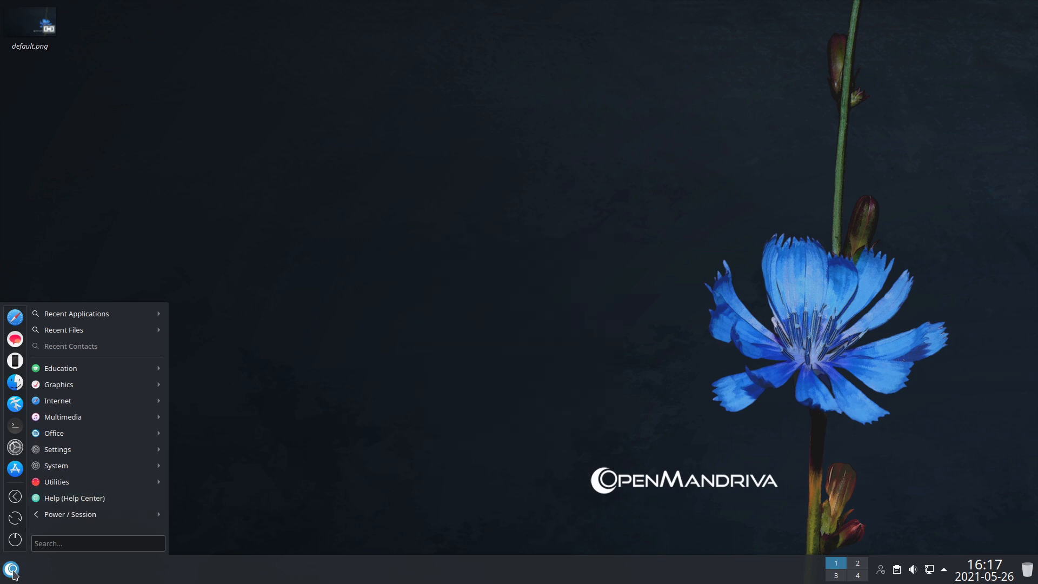
{"action": "left_click", "coordinate": [256, 387]}
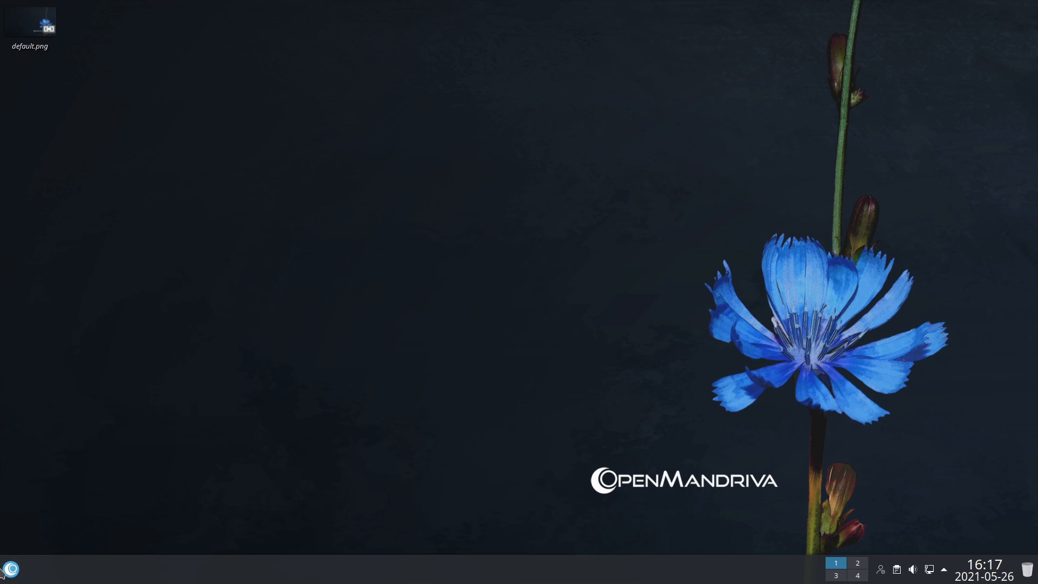
From the launcher's search results start Konsole briefly, then return to the launcher
{"action": "left_click", "coordinate": [11, 570]}
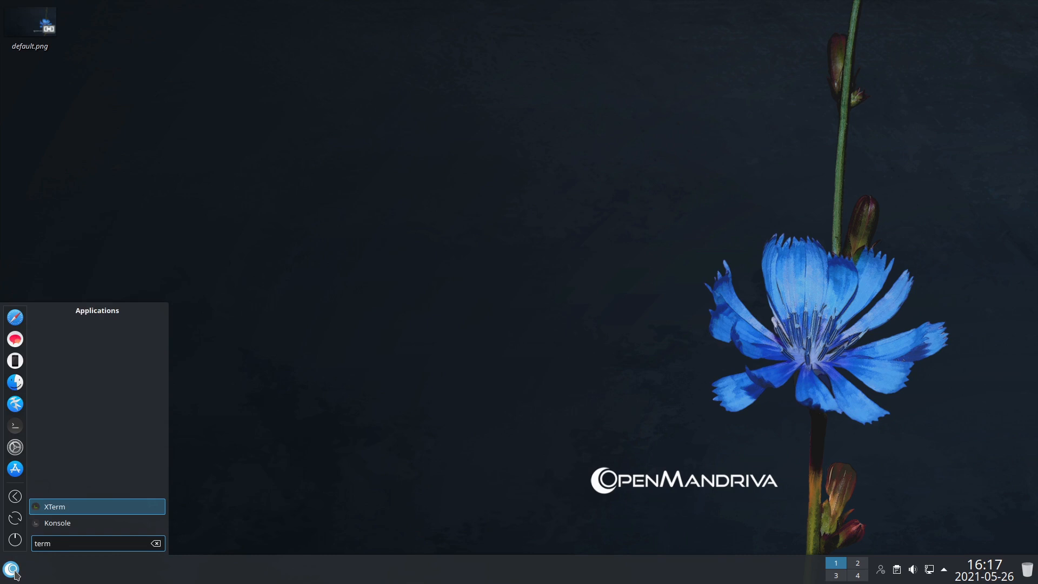
{"action": "left_click", "coordinate": [58, 523]}
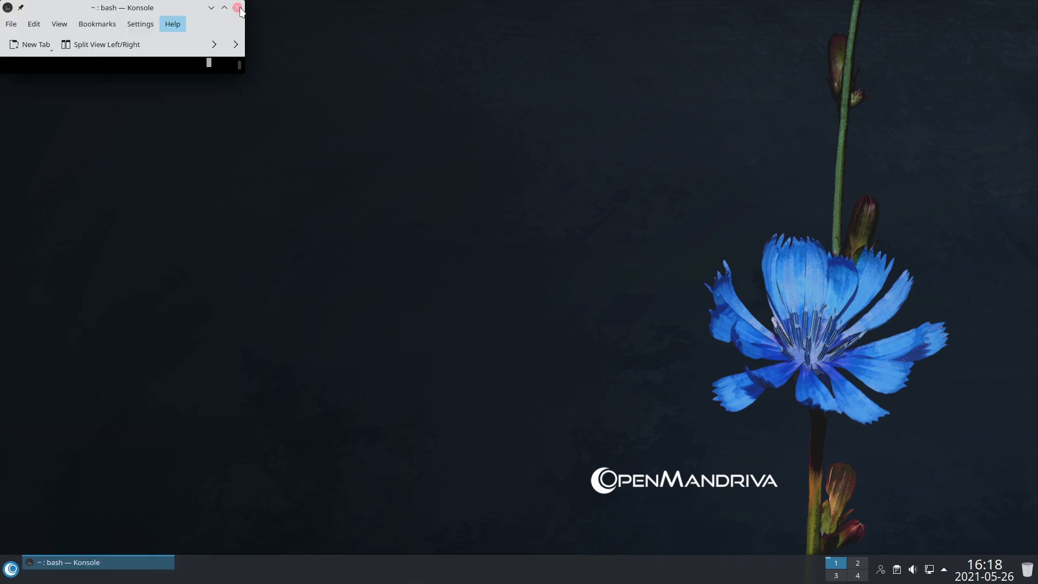
{"action": "left_click", "coordinate": [11, 568]}
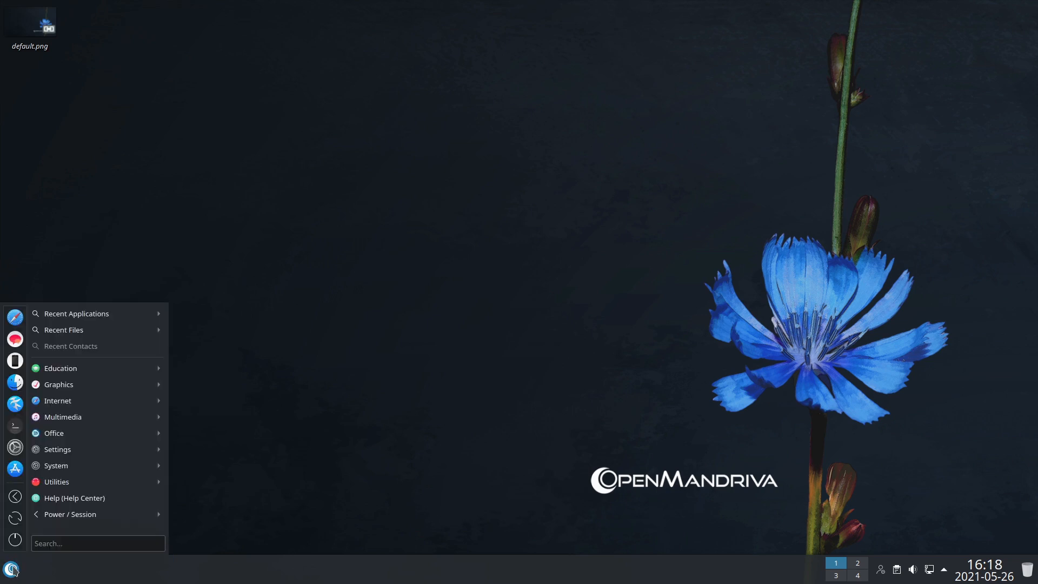
Search 'term', start XTerm and move its window toward the screen centre
{"action": "type", "text": "term"}
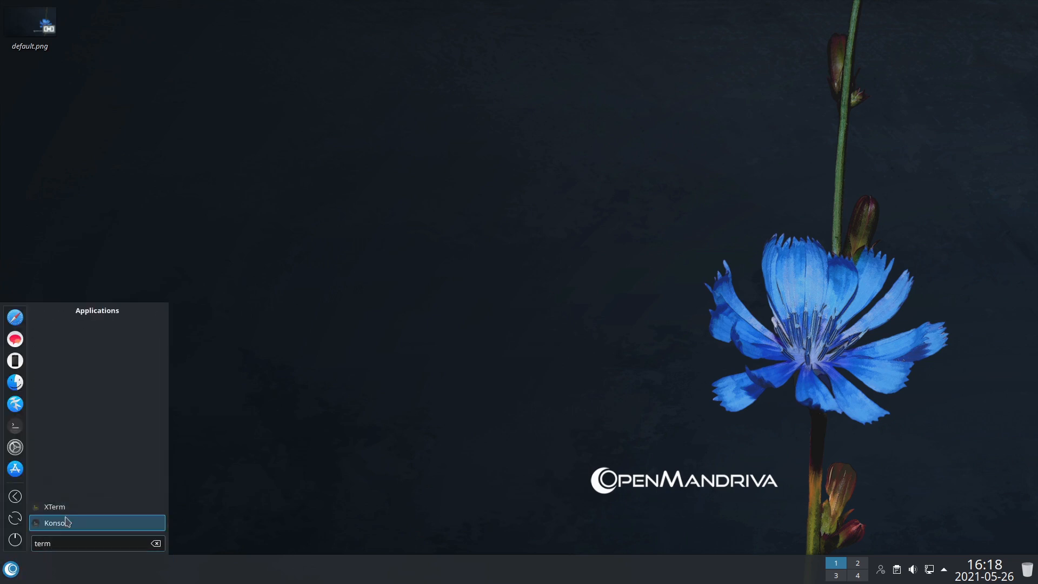
{"action": "left_click", "coordinate": [56, 523]}
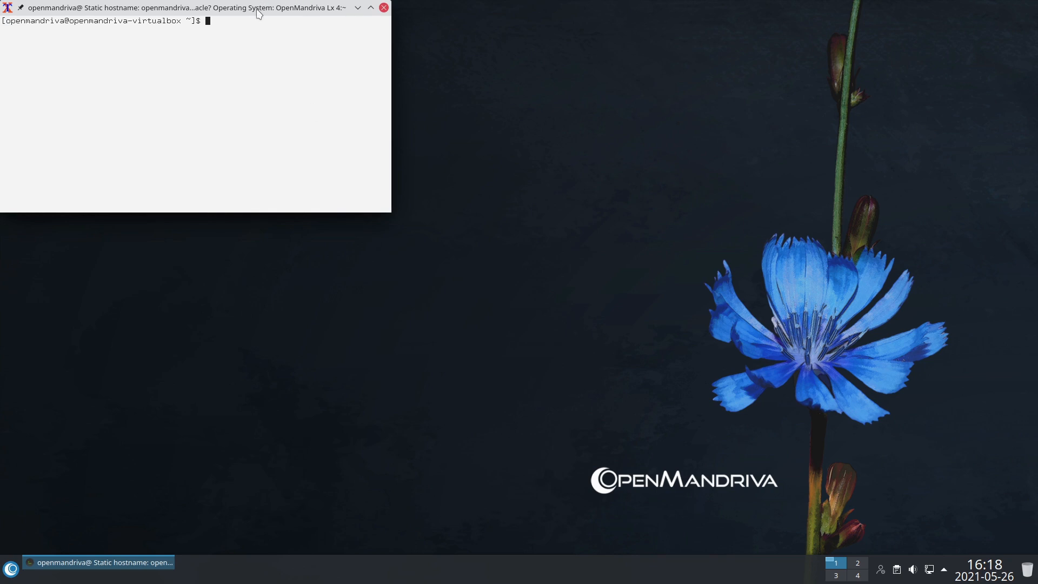
{"action": "left_click_drag", "start_coordinate": [199, 7], "coordinate": [321, 98]}
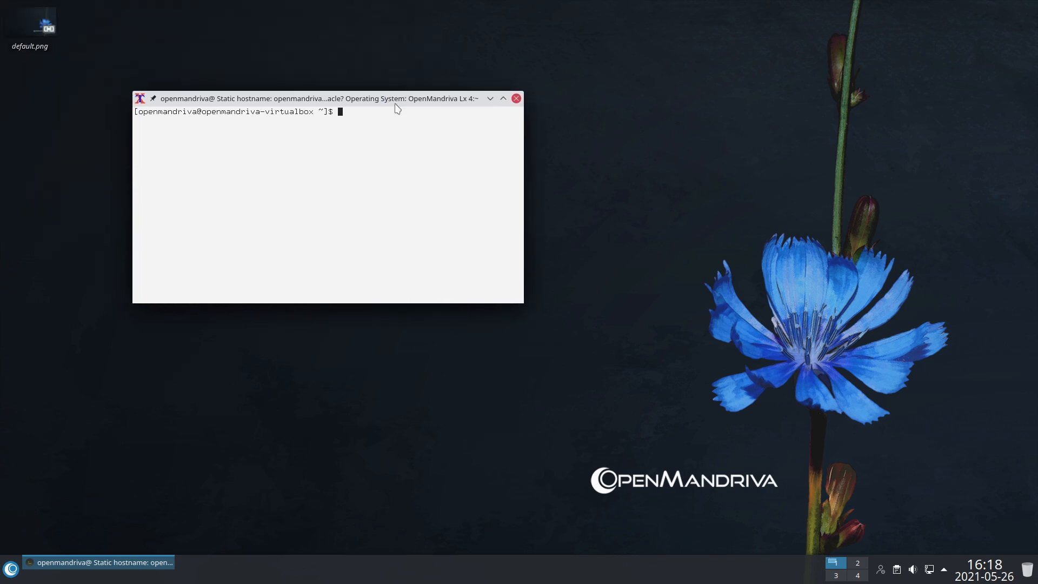
Run 'sudo dnf upgrade' with the admin password, see nothing to do, and close XTerm
{"action": "type", "text": "sudo"}
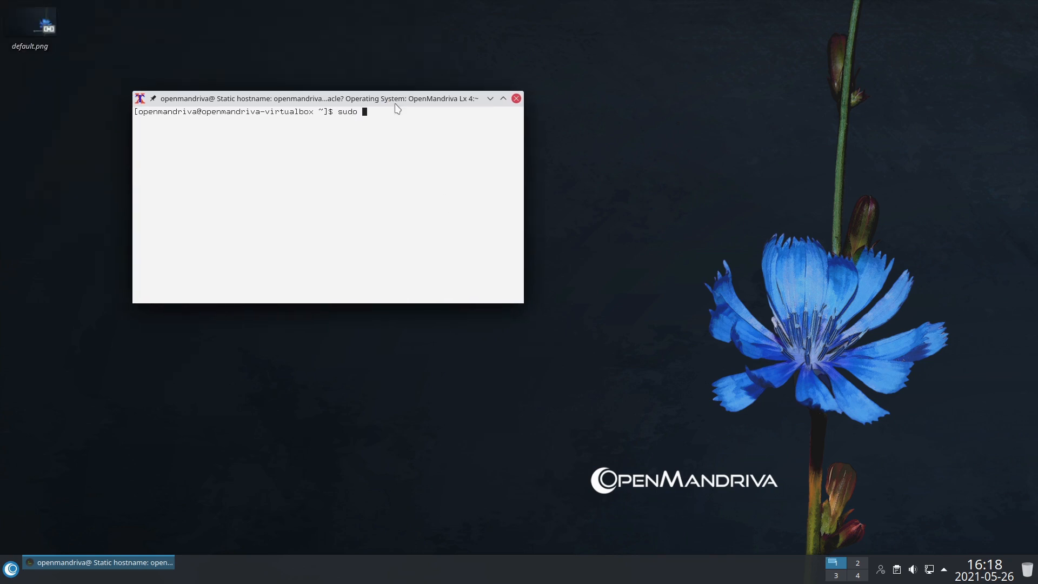
{"action": "type", "text": "dnf upgrad"}
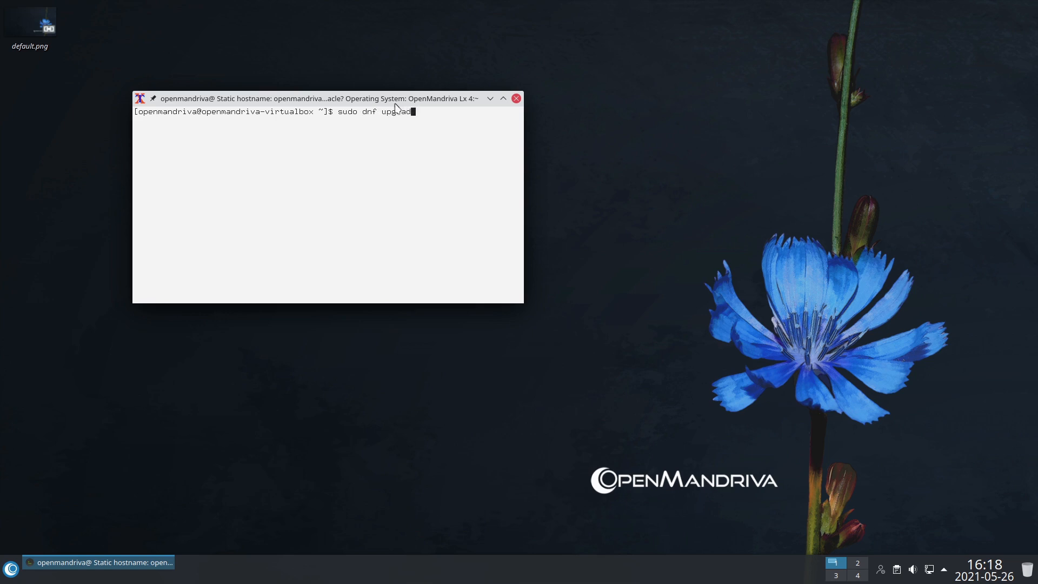
{"action": "key", "text": "Return"}
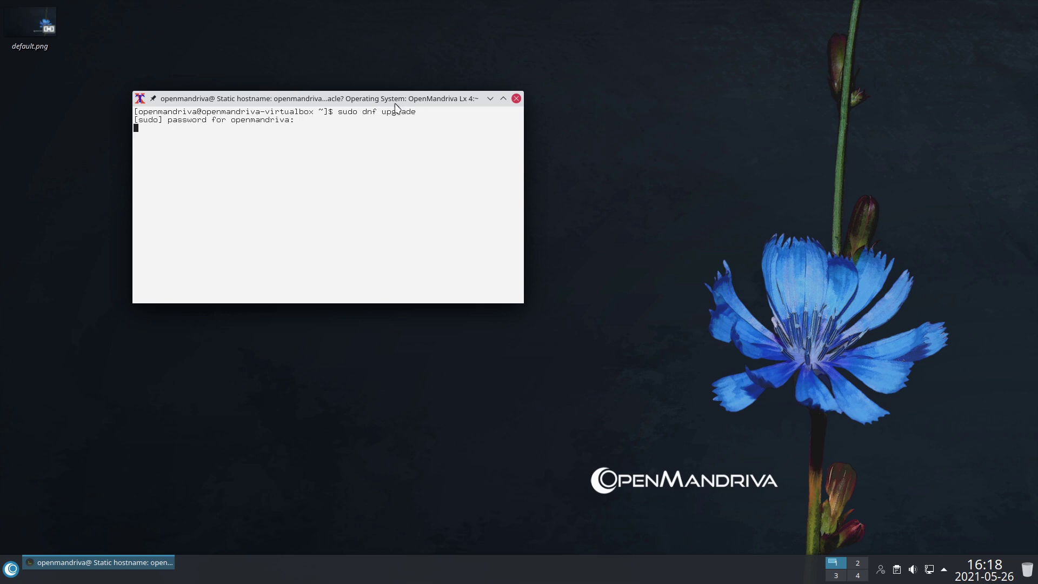
{"action": "key", "text": "Return"}
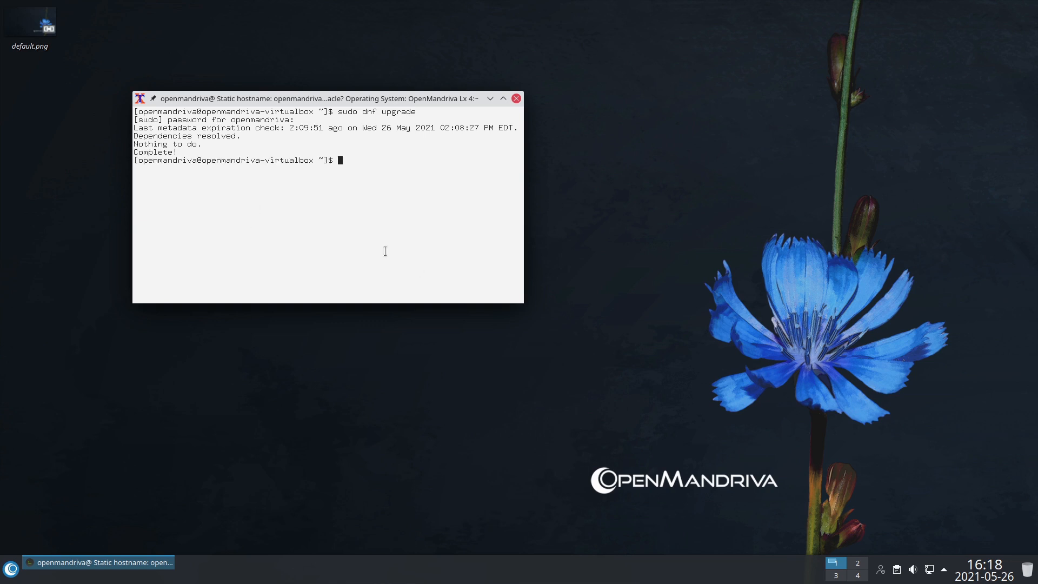
{"action": "mouse_move", "coordinate": [263, 155]}
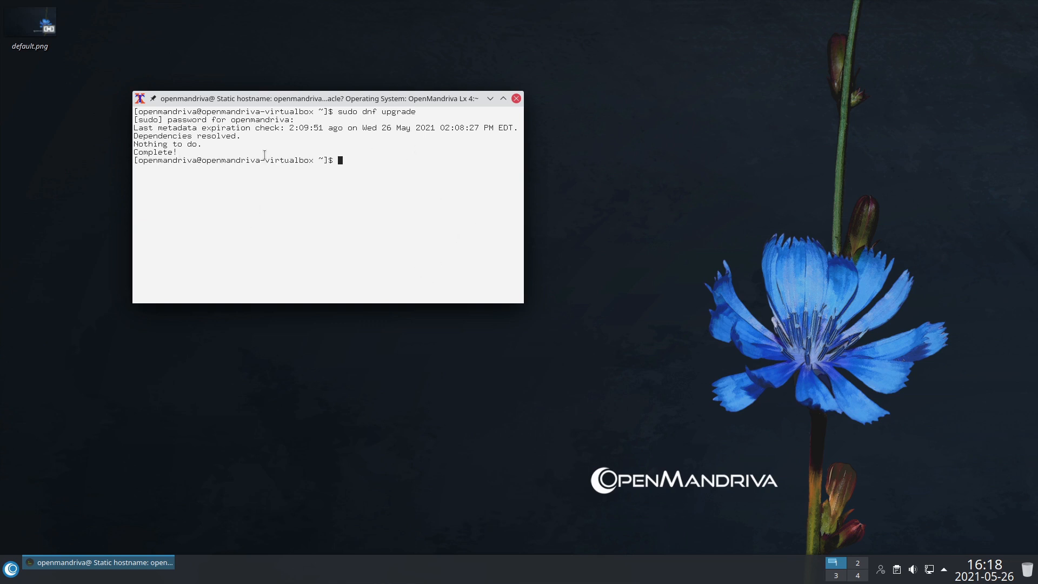
{"action": "mouse_move", "coordinate": [347, 119]}
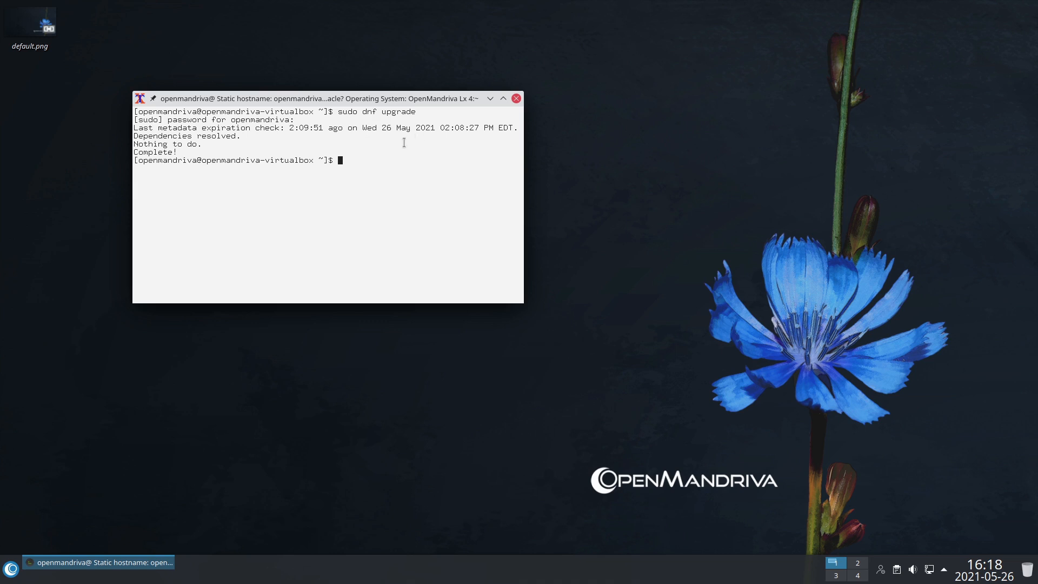
{"action": "mouse_move", "coordinate": [143, 306]}
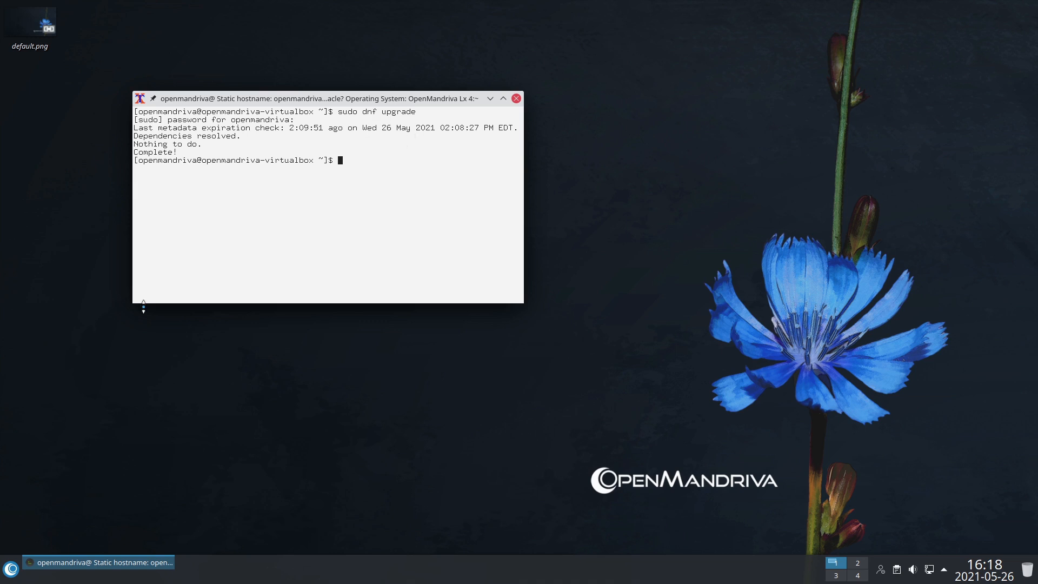
{"action": "mouse_move", "coordinate": [503, 99]}
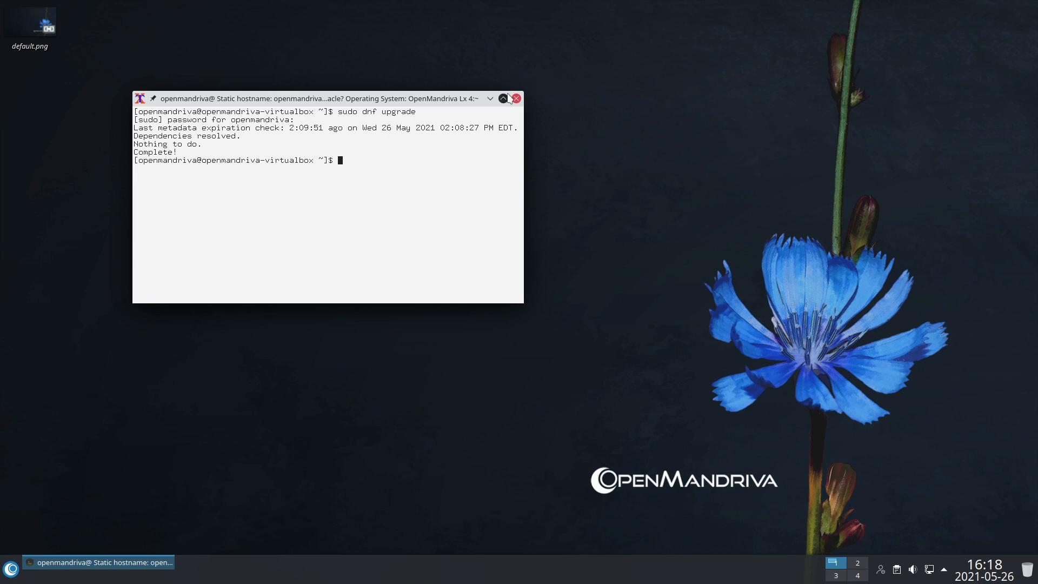
{"action": "left_click", "coordinate": [517, 99]}
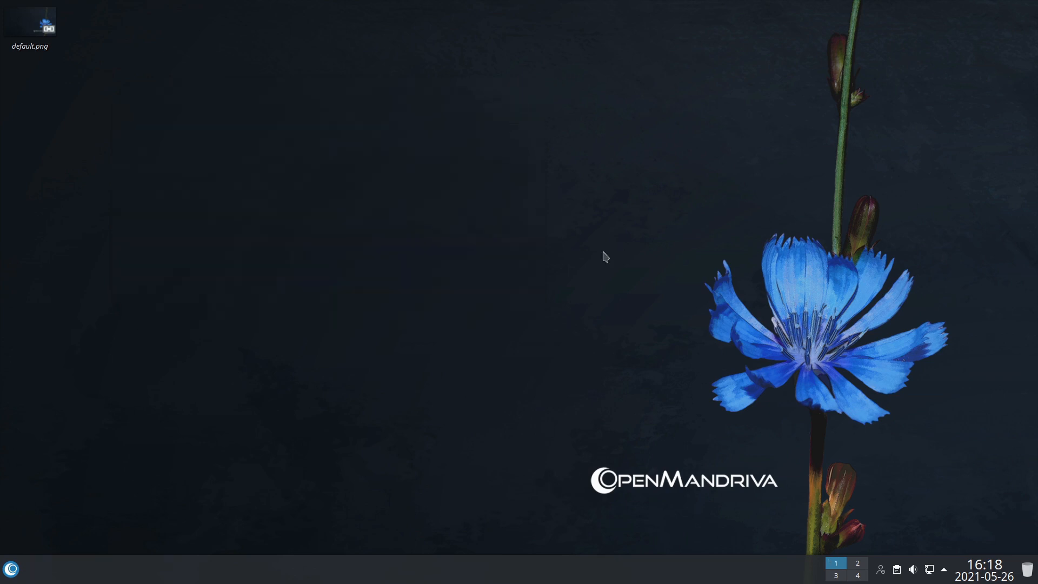